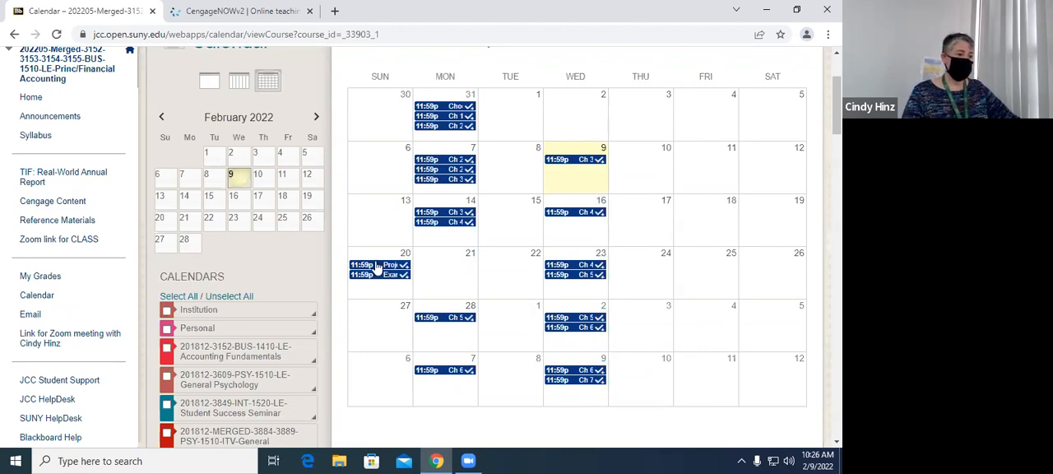
mouse_move(642, 229)
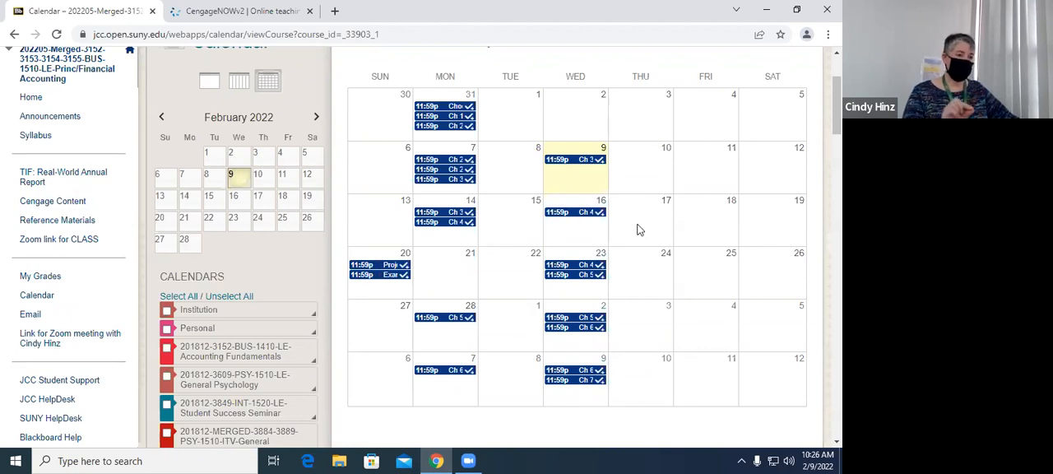
mouse_move(611, 239)
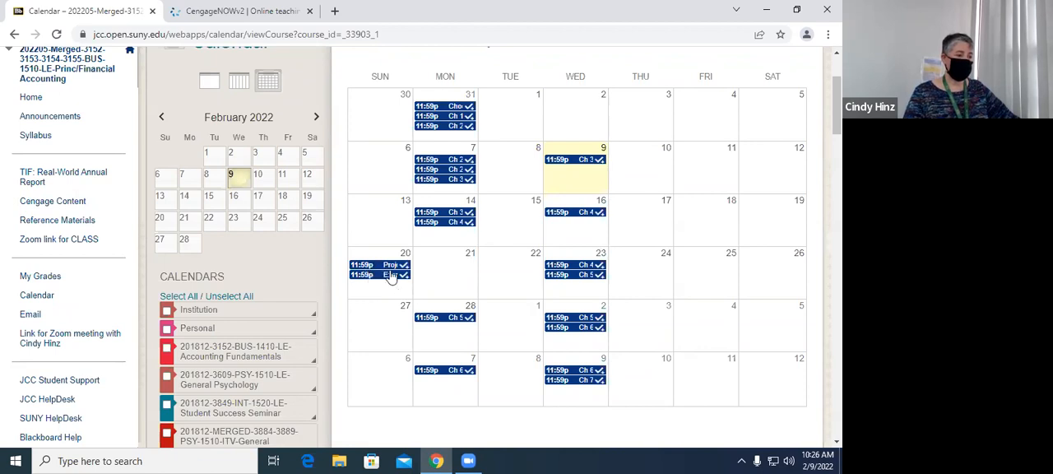
Step: Open the TIF: Real-World Annual Report page and scroll its description and Part folders
left_click(390, 264)
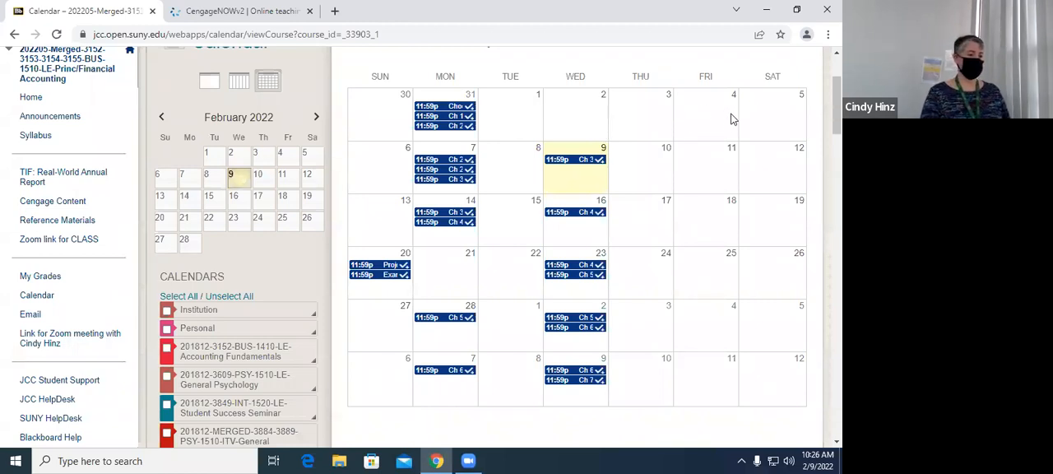
mouse_move(647, 179)
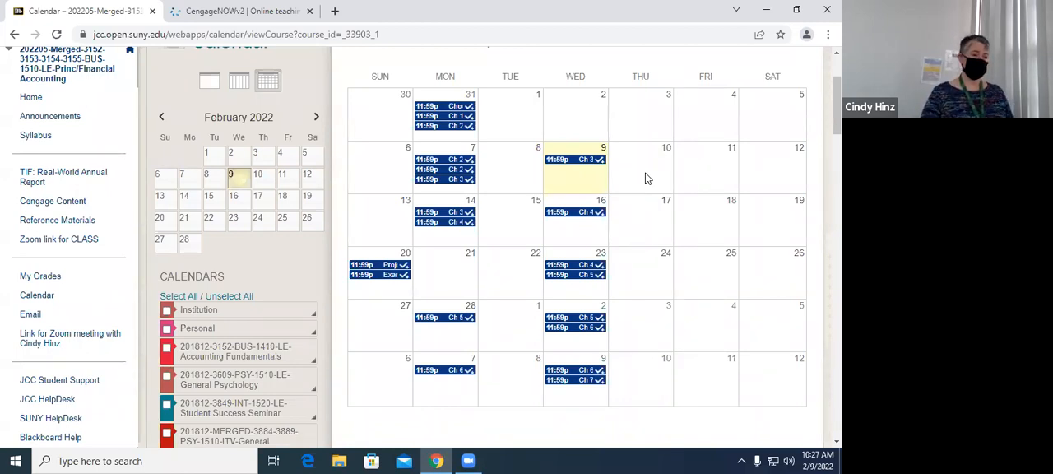
mouse_move(667, 174)
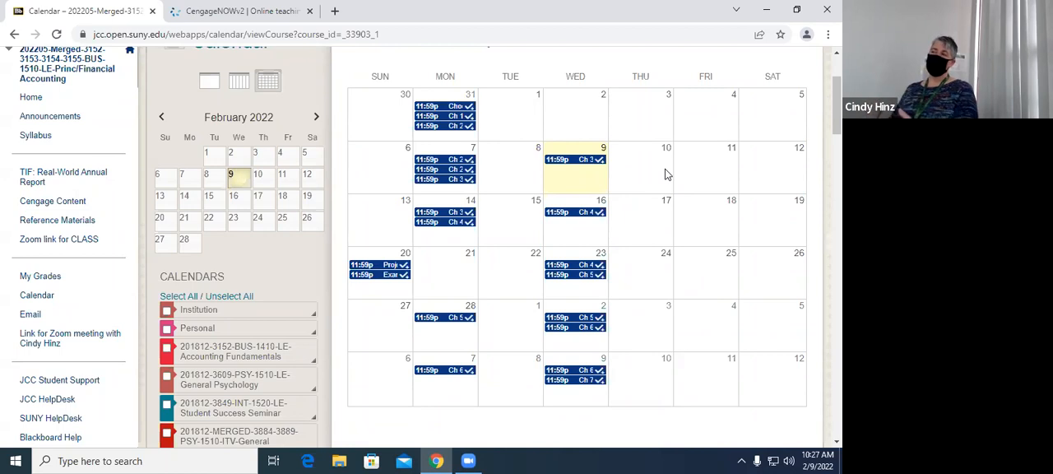
mouse_move(602, 193)
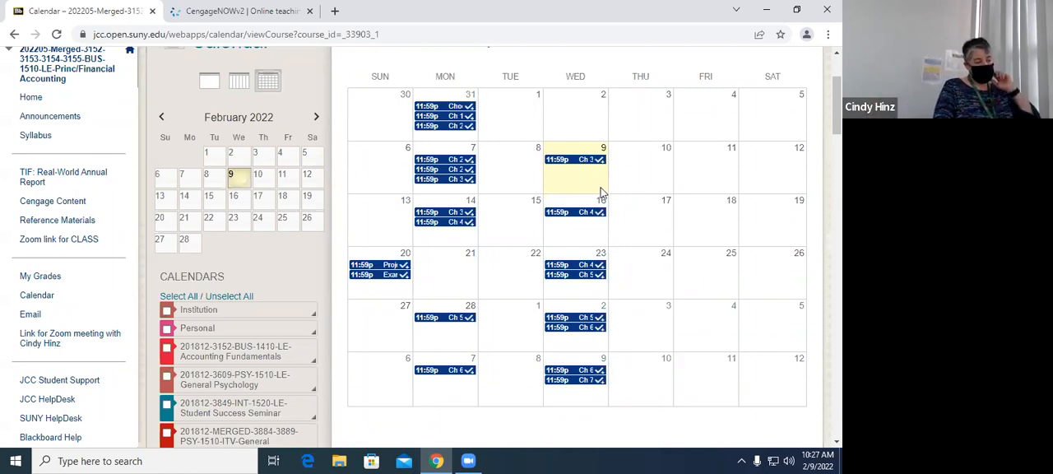
mouse_move(479, 126)
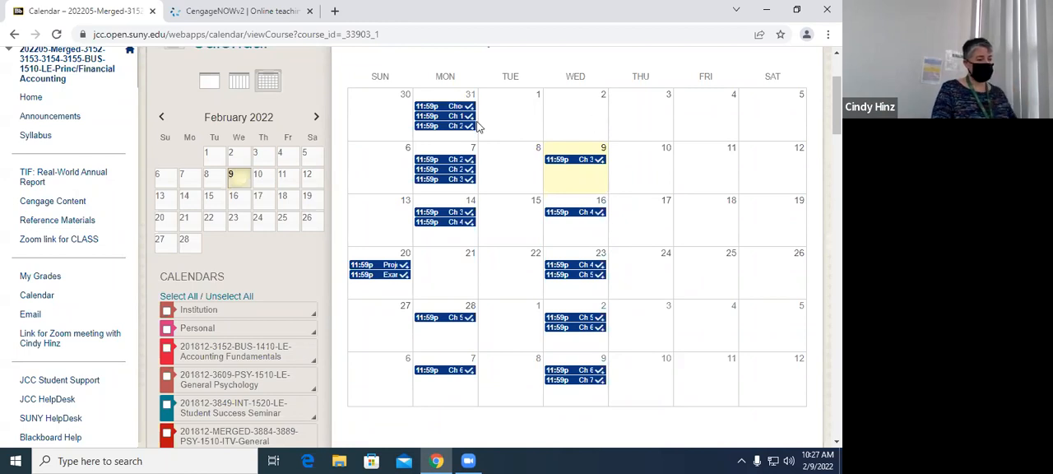
mouse_move(66, 176)
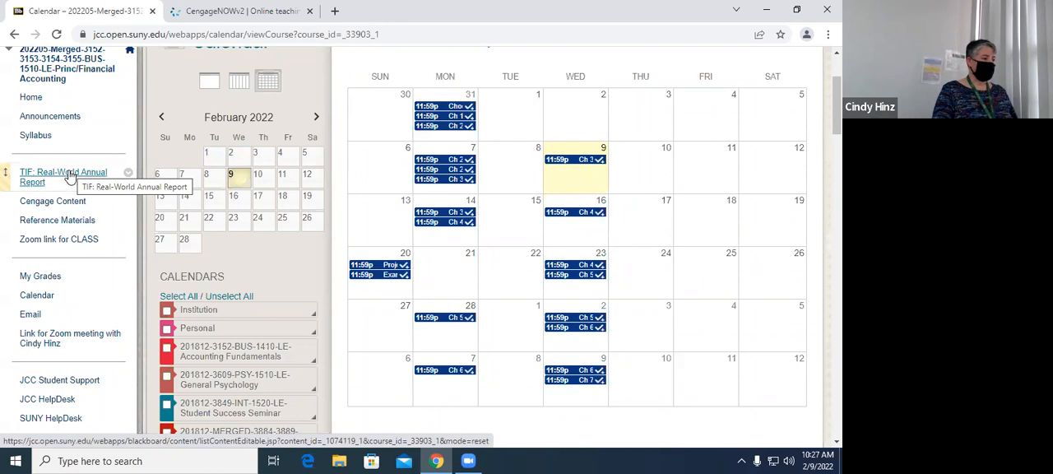
left_click(63, 177)
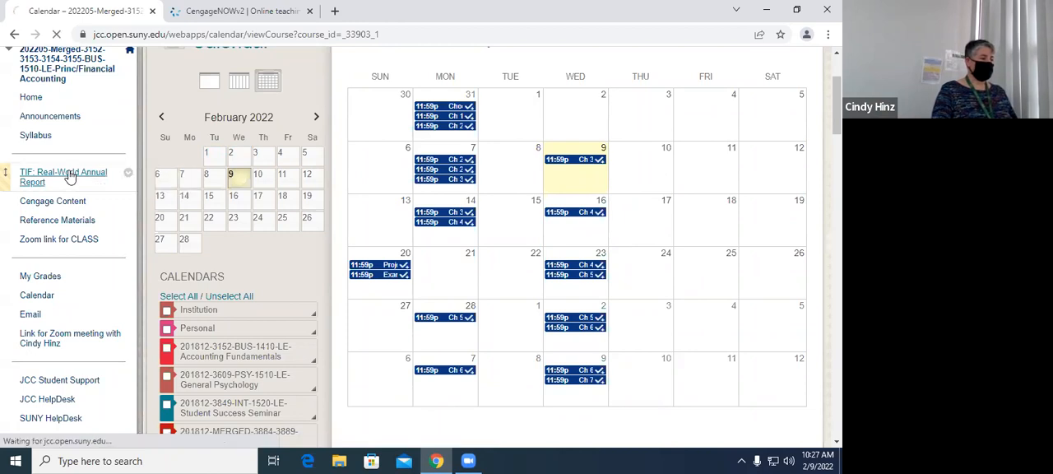
left_click(64, 176)
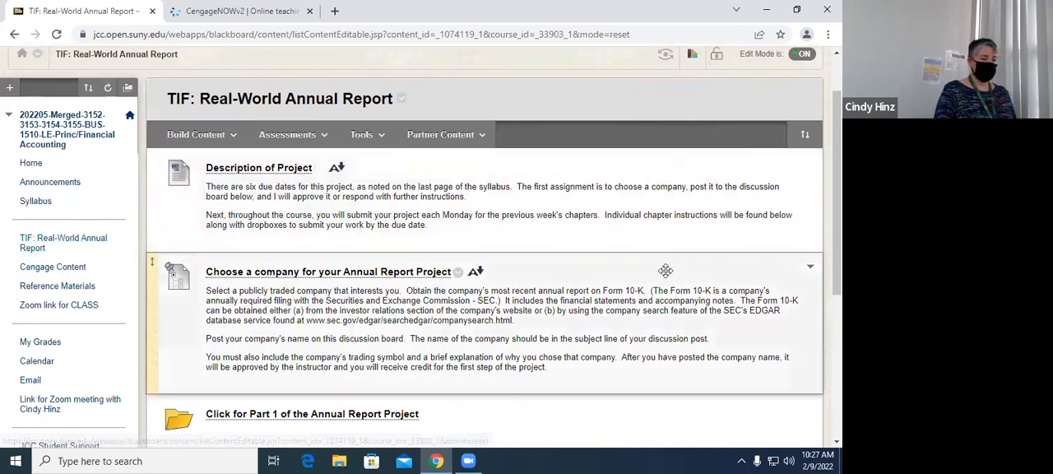
scroll("down", 3)
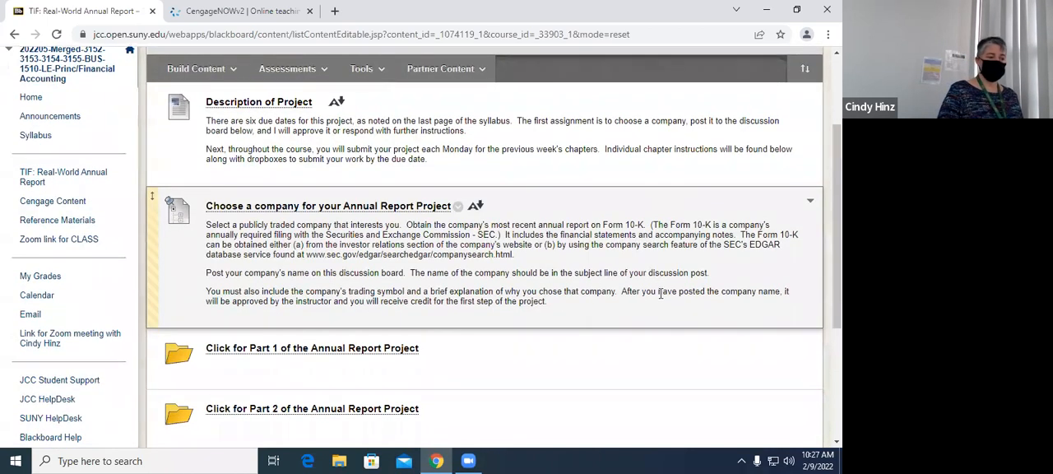
scroll("down", 3)
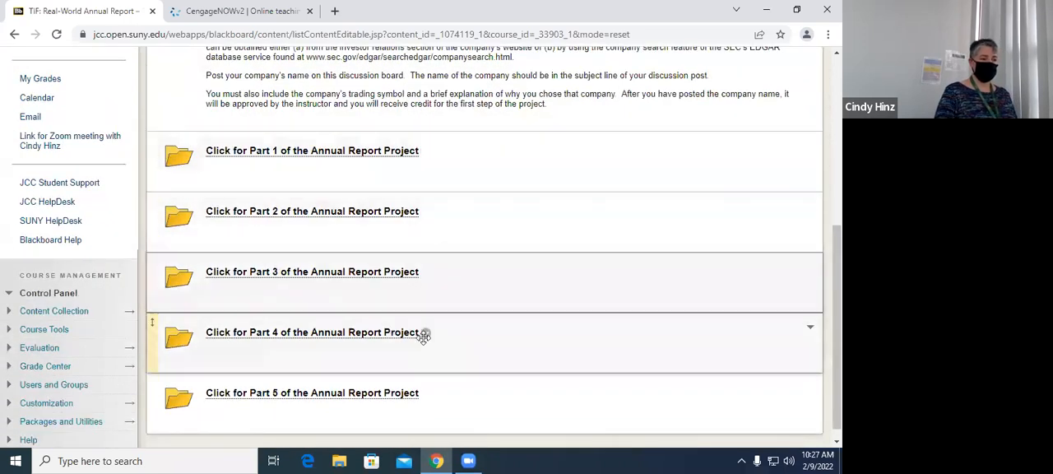
mouse_move(606, 342)
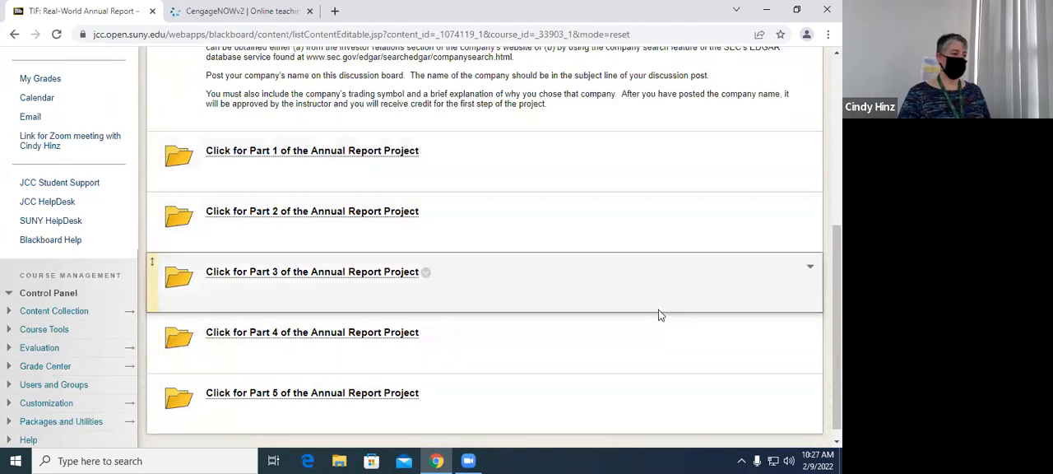
scroll("up", 3)
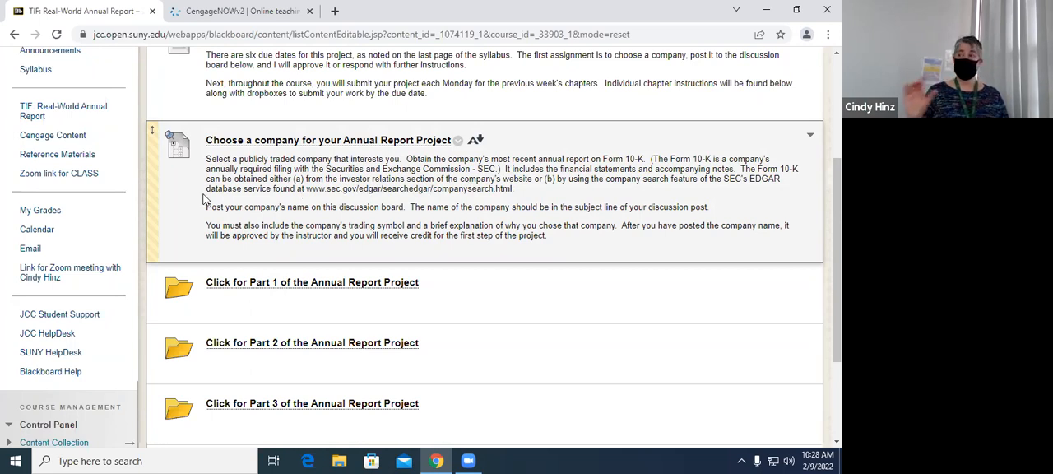
mouse_move(201, 200)
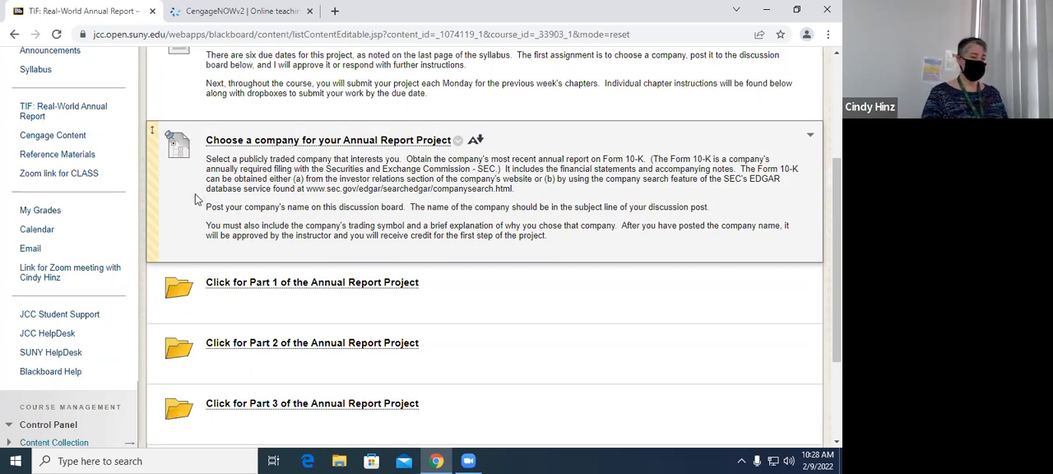
mouse_move(418, 206)
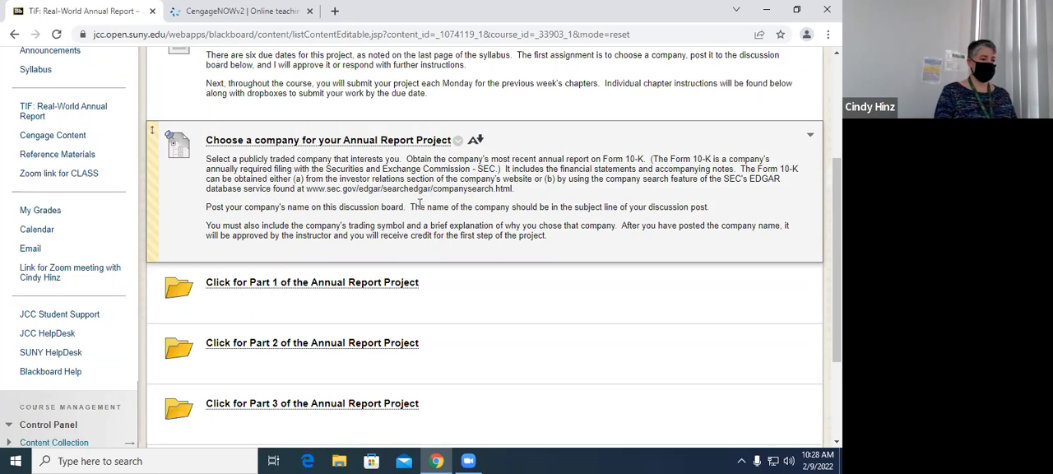
mouse_move(588, 207)
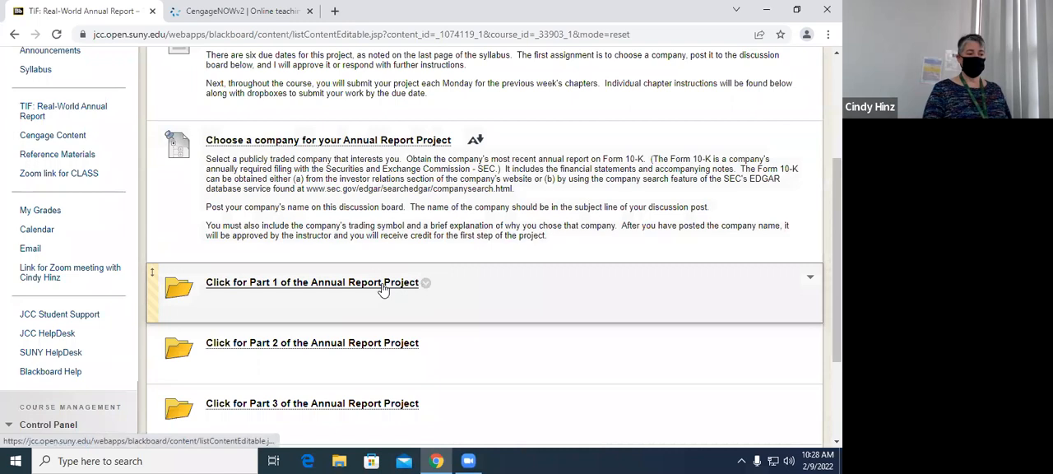
Step: Open the Part 1 folder, read its Instructions item, then return via the breadcrumb
left_click(311, 282)
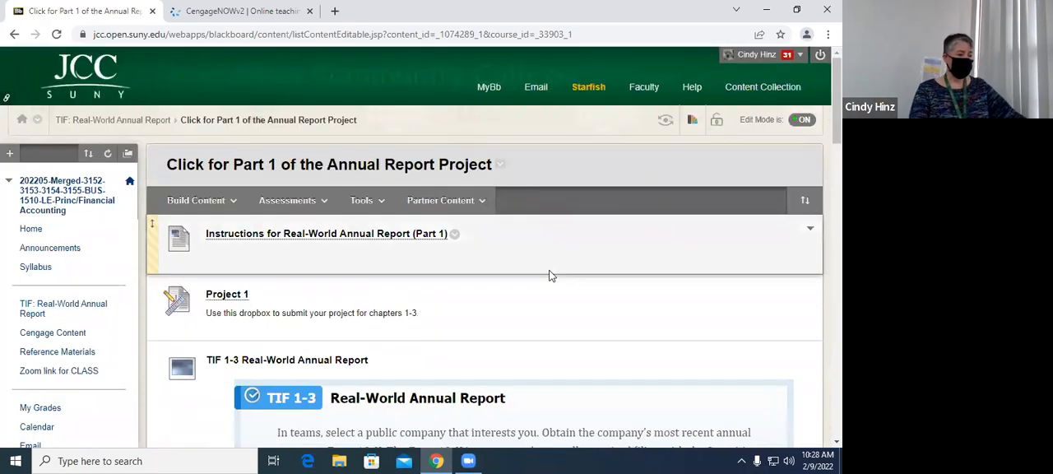
scroll("down", 3)
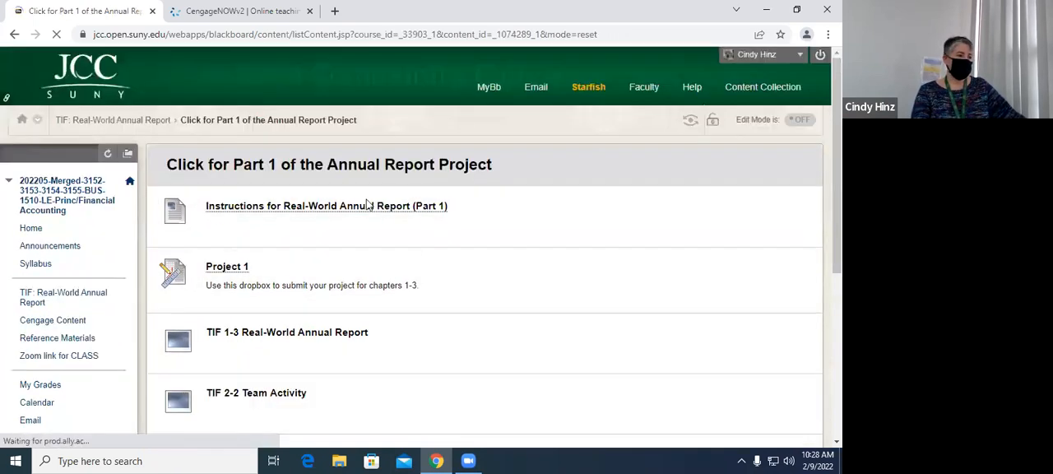
left_click(326, 205)
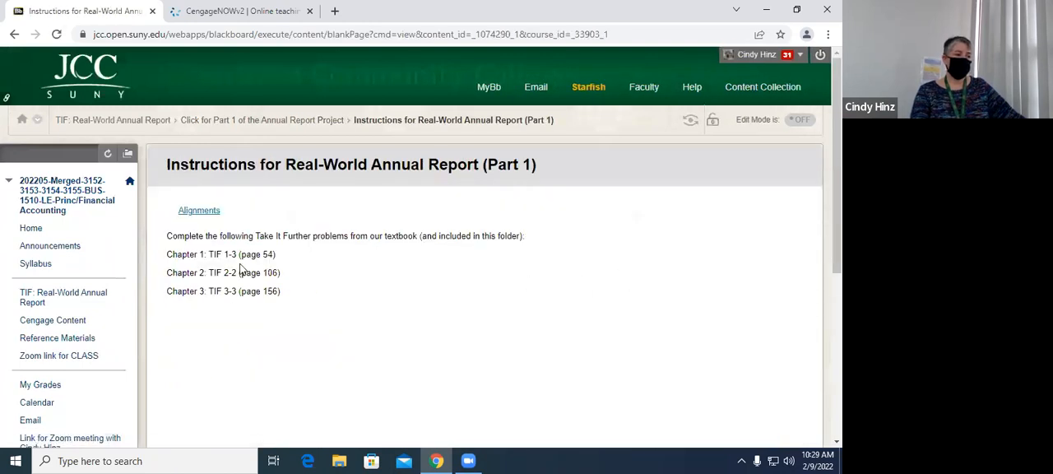
mouse_move(436, 309)
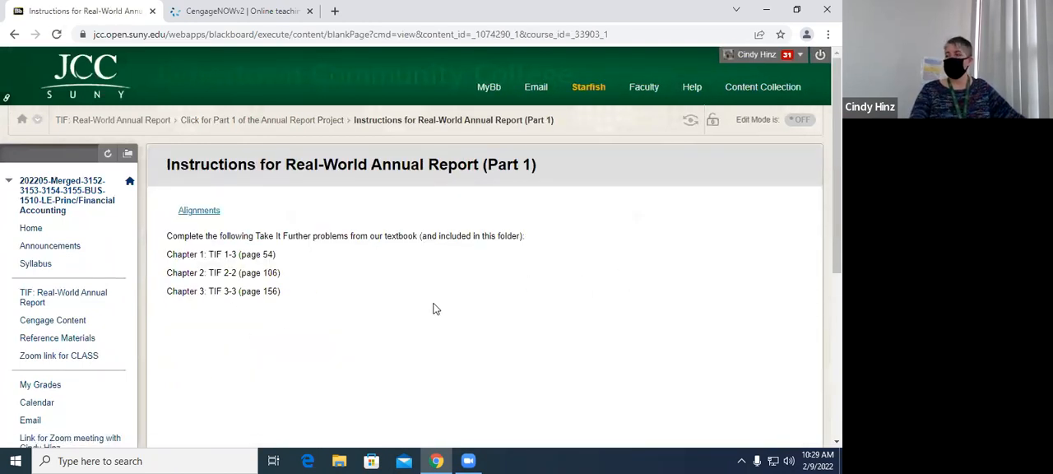
mouse_move(311, 183)
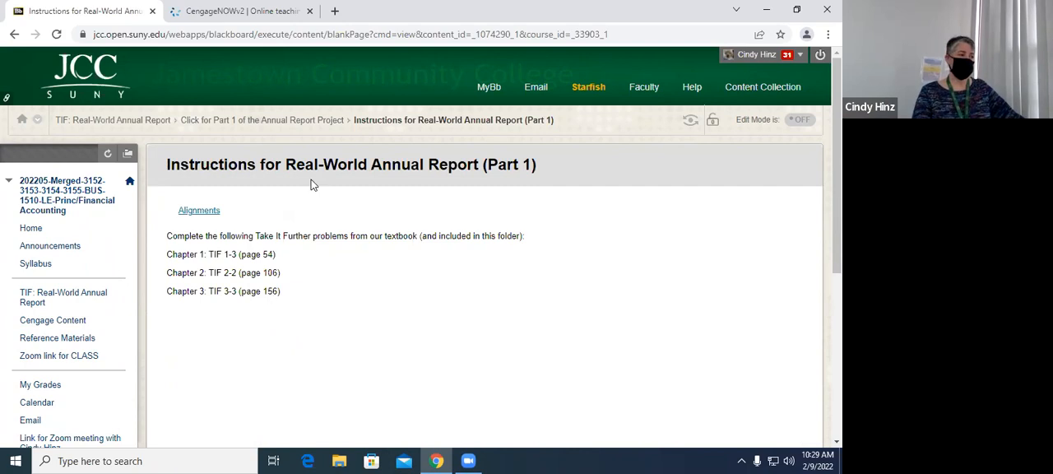
mouse_move(313, 120)
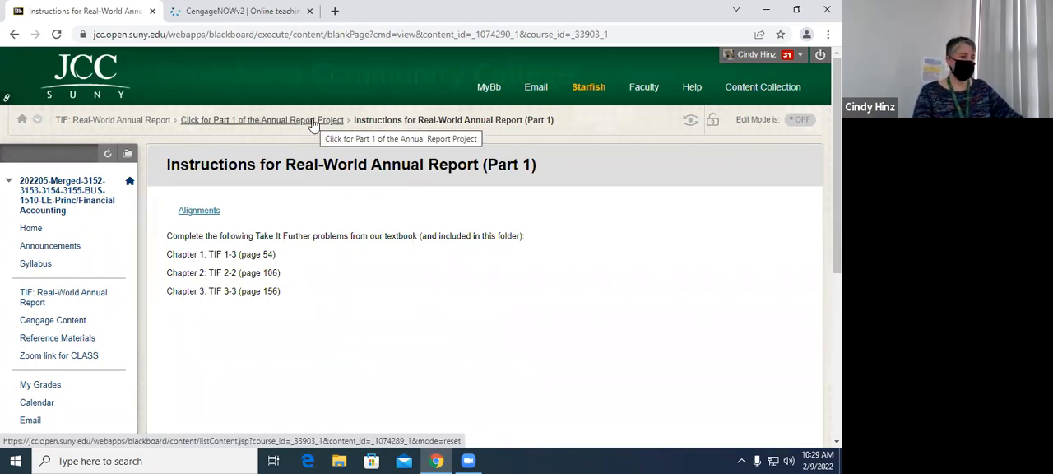
left_click(263, 120)
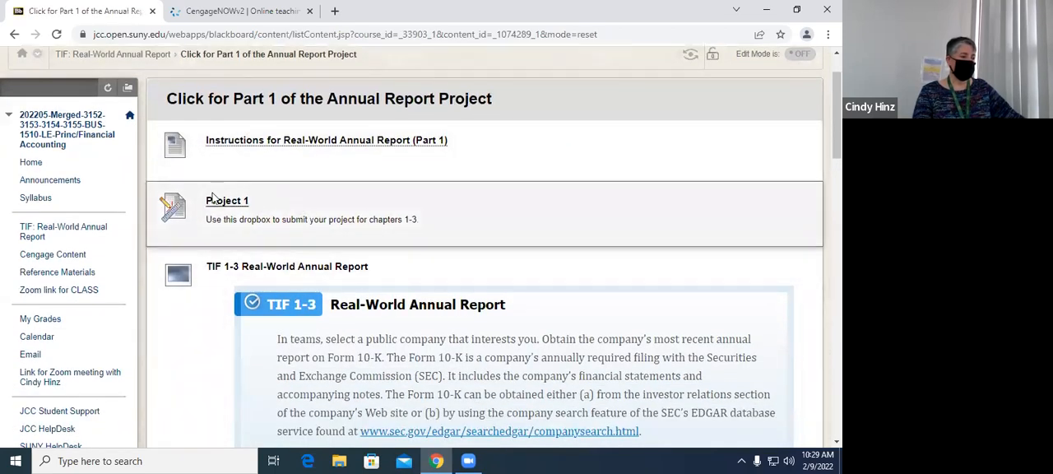
mouse_move(233, 207)
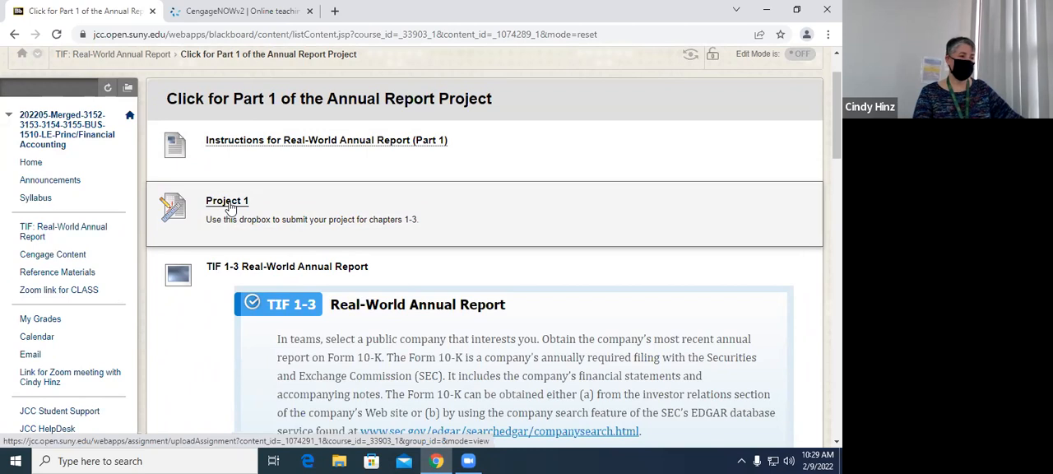
Step: Open Project 1, due February 20 for 30 points, and review its rubric
left_click(227, 201)
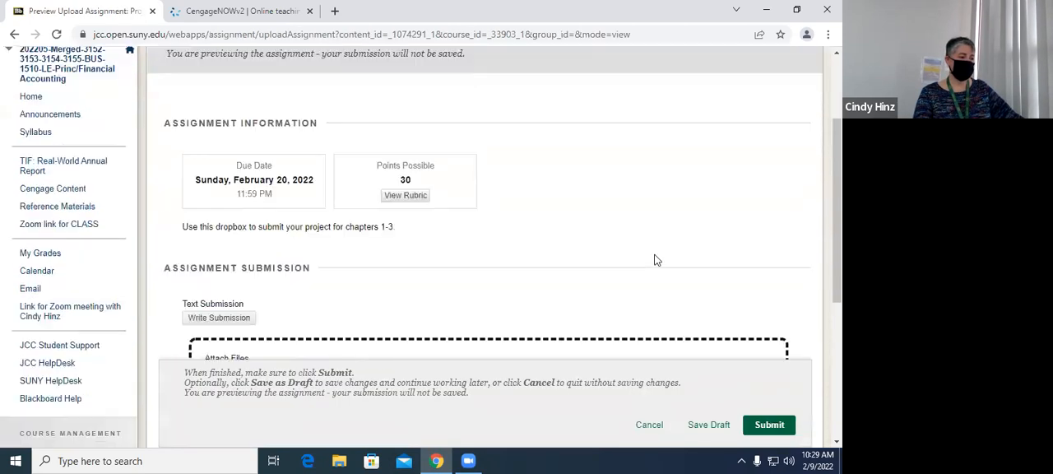
scroll("down", 3)
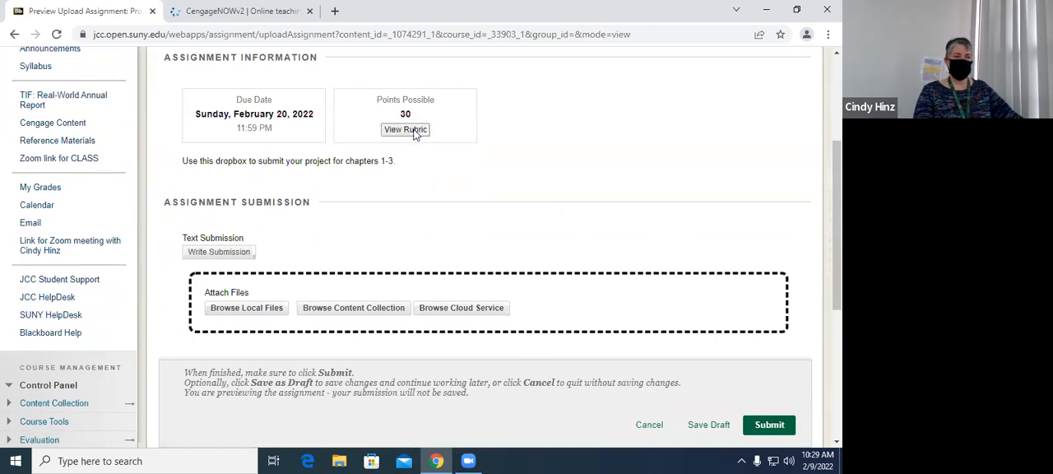
left_click(404, 130)
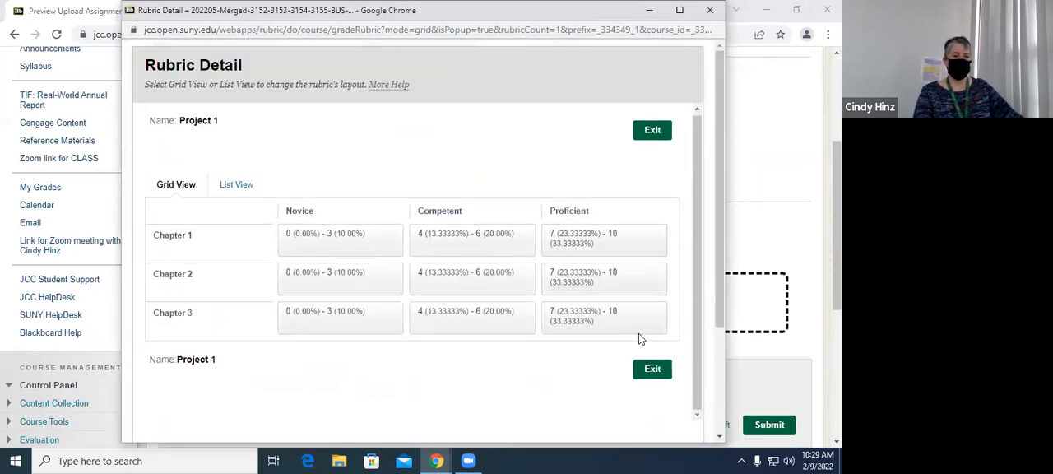
mouse_move(561, 336)
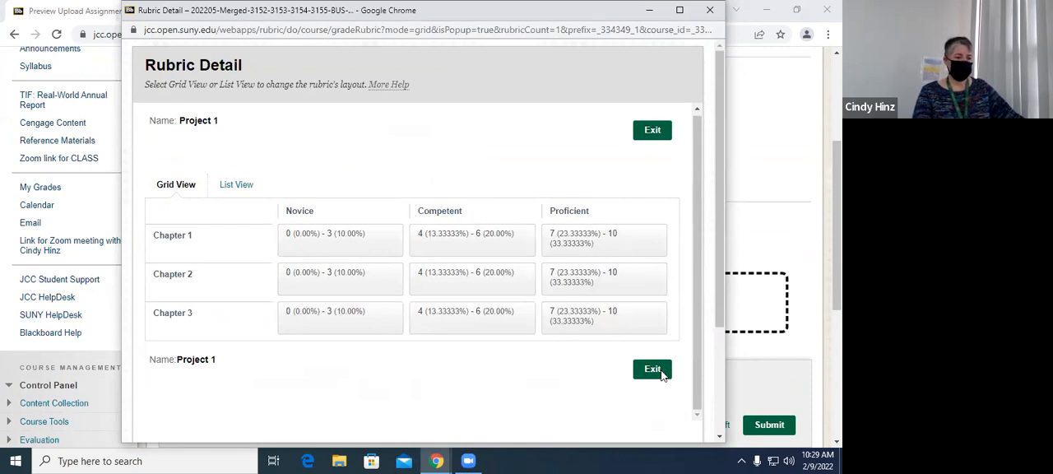
left_click(651, 368)
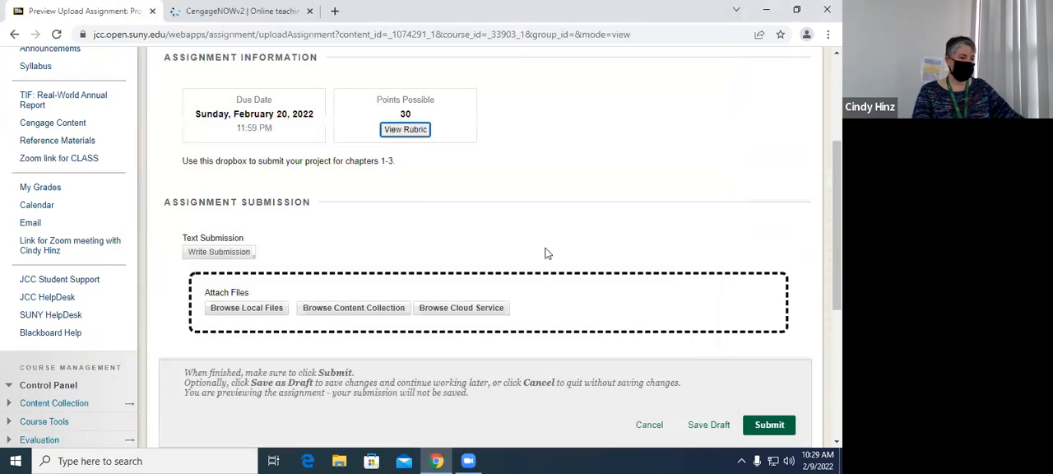
mouse_move(566, 241)
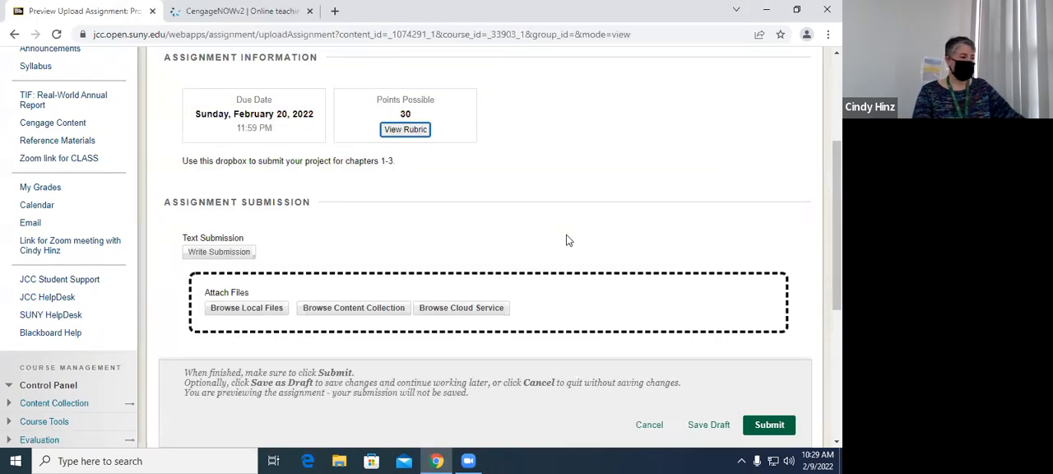
scroll("up", 3)
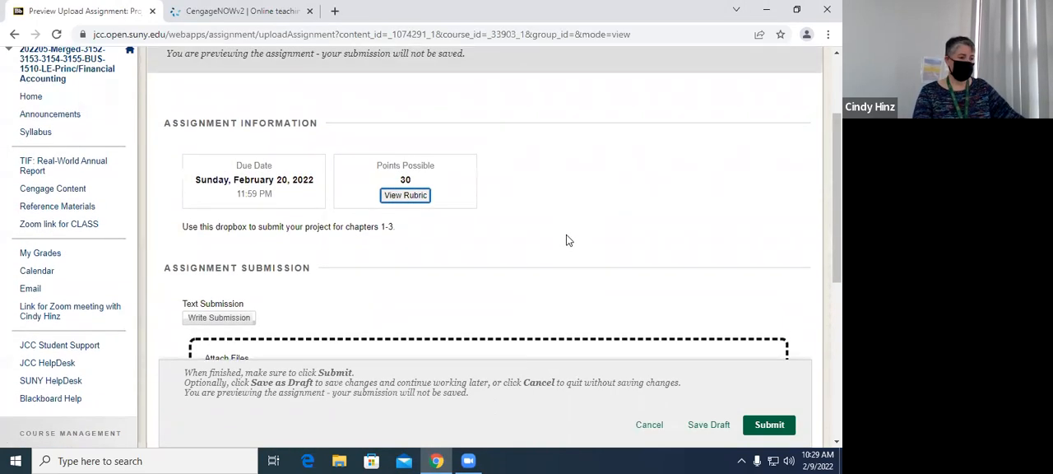
scroll("up", 3)
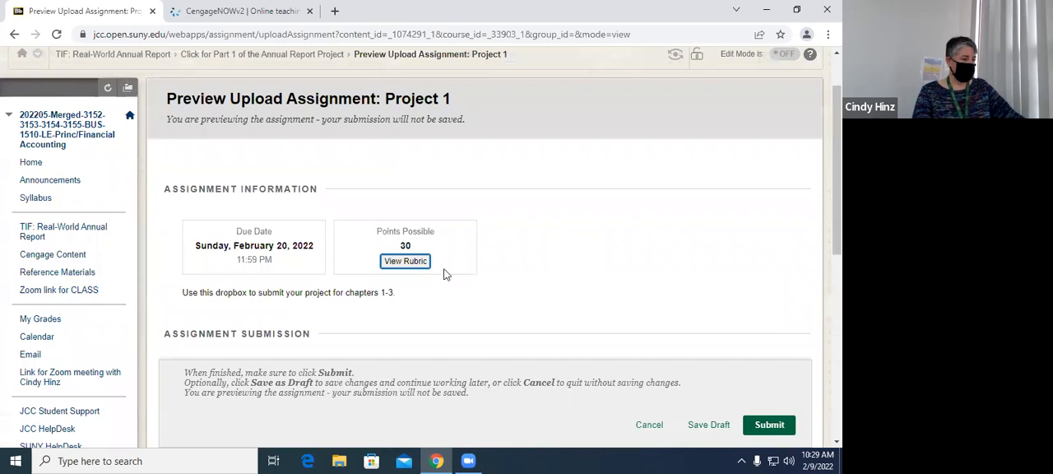
scroll("down", 3)
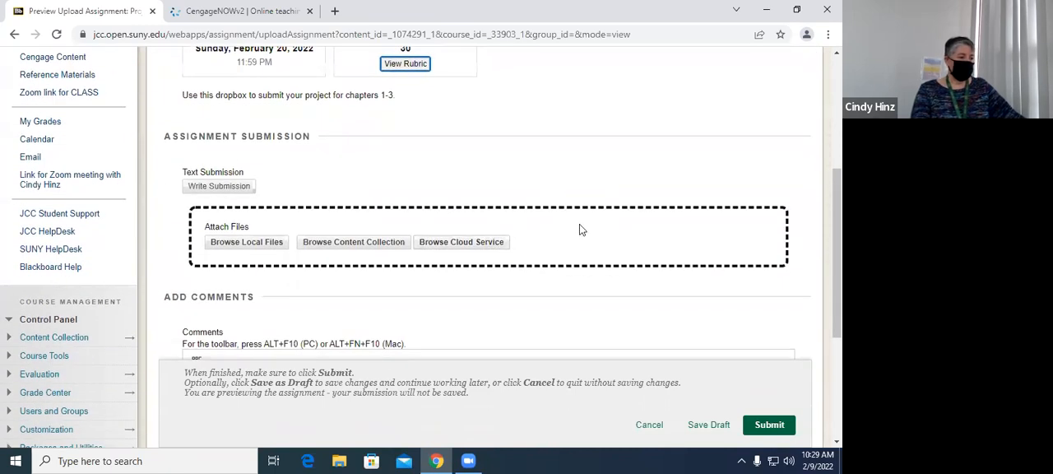
mouse_move(703, 161)
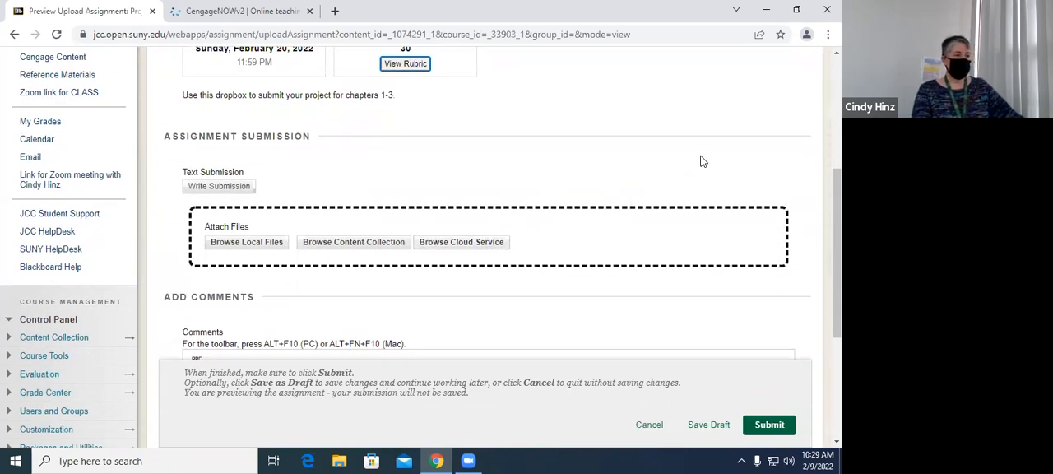
mouse_move(712, 165)
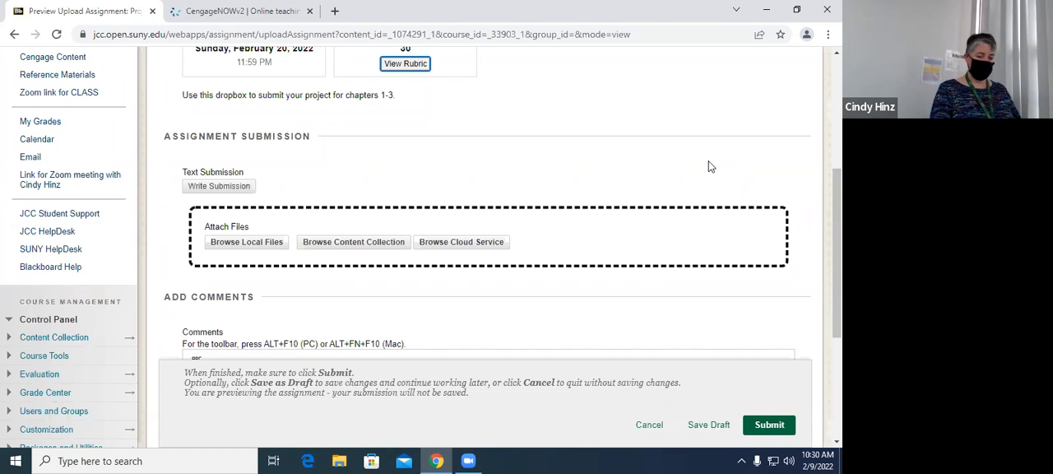
mouse_move(824, 113)
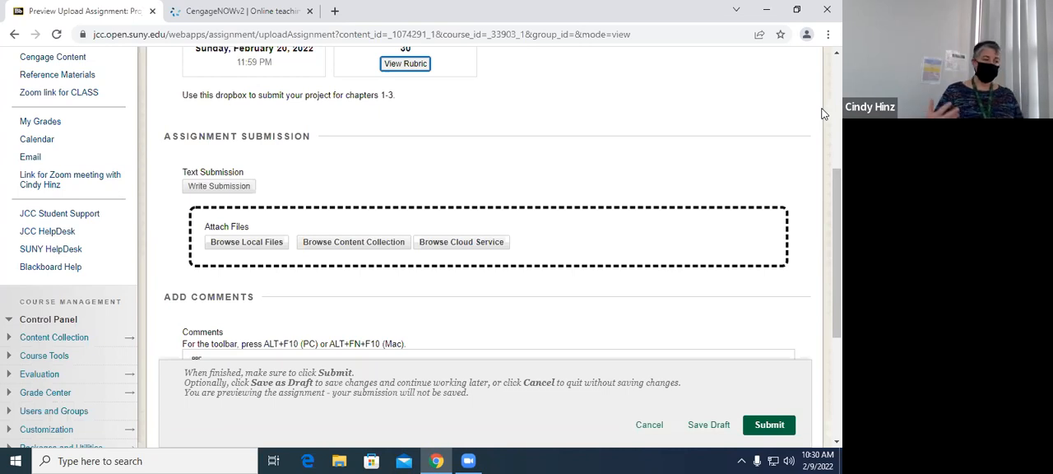
mouse_move(247, 242)
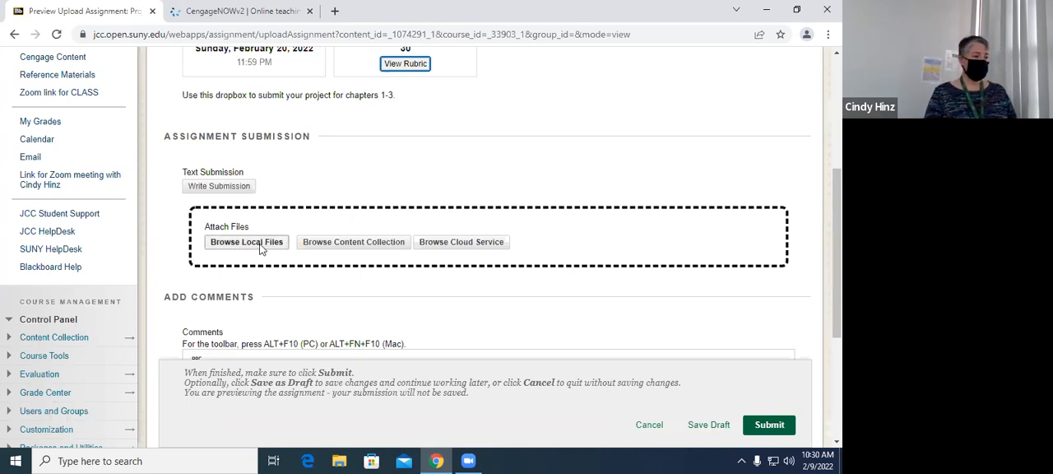
Step: Attach 'Ch 17 Ex 6 - completed template' from the Desktop to Project 1
left_click(246, 241)
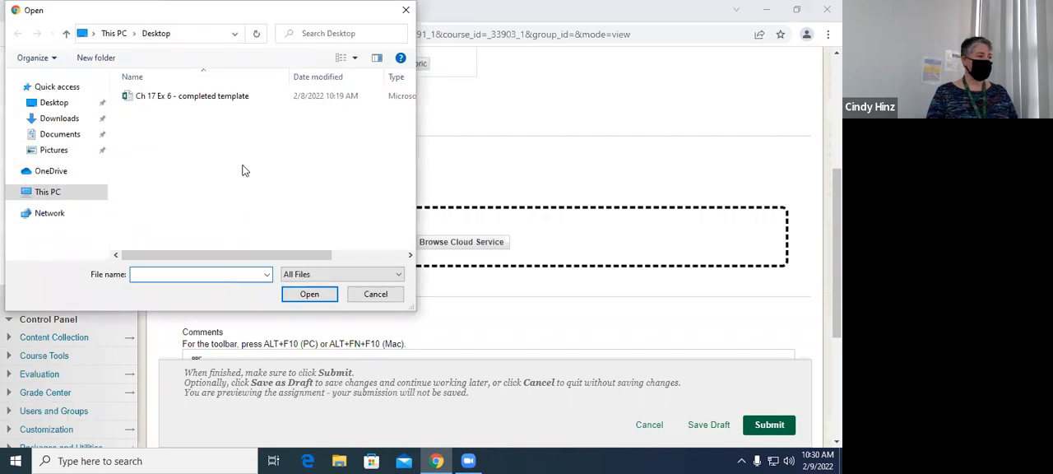
left_click(191, 96)
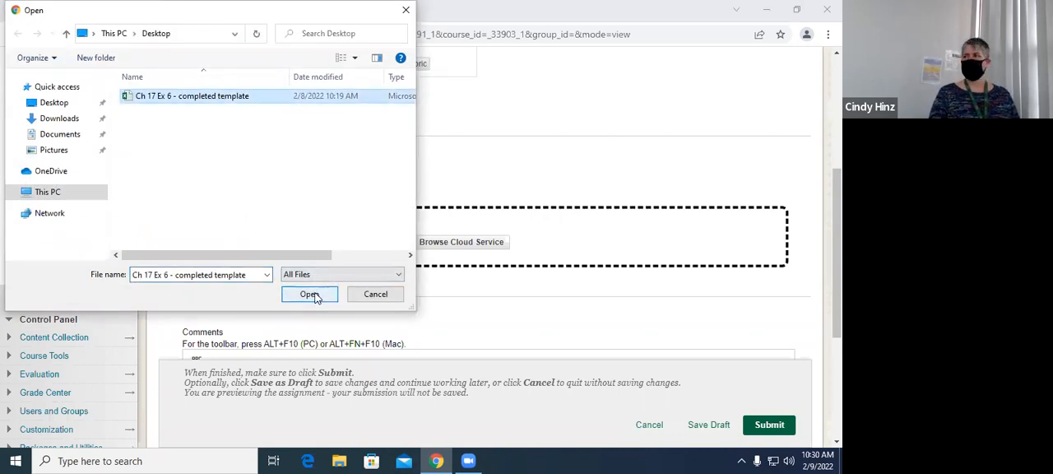
left_click(310, 294)
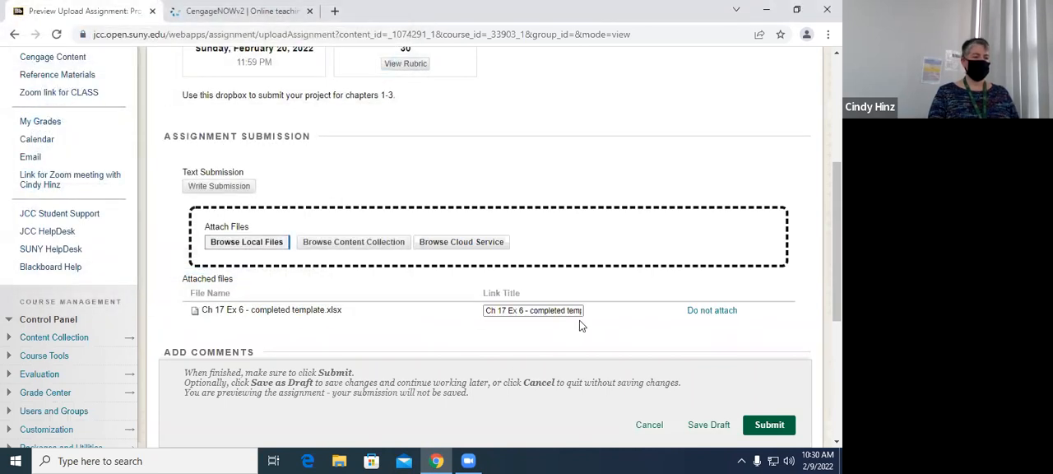
mouse_move(506, 333)
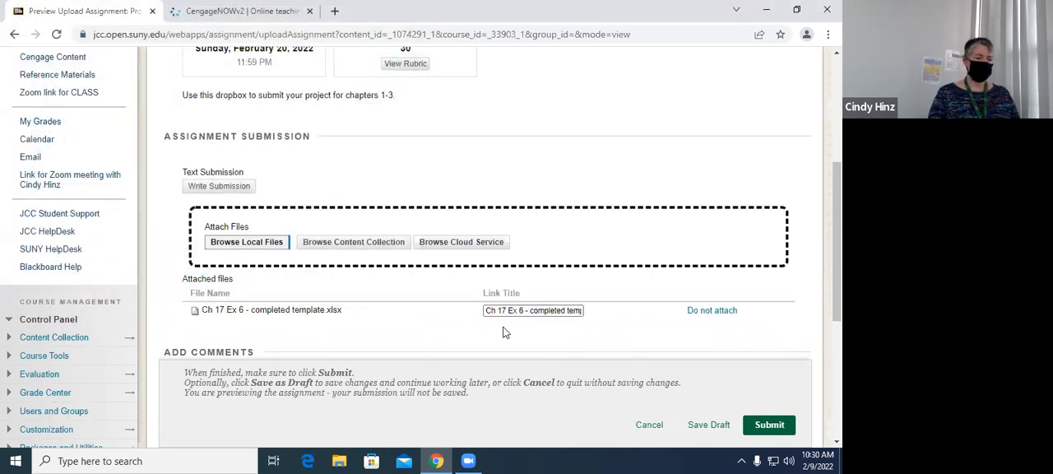
mouse_move(488, 348)
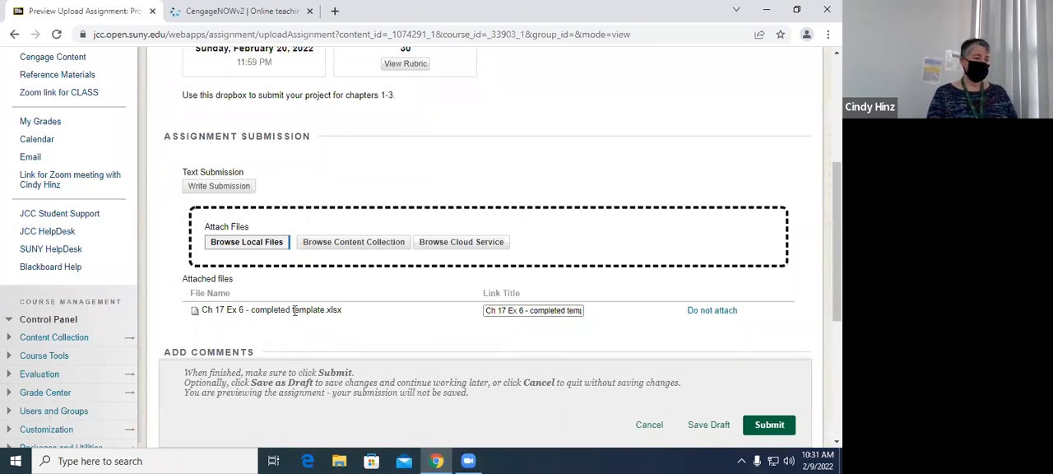
mouse_move(341, 329)
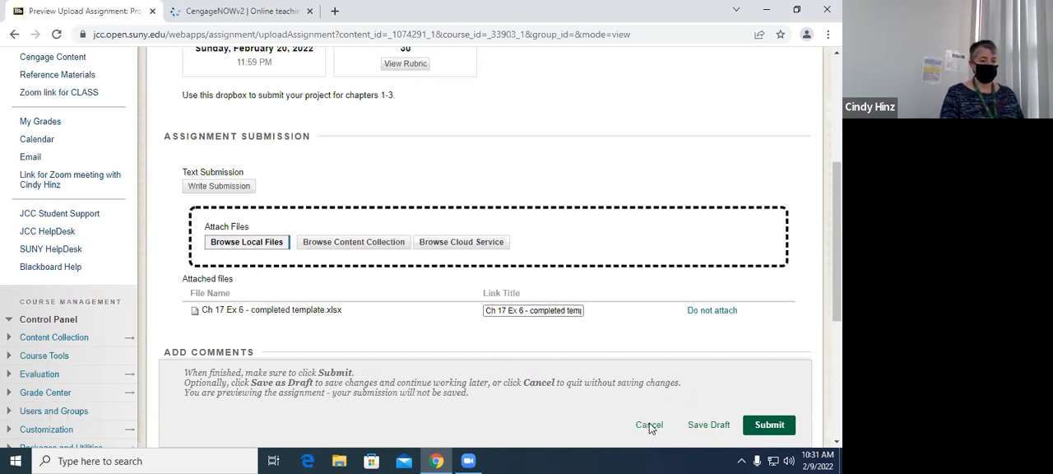
Step: Cancel the Project 1 preview and scroll the Part 1 folder toward TIF 1-3
left_click(649, 424)
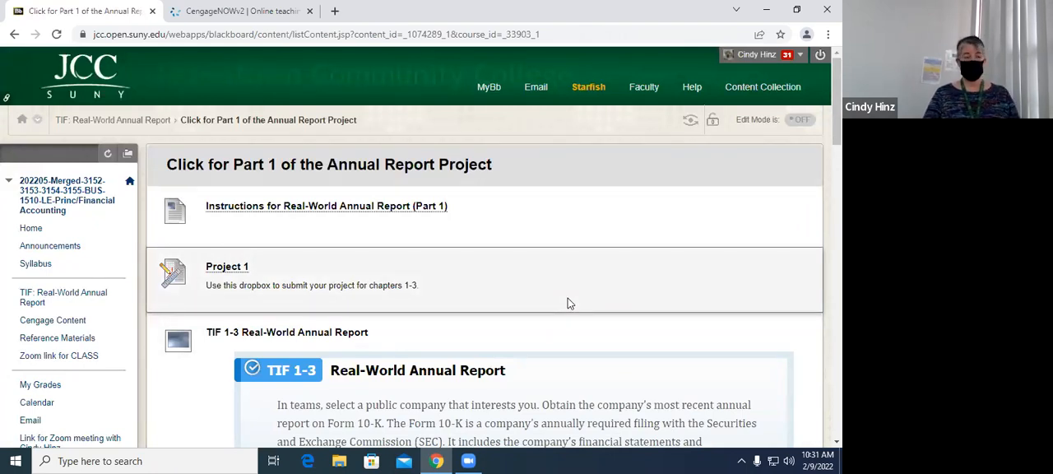
mouse_move(603, 284)
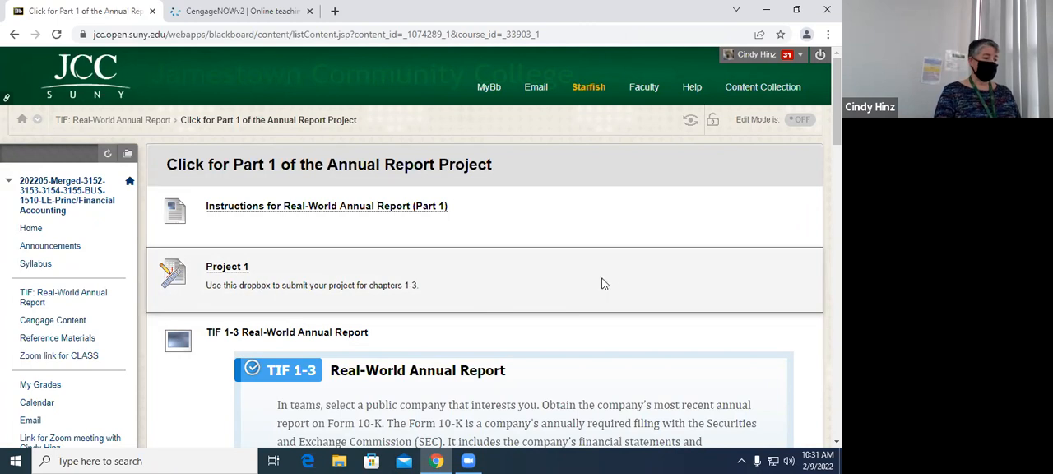
scroll("down", 3)
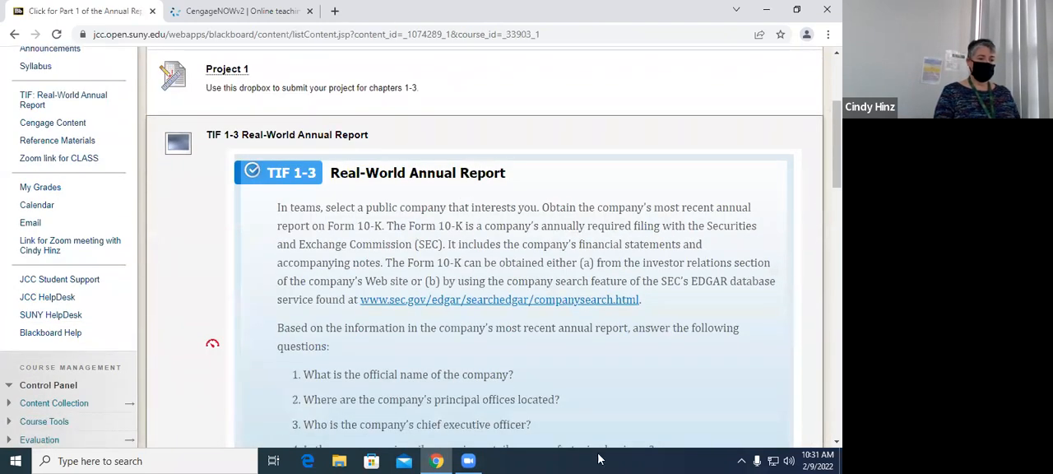
scroll("down", 3)
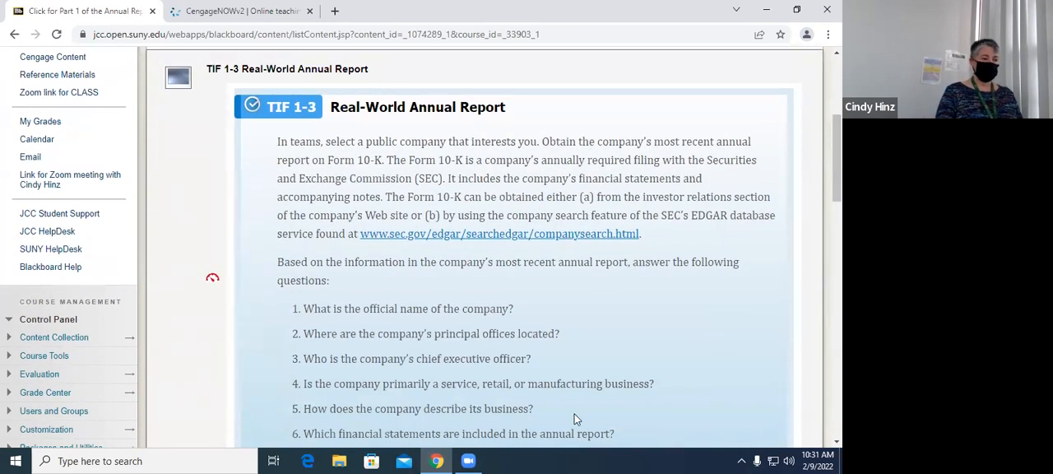
mouse_move(609, 309)
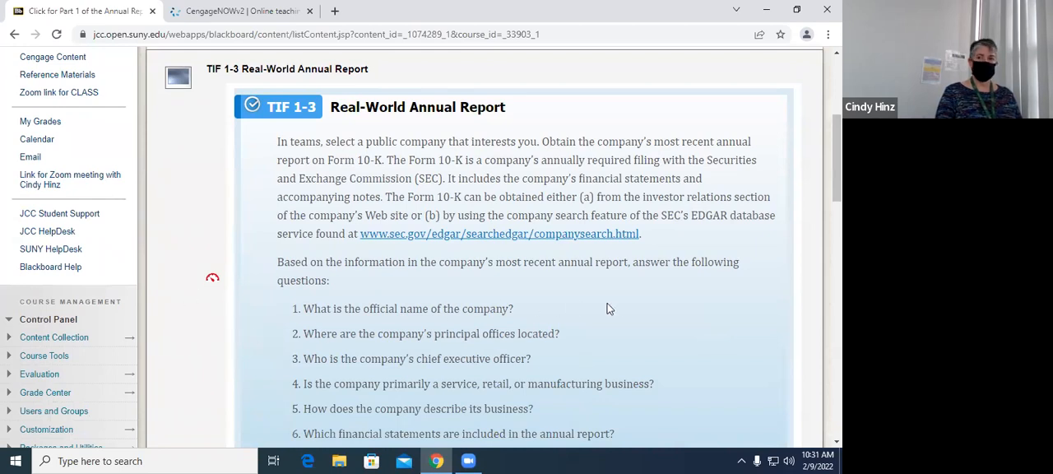
mouse_move(616, 314)
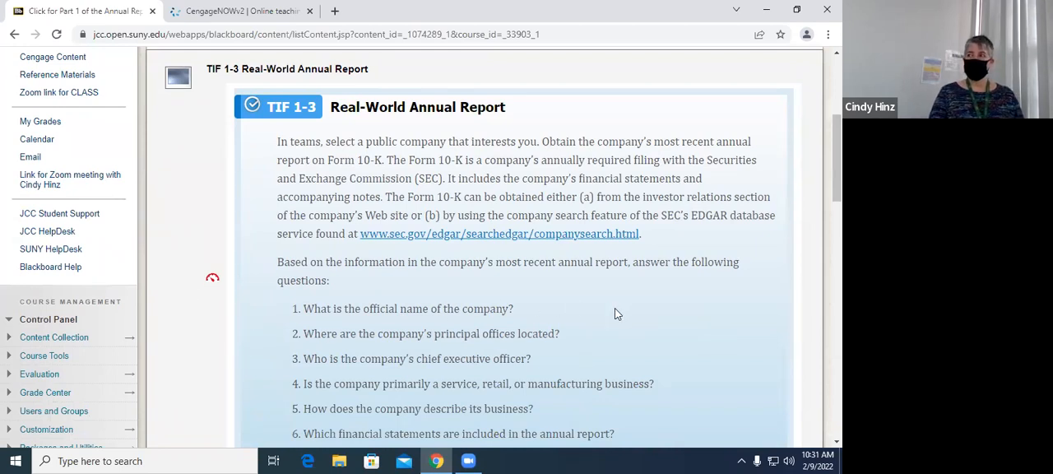
mouse_move(703, 275)
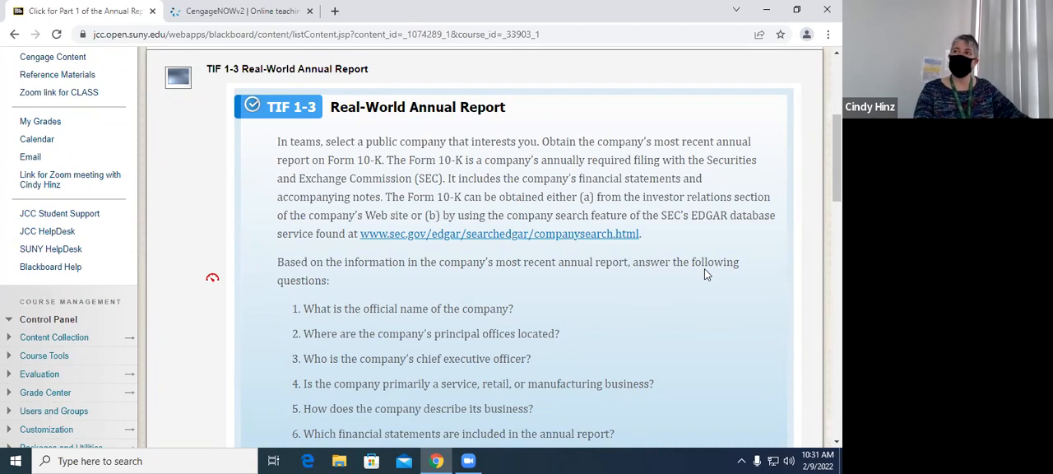
mouse_move(673, 425)
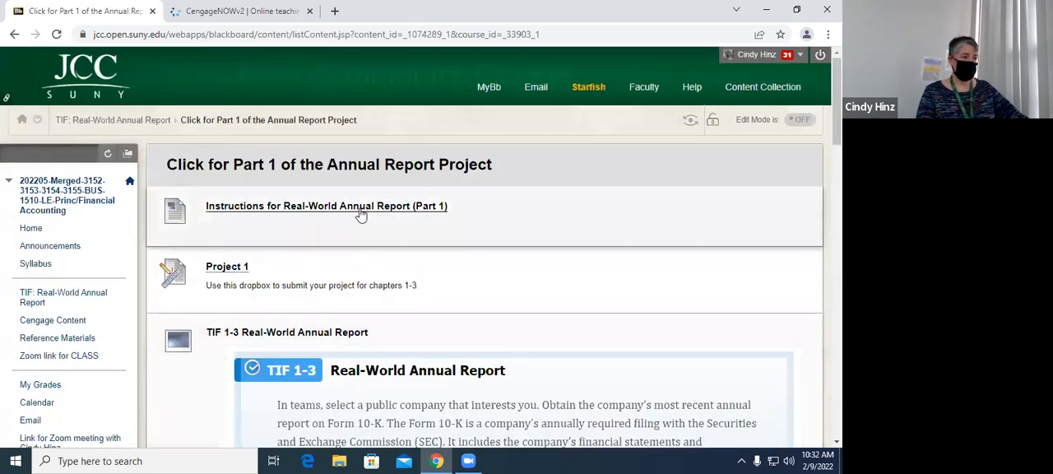
Step: Revisit the Part 1 instructions, then scroll the folder through TIF 1-3 and TIF 2-2
left_click(326, 206)
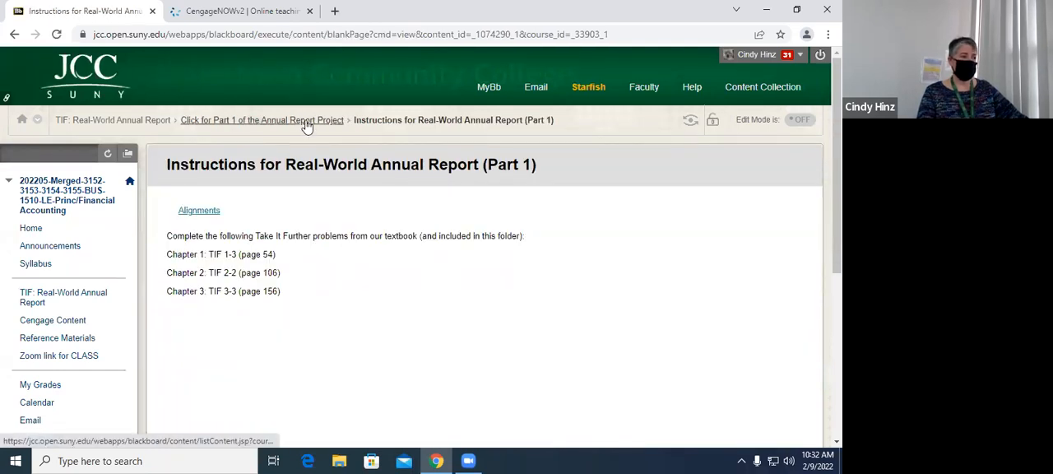
left_click(262, 119)
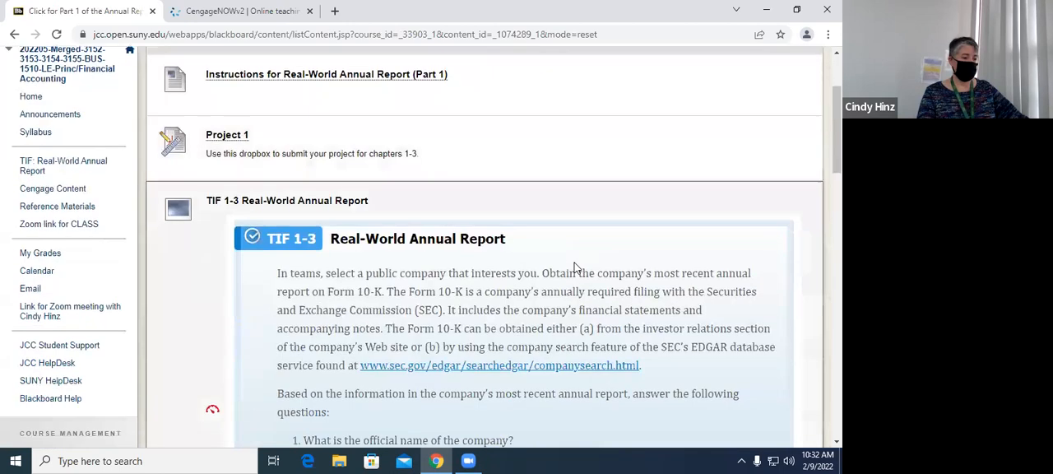
scroll("down", 3)
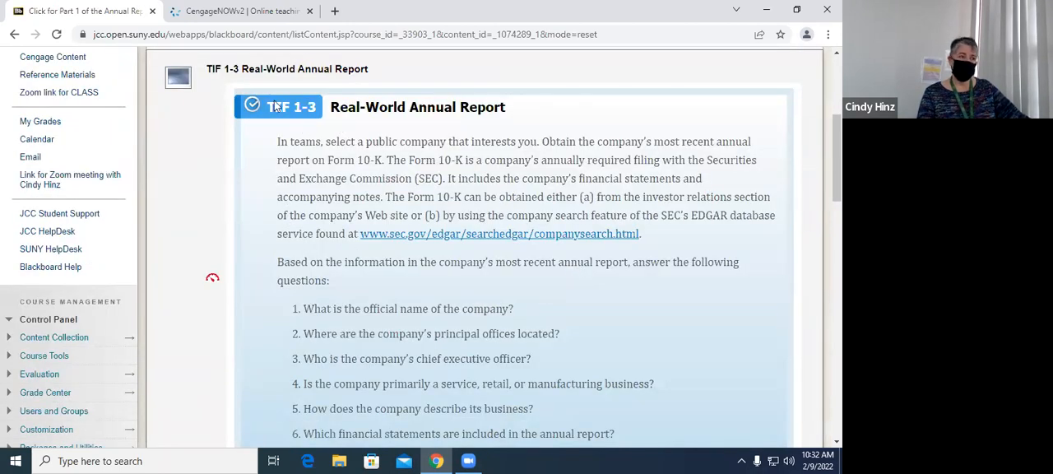
mouse_move(295, 120)
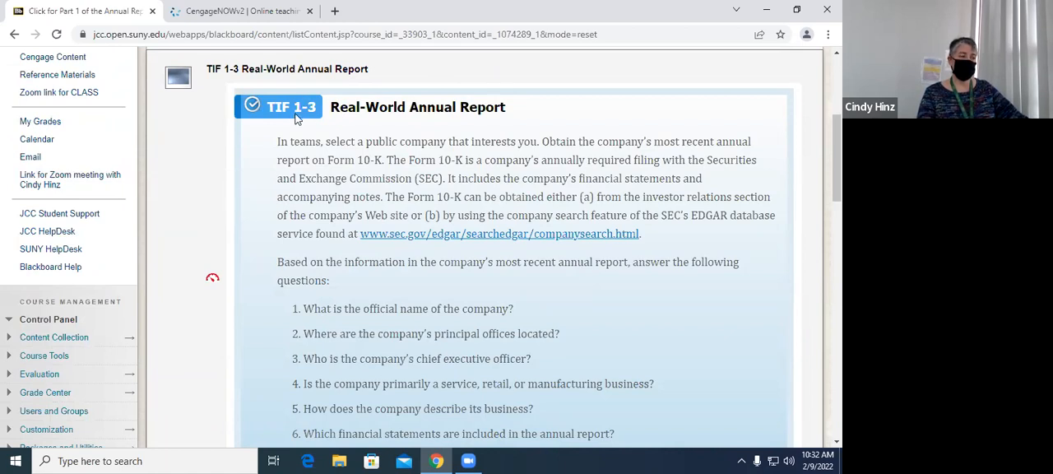
scroll("down", 3)
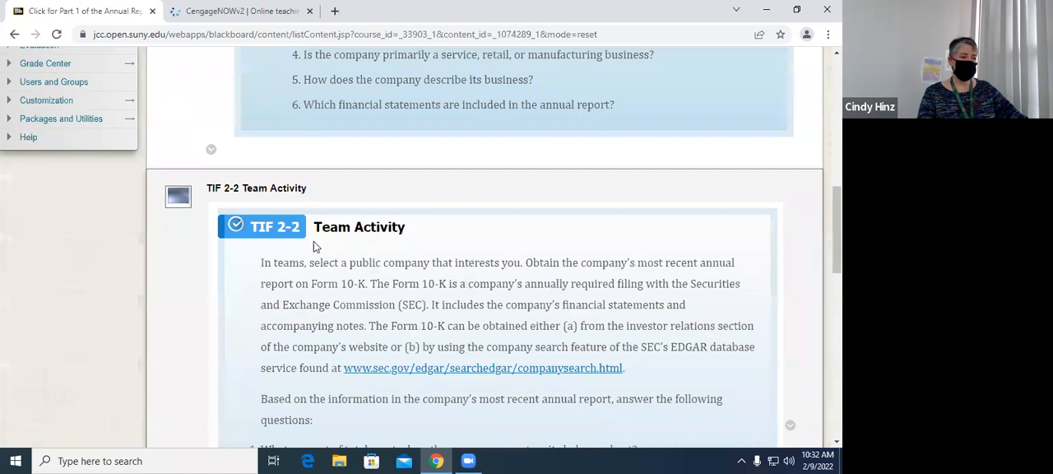
scroll("down", 3)
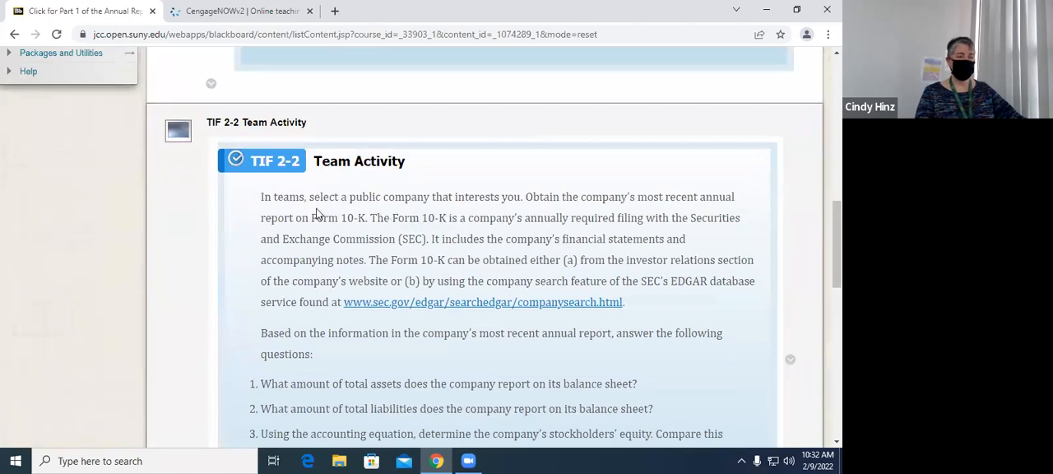
mouse_move(712, 184)
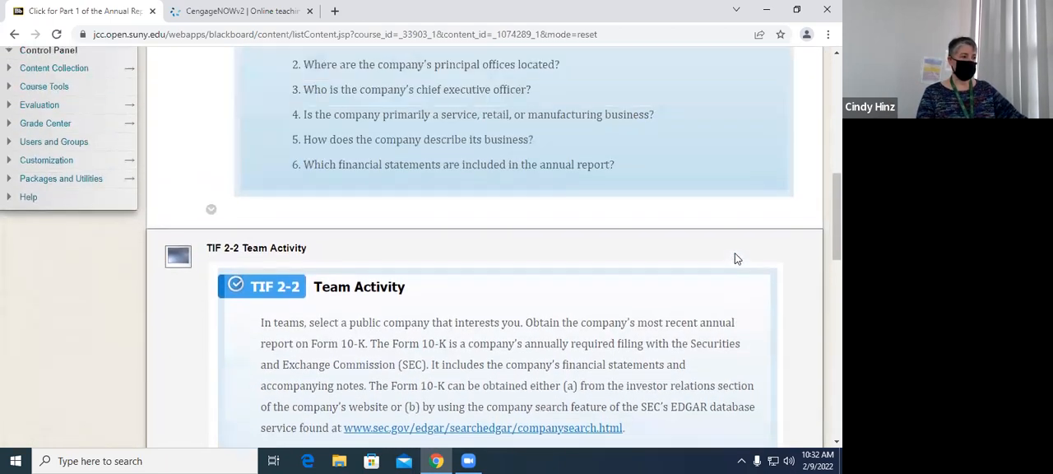
scroll("up", 3)
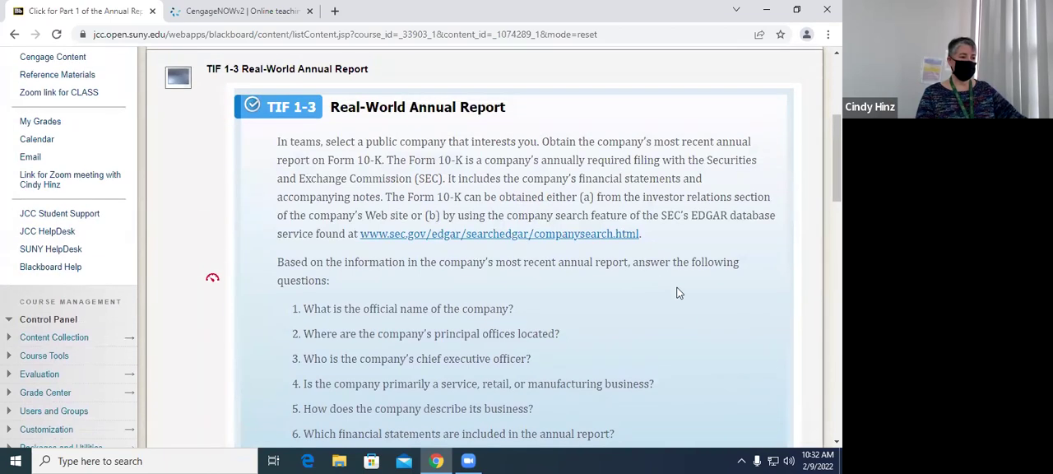
mouse_move(732, 316)
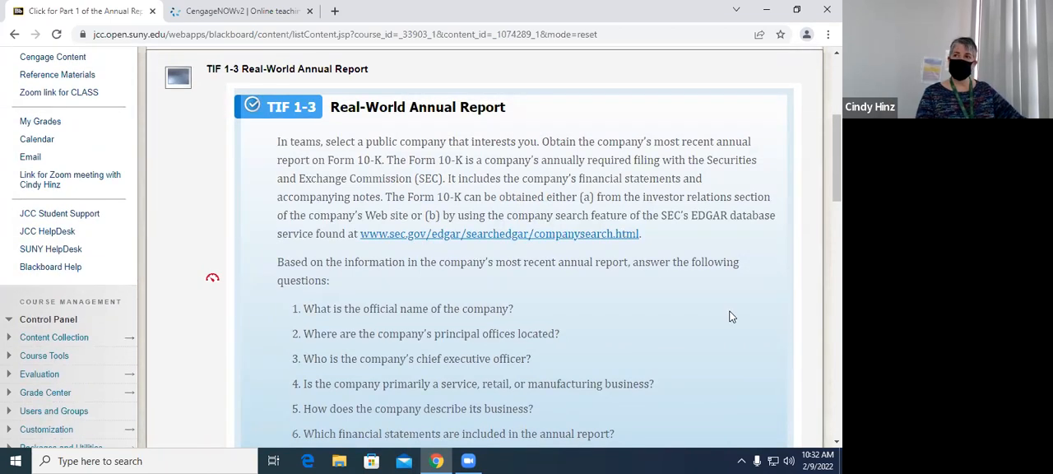
mouse_move(530, 294)
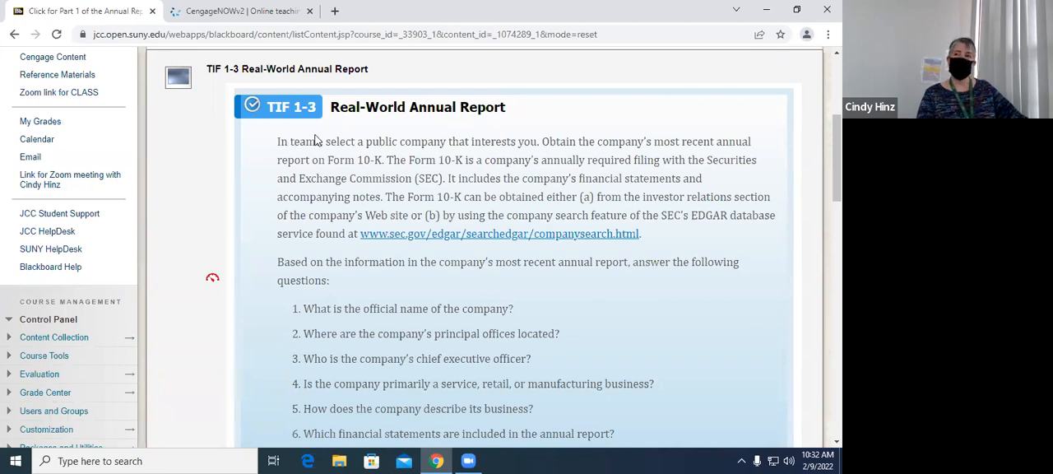
mouse_move(296, 338)
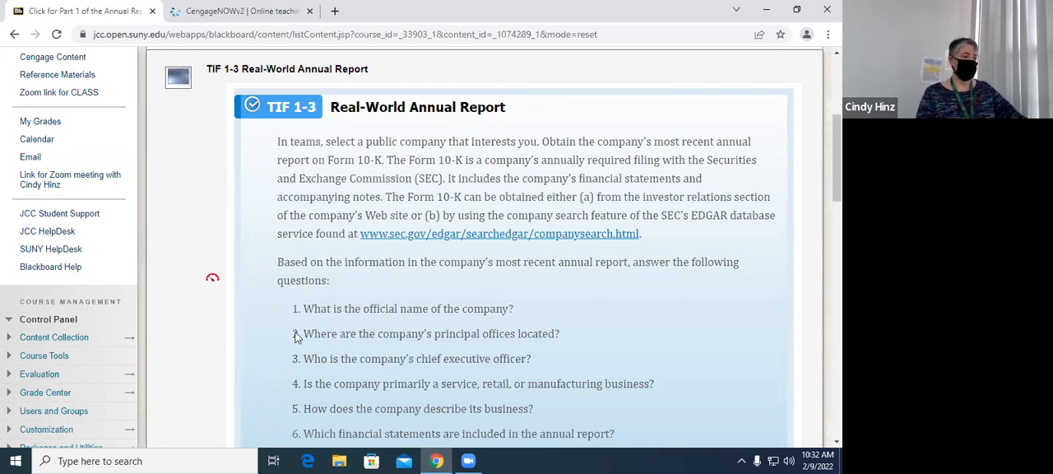
mouse_move(496, 333)
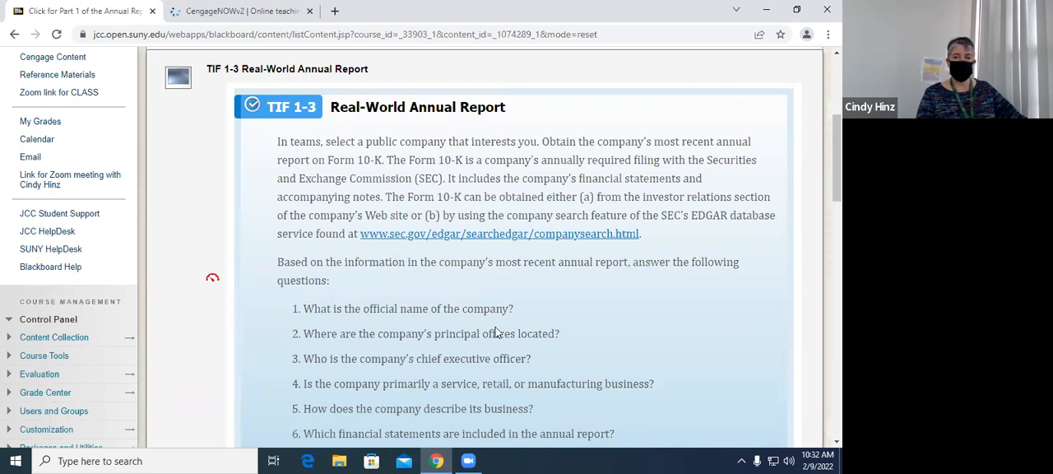
mouse_move(741, 458)
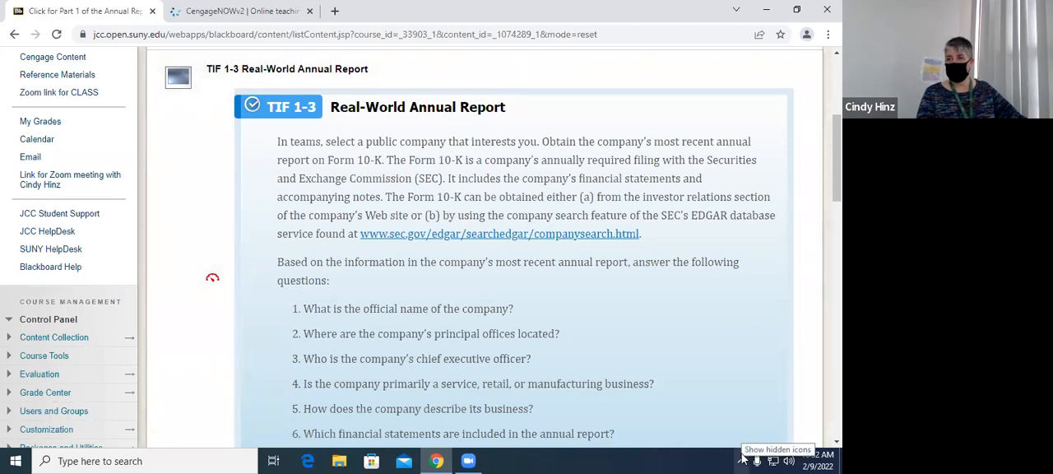
Step: Scroll the Part 1 folder down to the TIF 3-3 problem
scroll("down", 3)
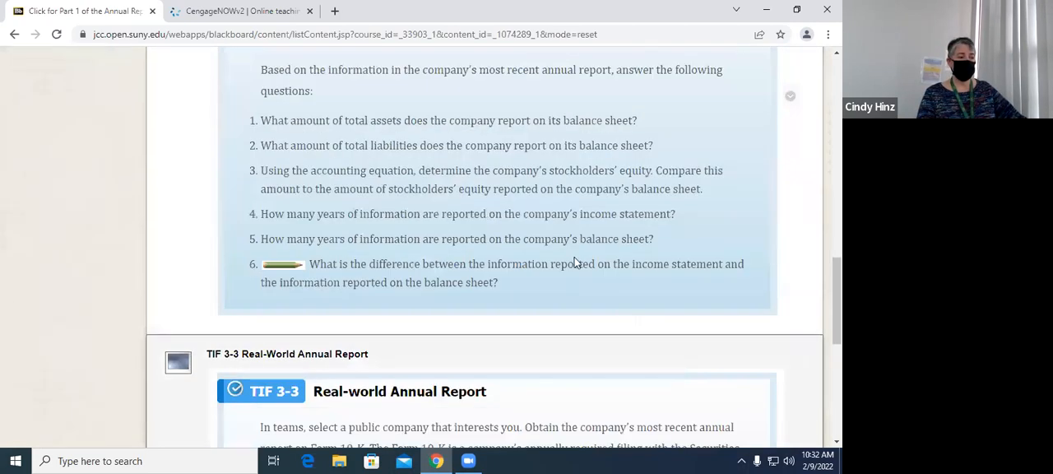
scroll("down", 3)
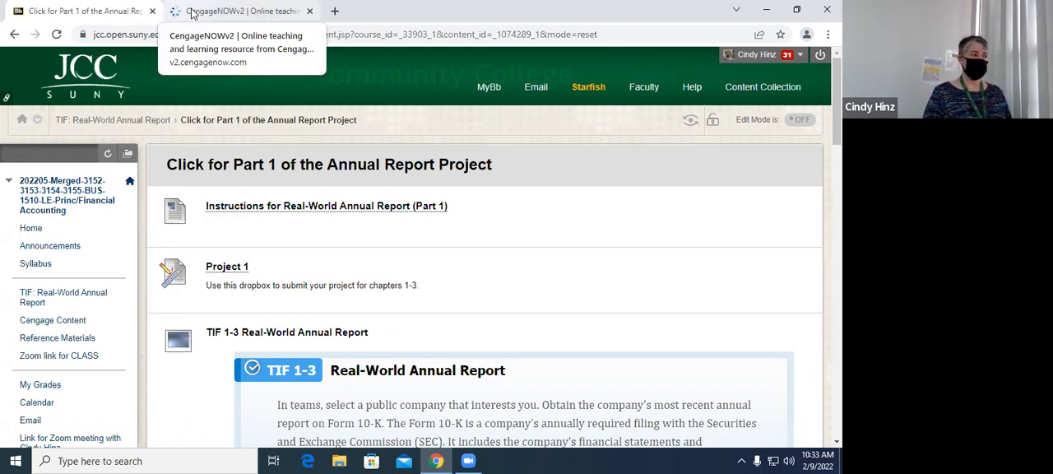
Step: Switch to CengageNOWv2 and start a student preview of Exam 1 Practice set
left_click(239, 10)
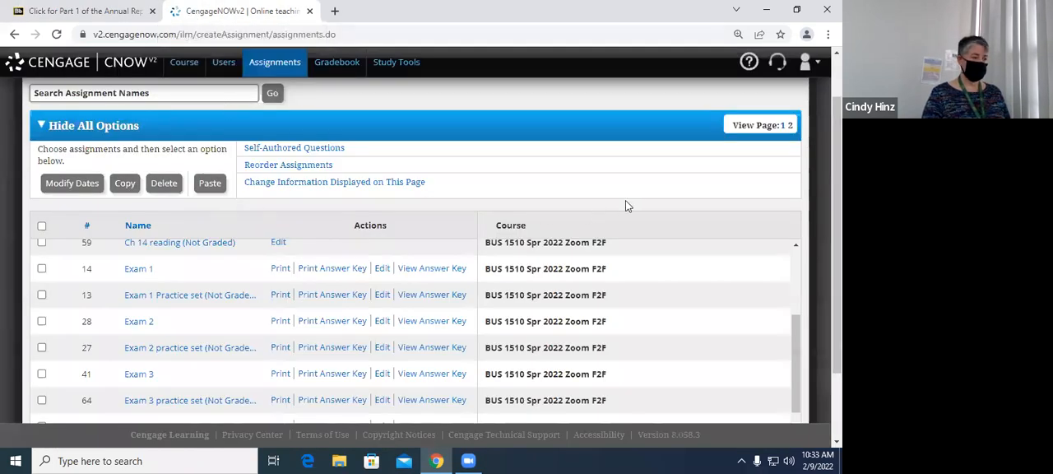
mouse_move(681, 206)
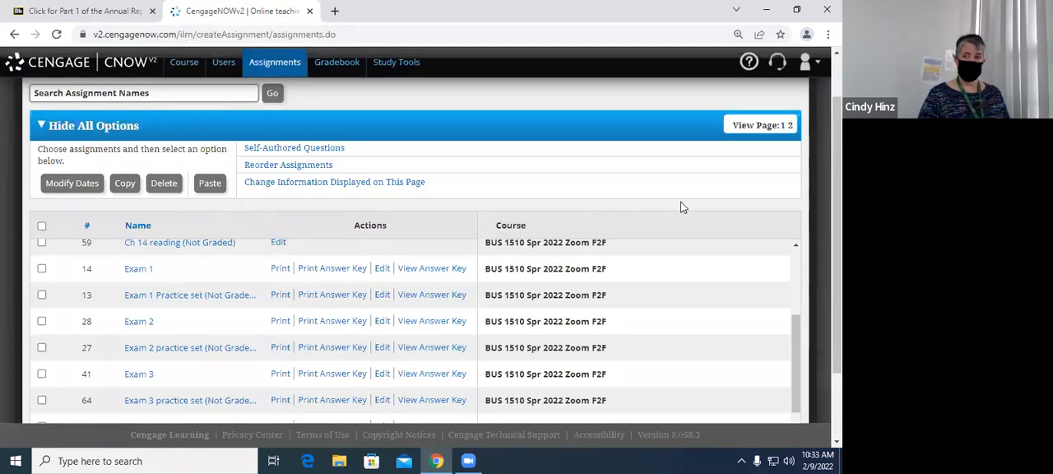
mouse_move(578, 254)
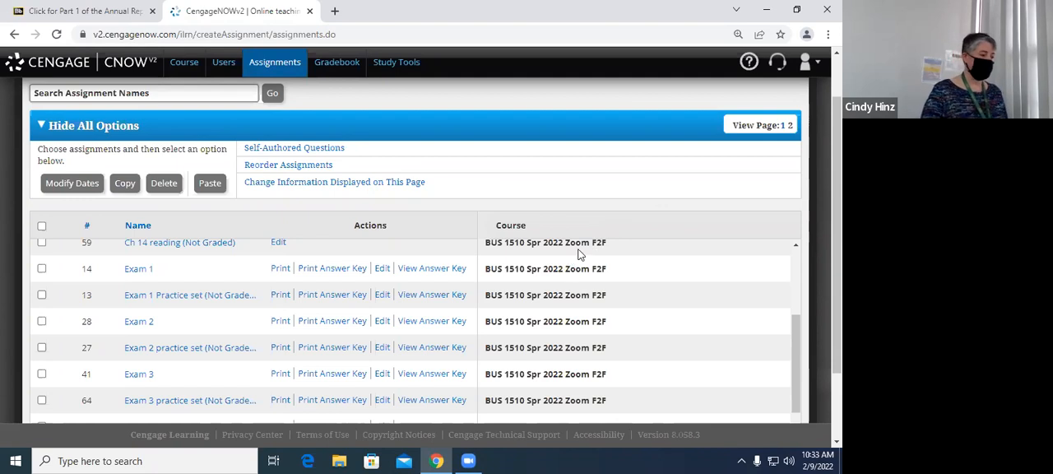
mouse_move(600, 163)
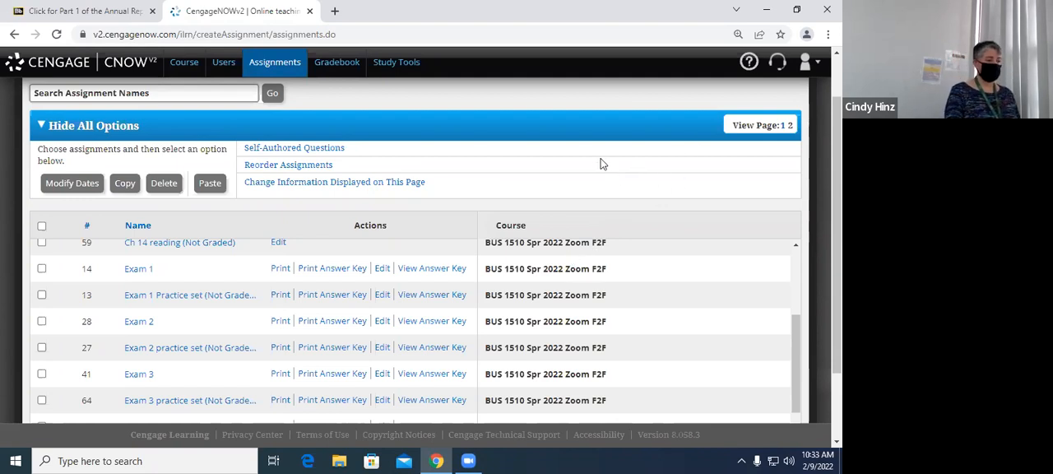
mouse_move(553, 163)
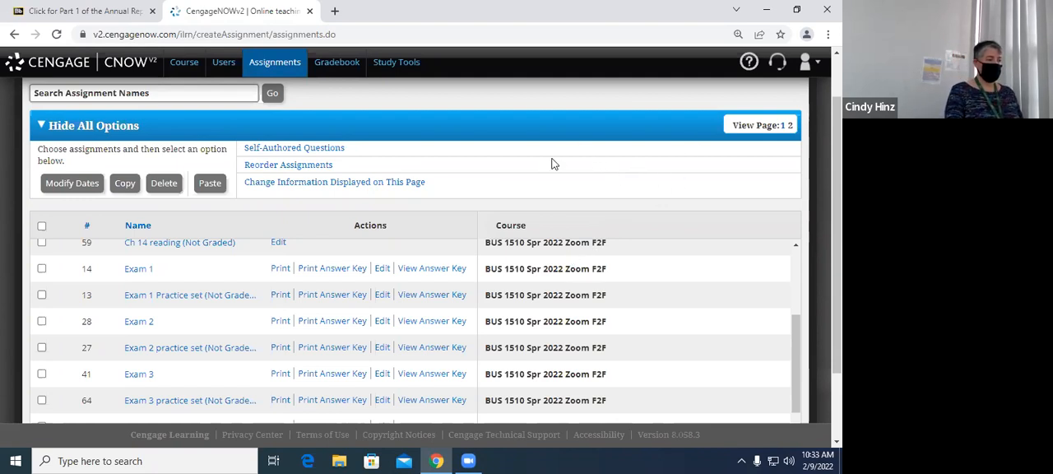
mouse_move(577, 132)
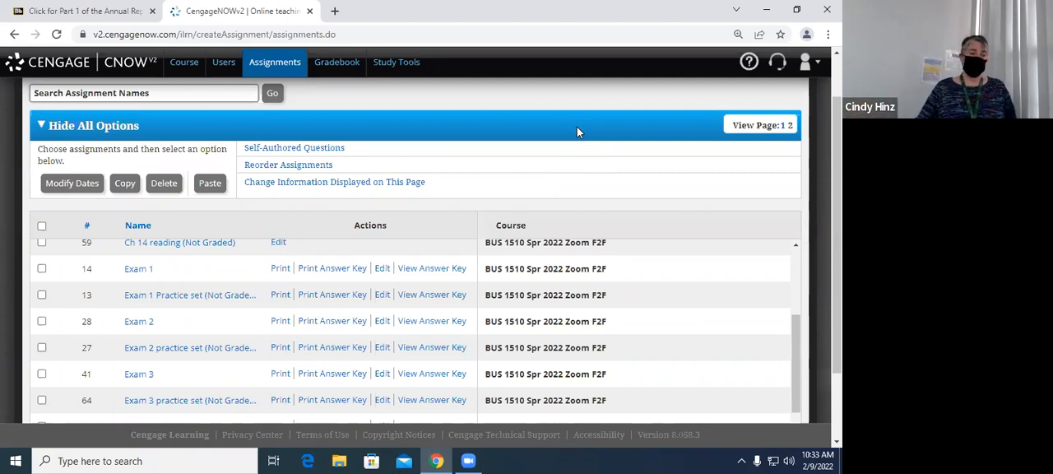
mouse_move(642, 192)
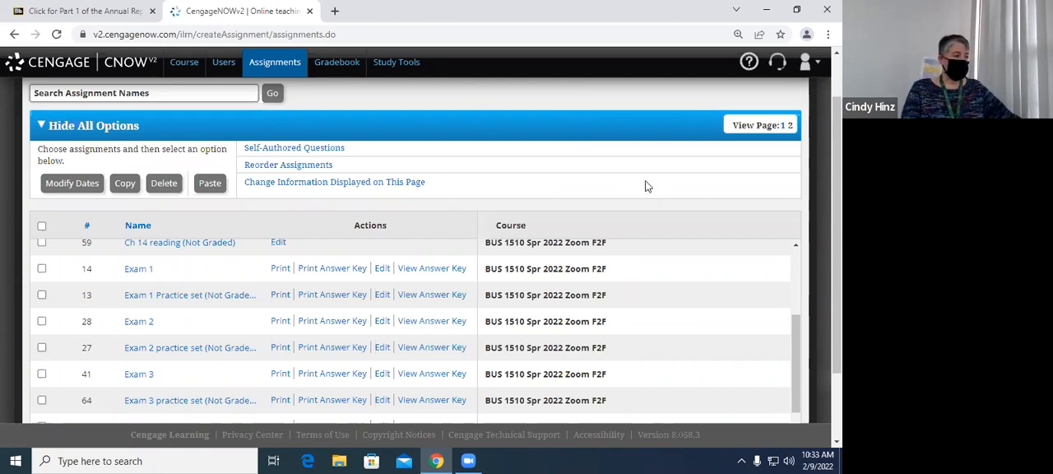
mouse_move(666, 178)
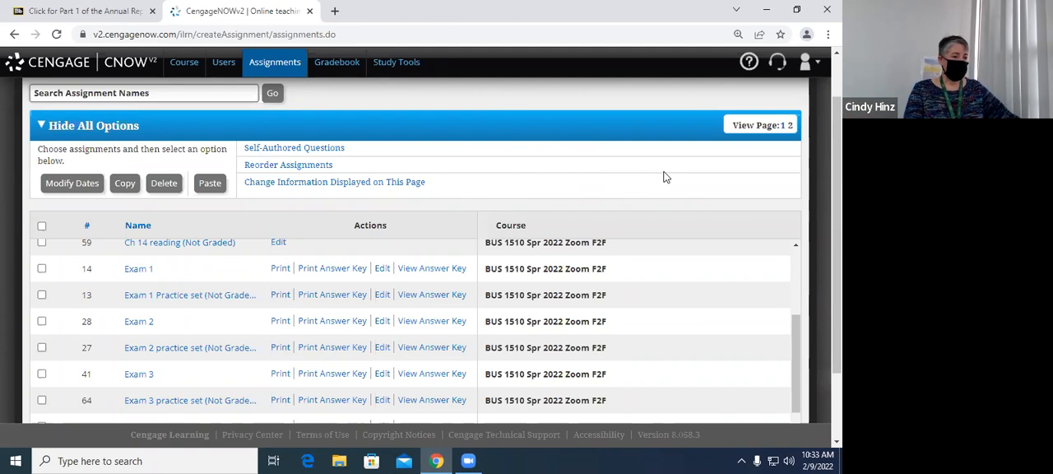
mouse_move(672, 174)
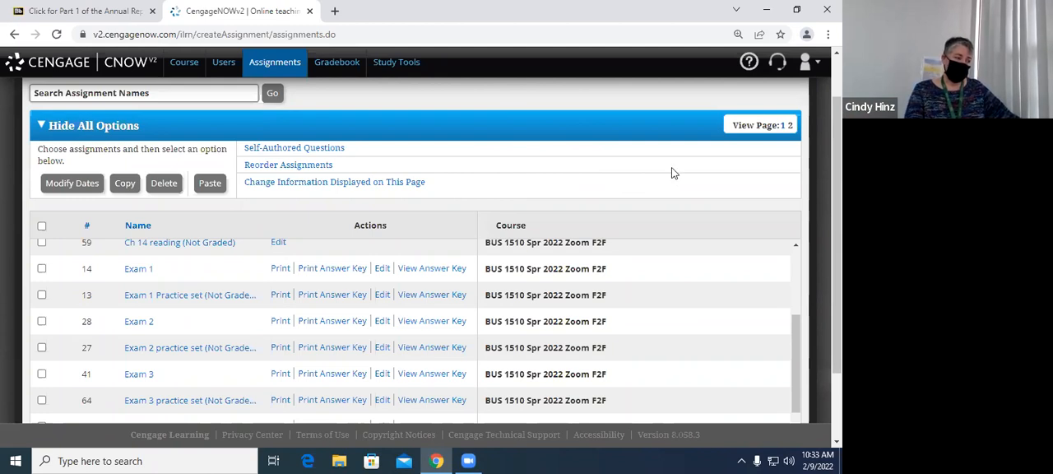
mouse_move(173, 217)
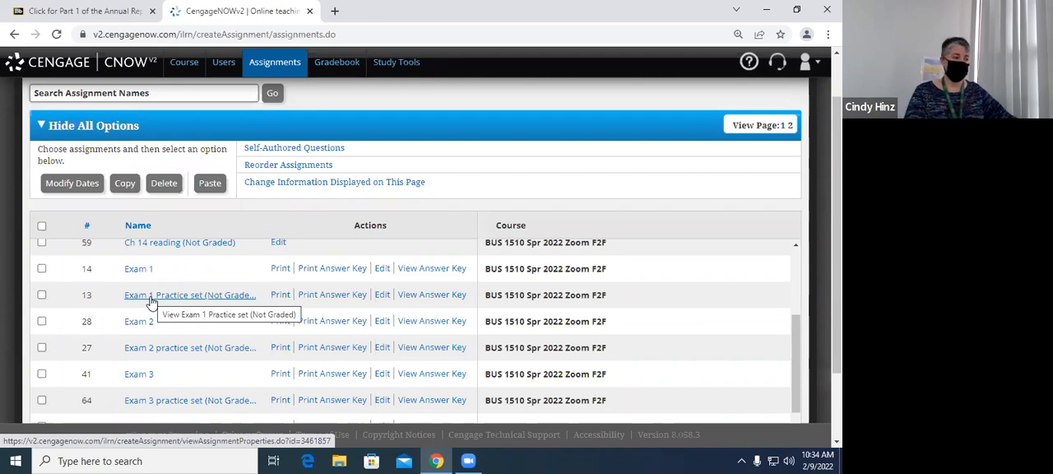
mouse_move(185, 306)
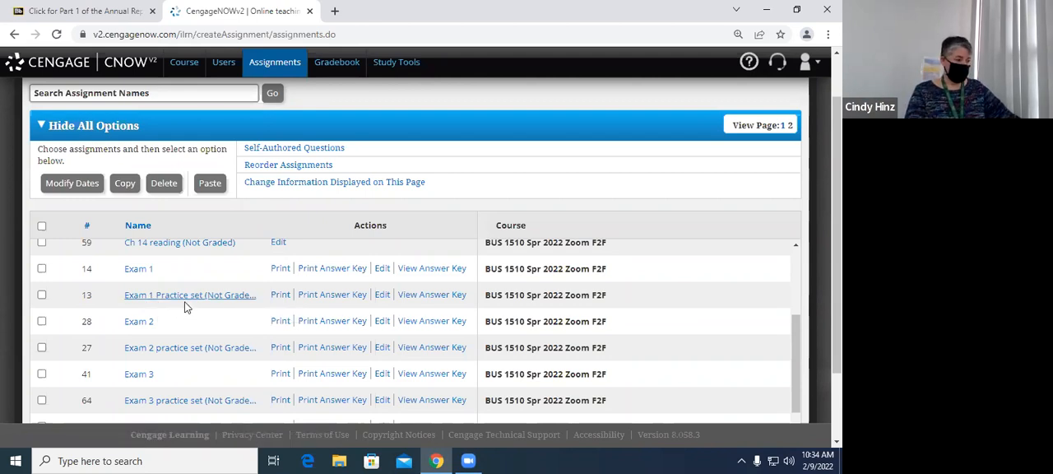
scroll("down", 3)
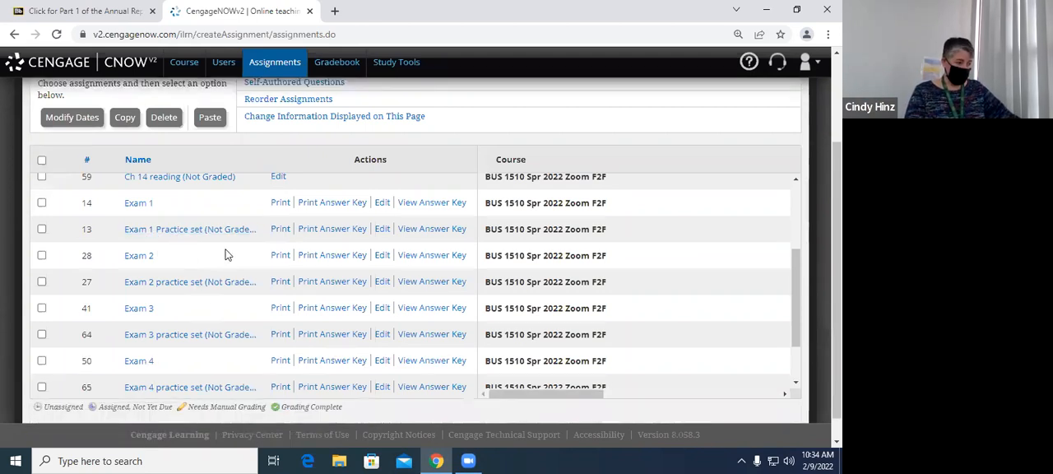
mouse_move(190, 228)
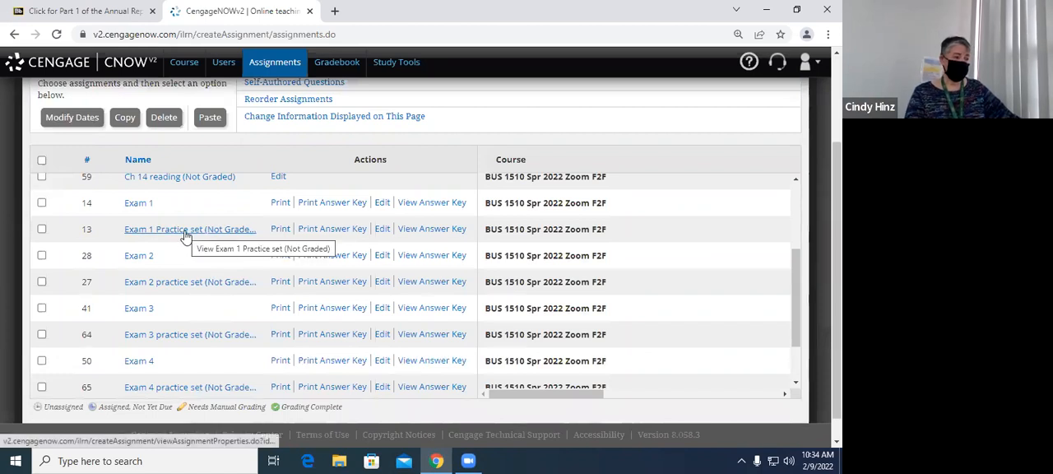
left_click(189, 229)
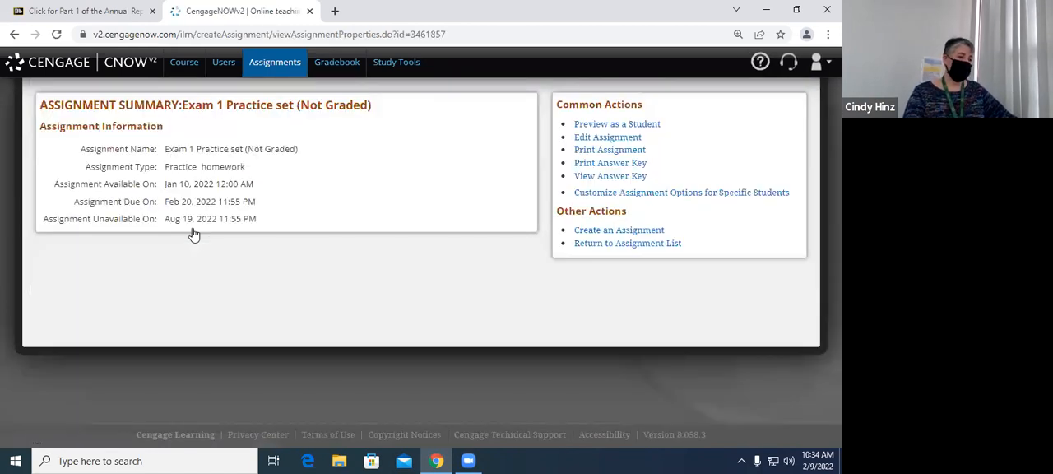
left_click(616, 124)
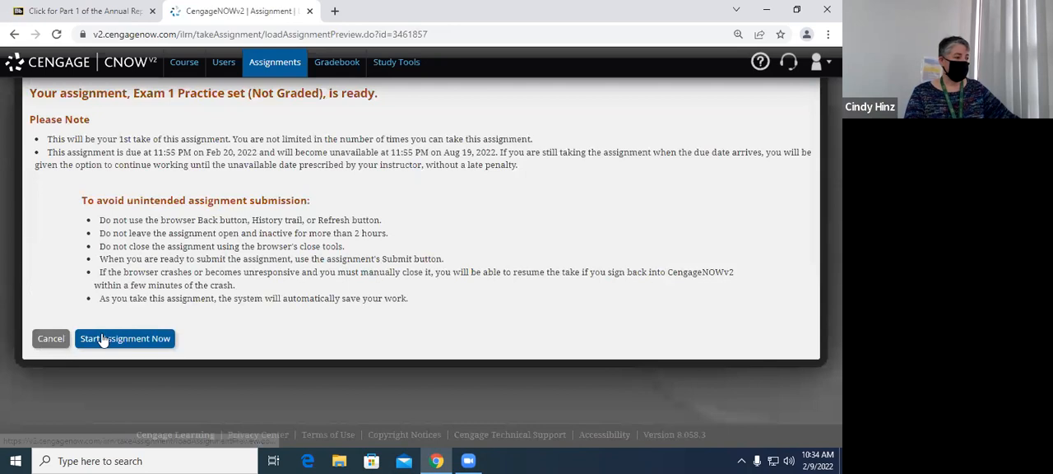
left_click(124, 338)
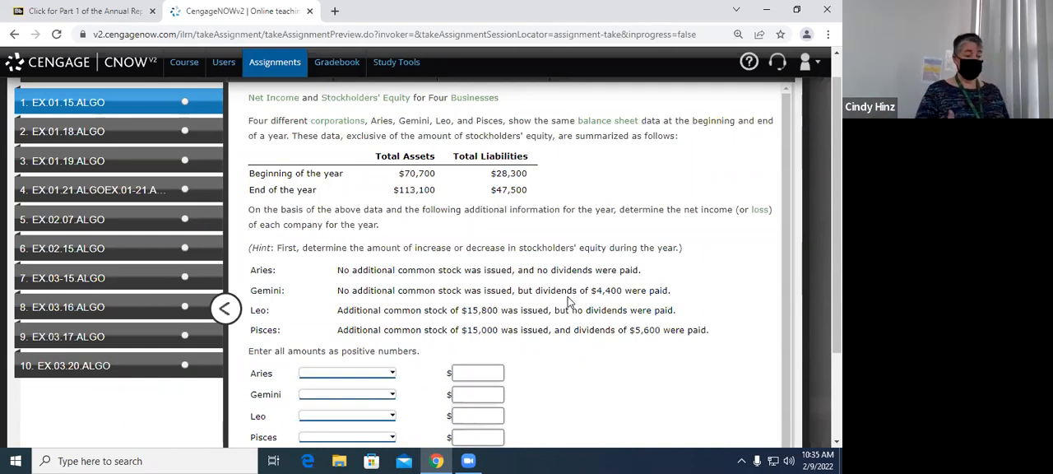
mouse_move(422, 398)
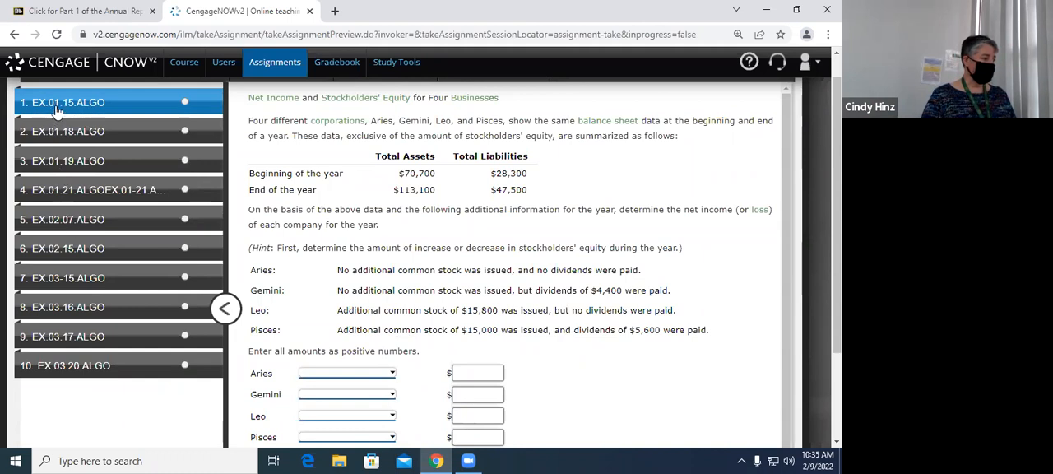
mouse_move(52, 288)
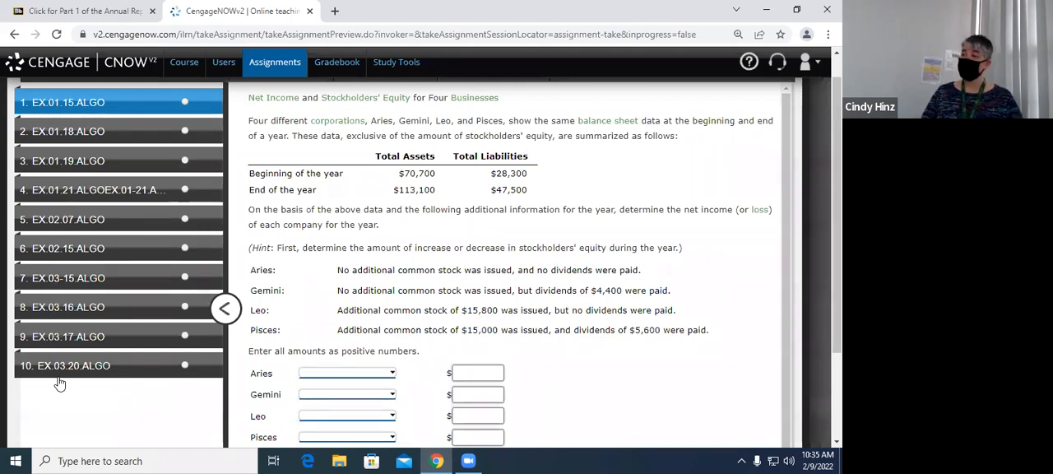
mouse_move(171, 396)
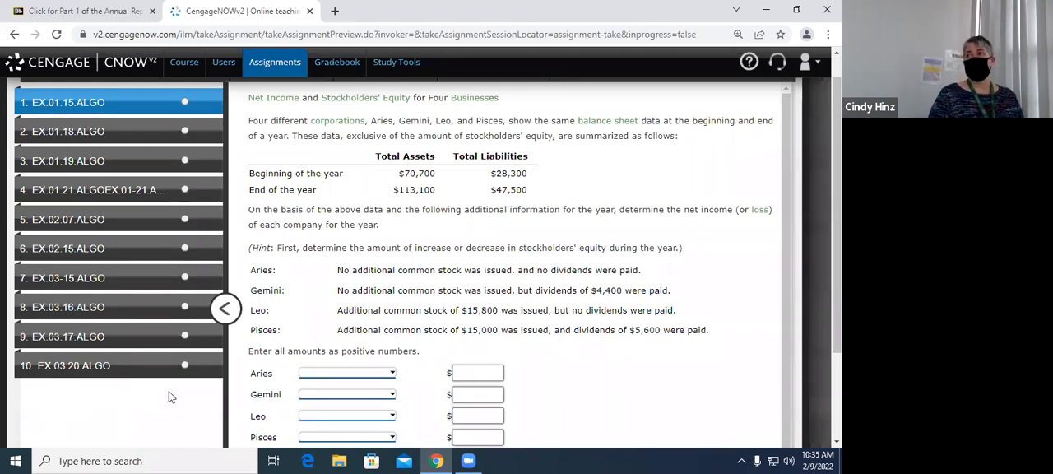
mouse_move(229, 372)
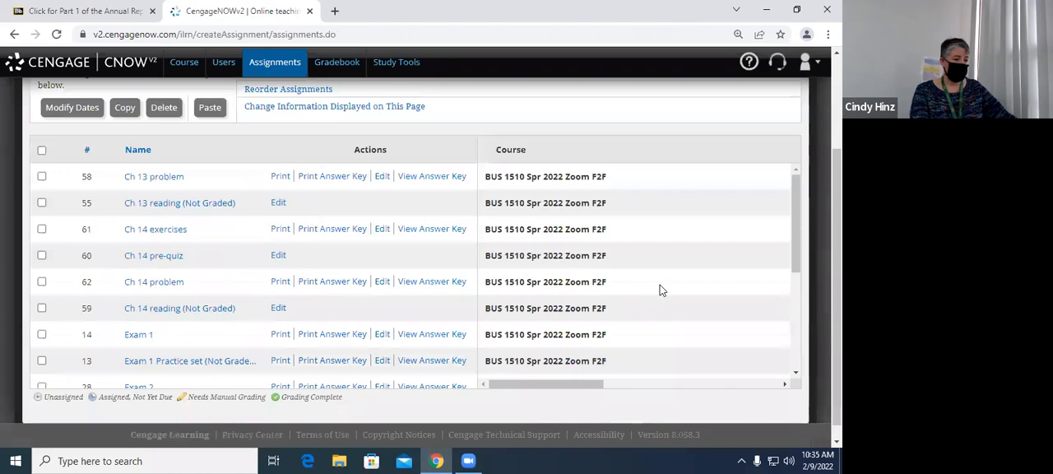
Step: Start a student preview of Exam 1 and scroll its question page
scroll("down", 3)
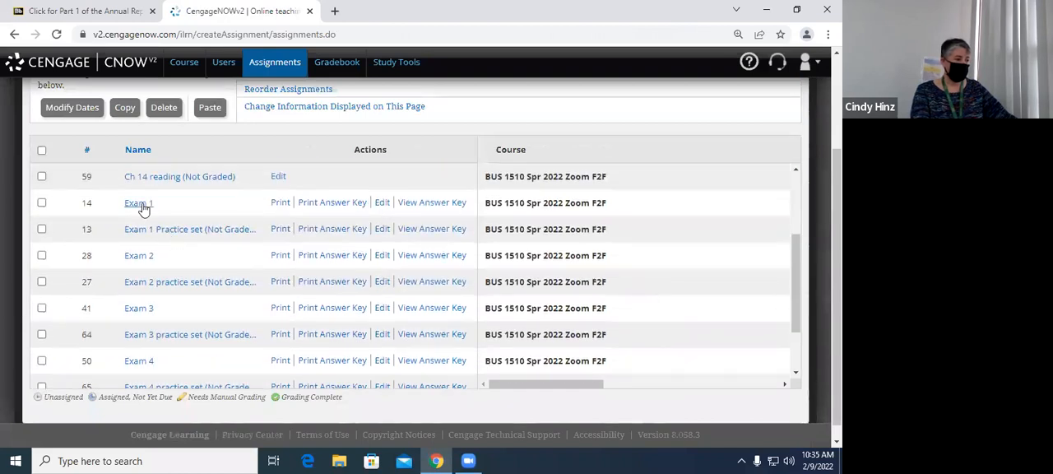
left_click(136, 203)
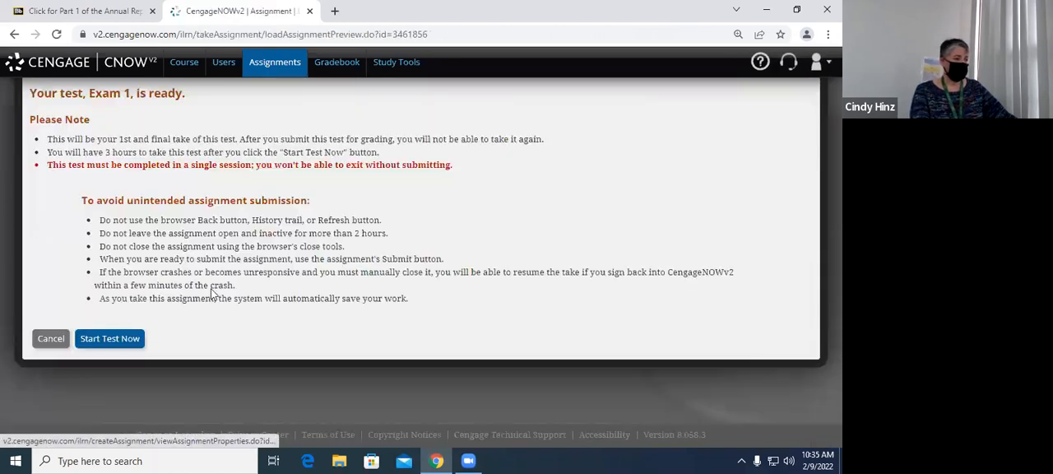
left_click(110, 338)
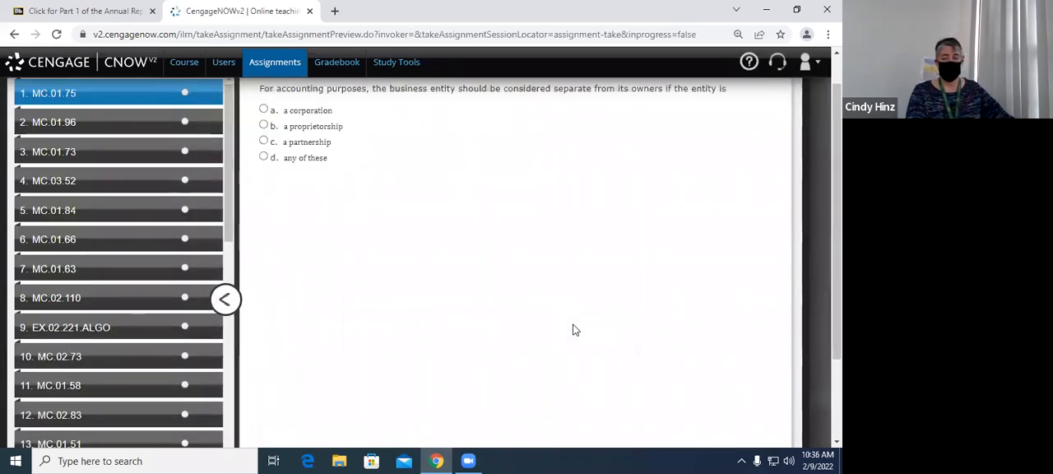
mouse_move(612, 293)
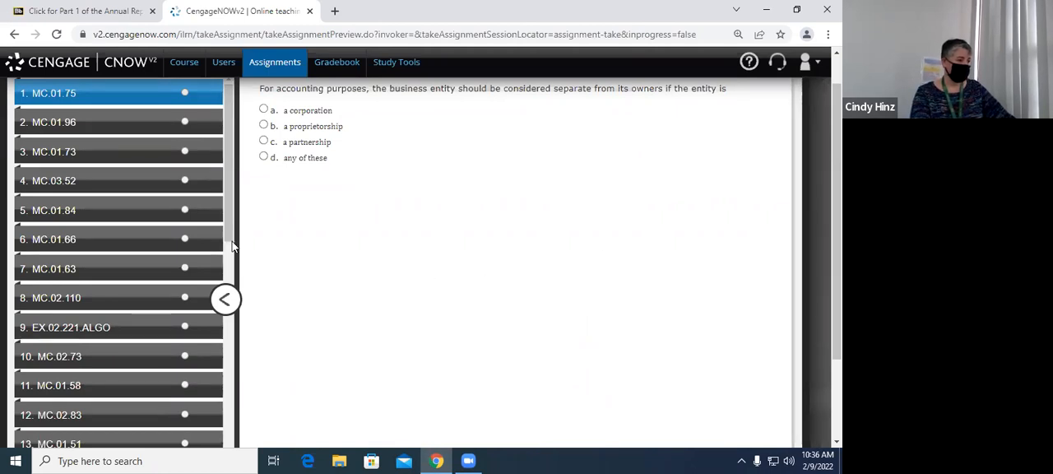
scroll("down", 3)
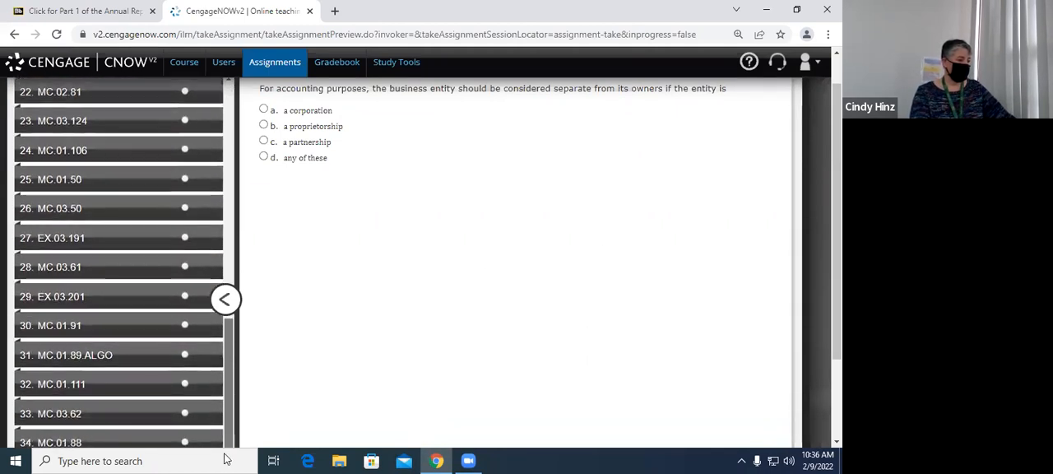
scroll("down", 3)
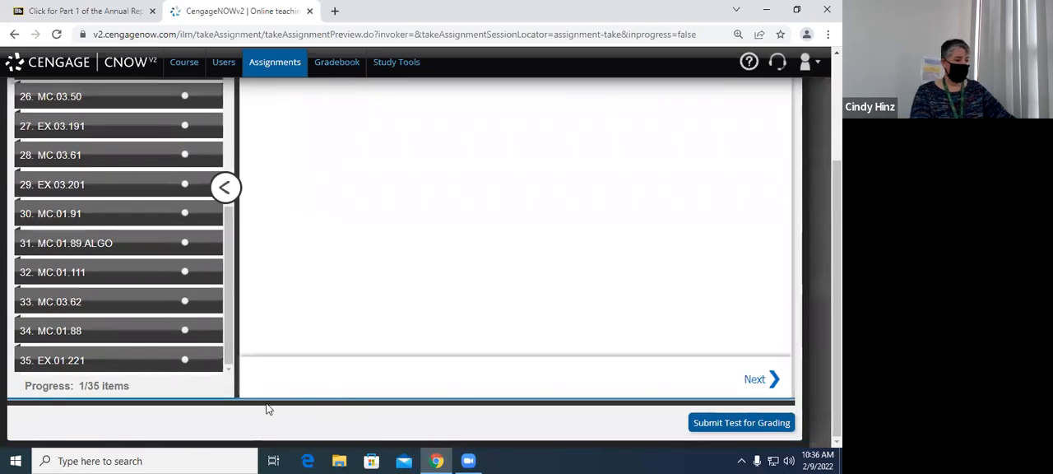
mouse_move(580, 283)
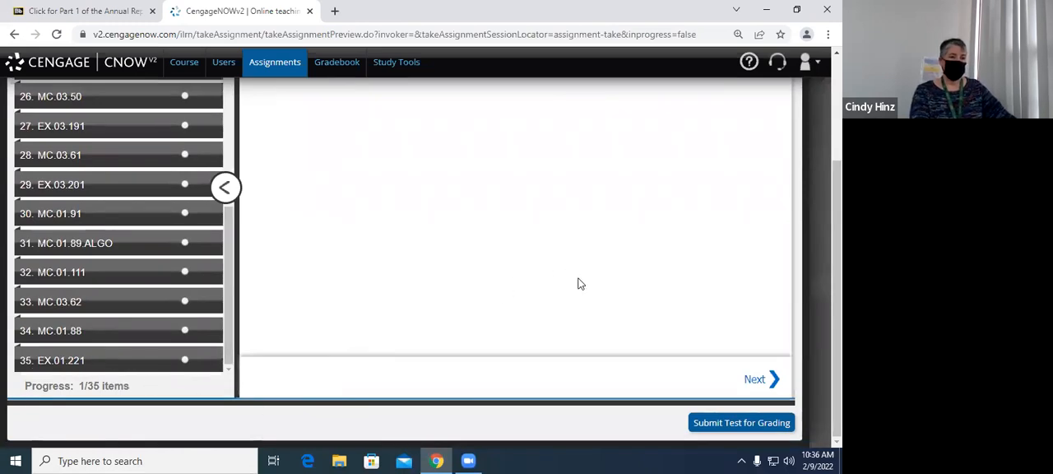
mouse_move(595, 275)
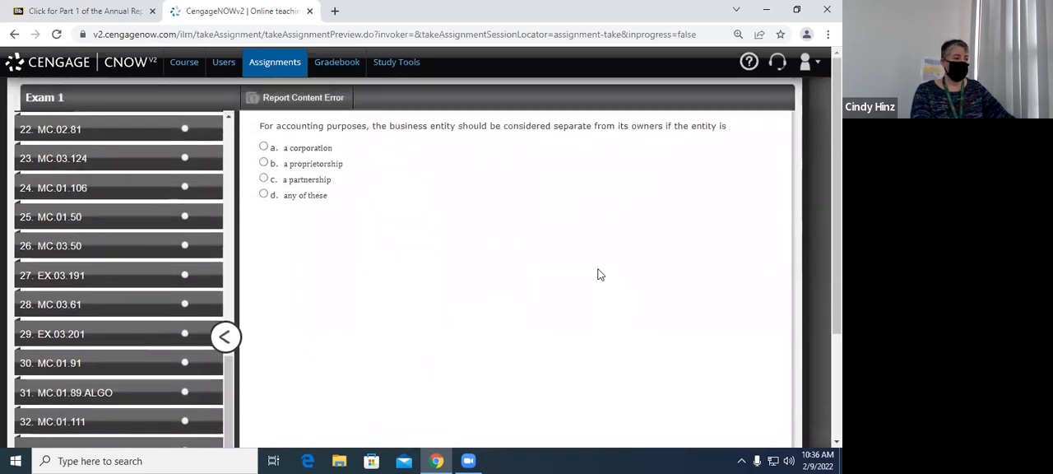
scroll("up", 3)
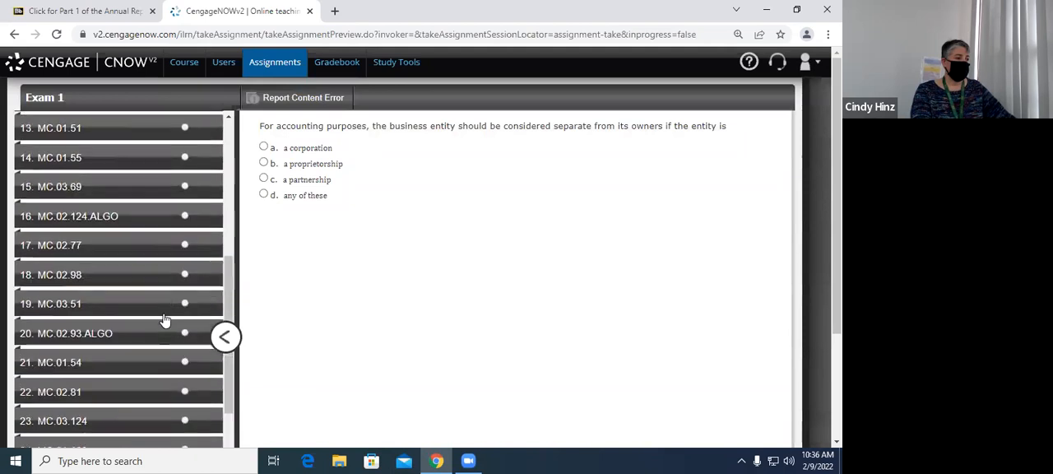
scroll("up", 3)
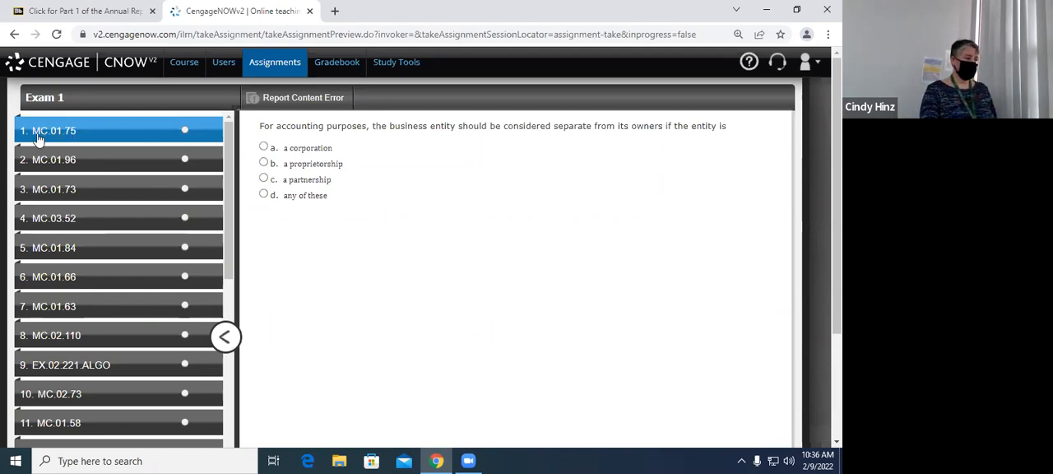
mouse_move(41, 181)
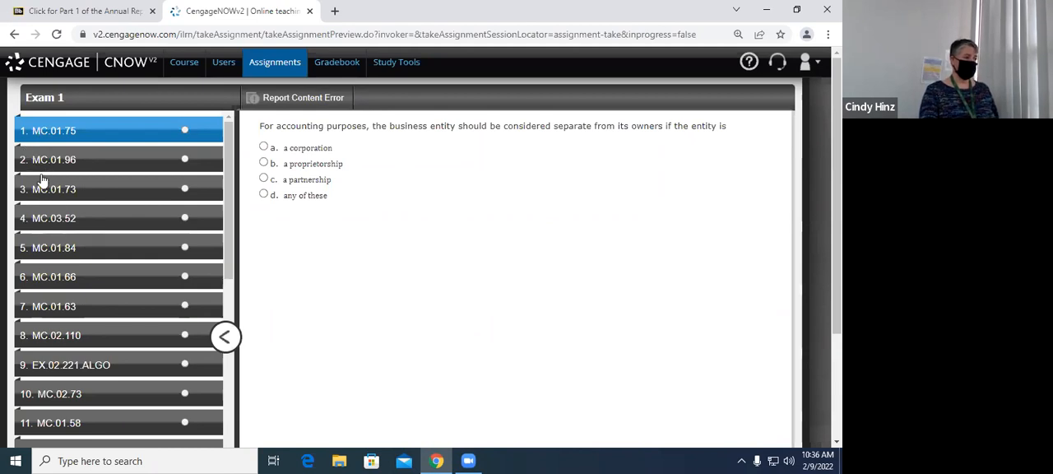
mouse_move(76, 368)
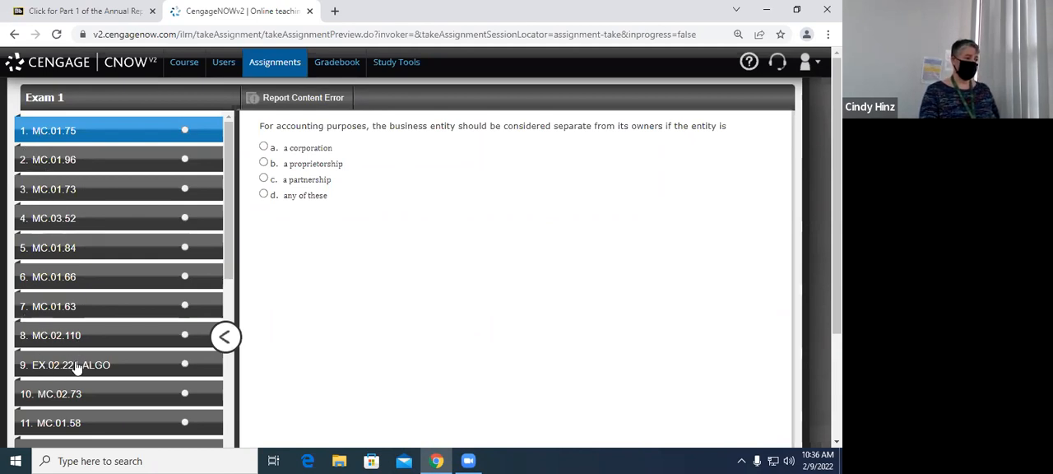
mouse_move(82, 370)
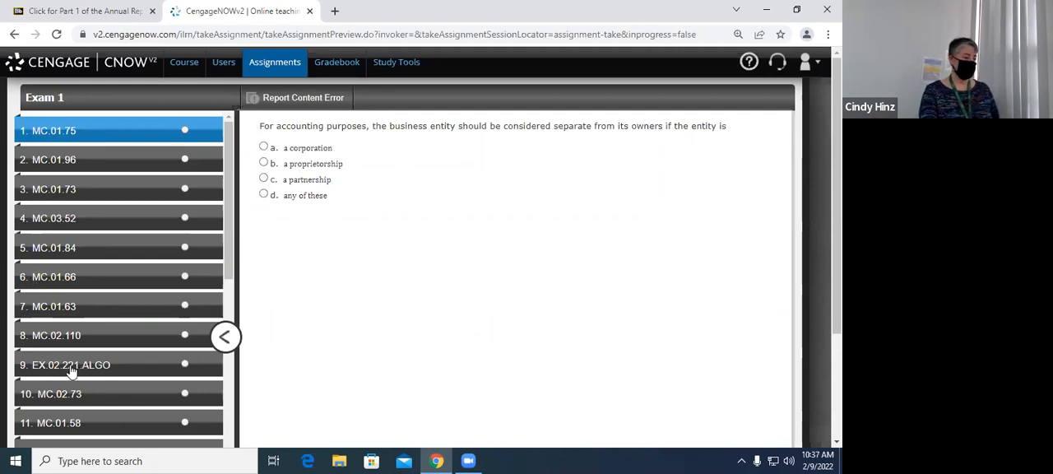
mouse_move(127, 146)
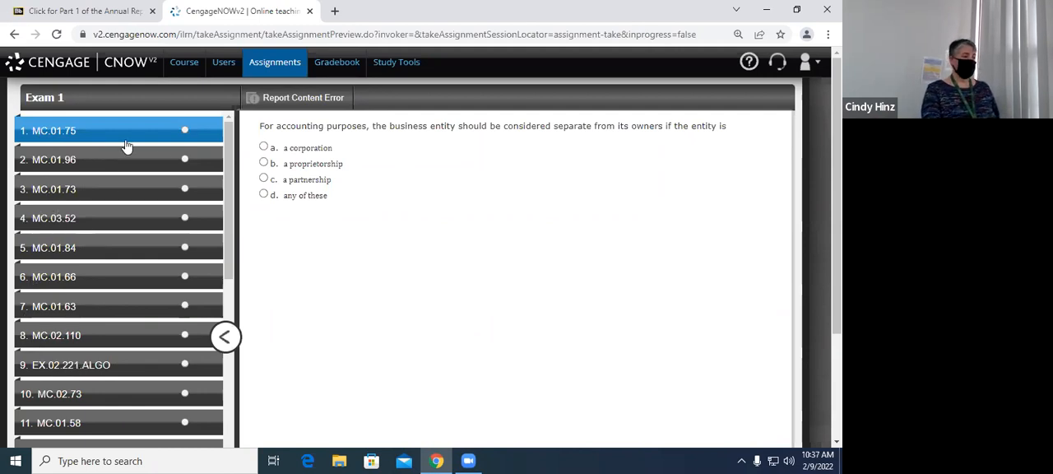
mouse_move(460, 245)
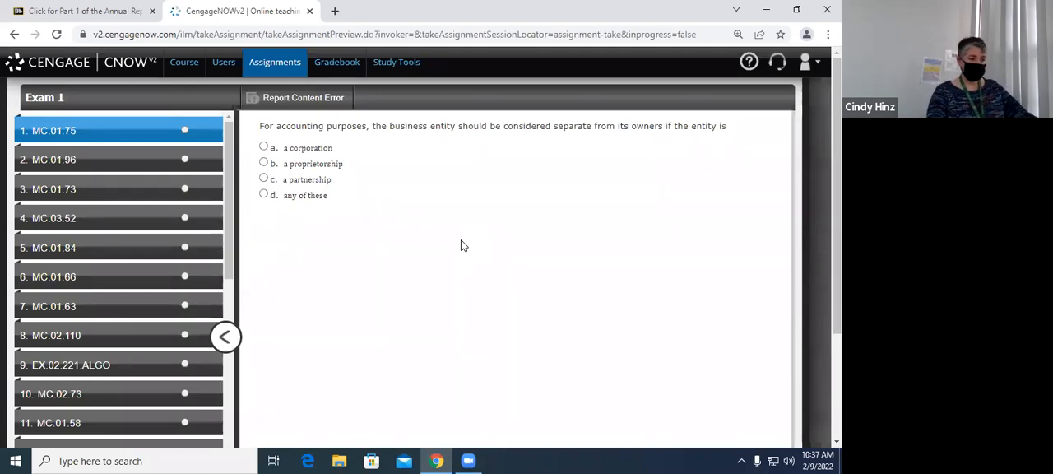
mouse_move(65, 229)
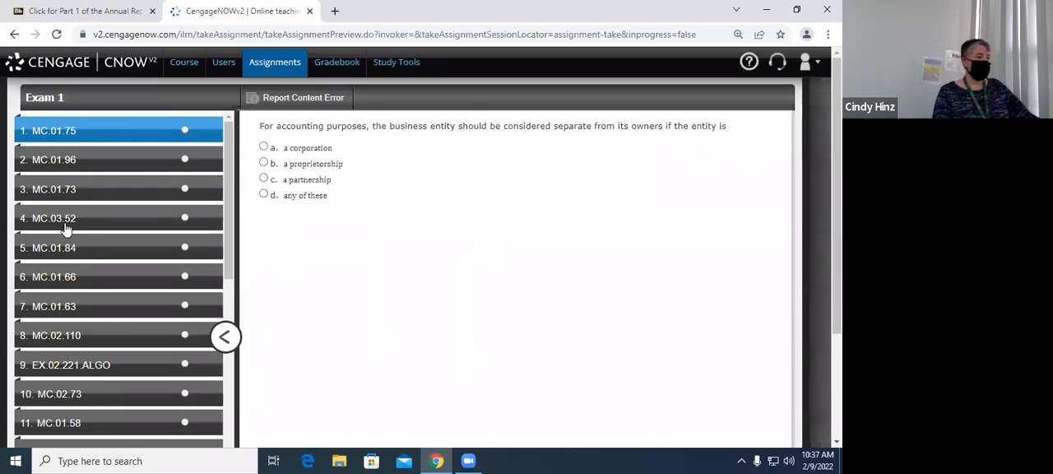
Step: View Exam 1 questions 2, 4, 5 and 6, then return to question 1
left_click(103, 160)
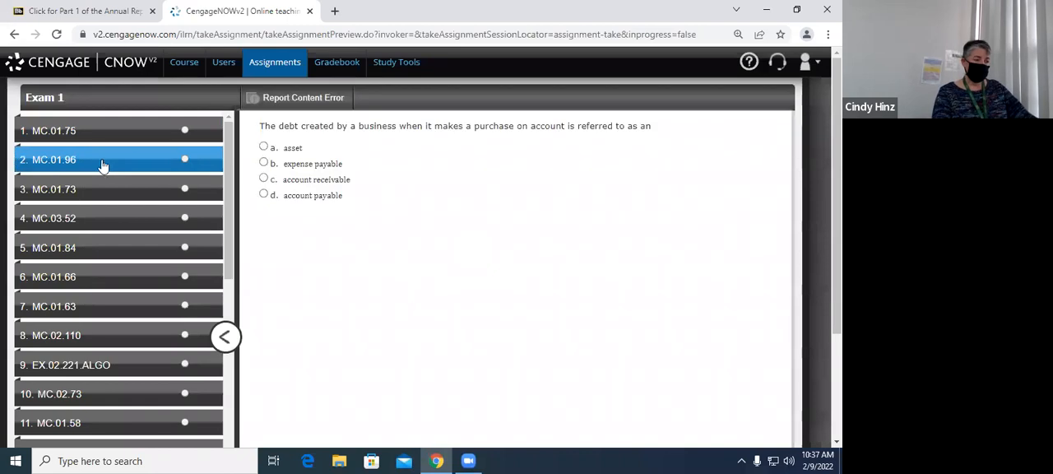
mouse_move(68, 195)
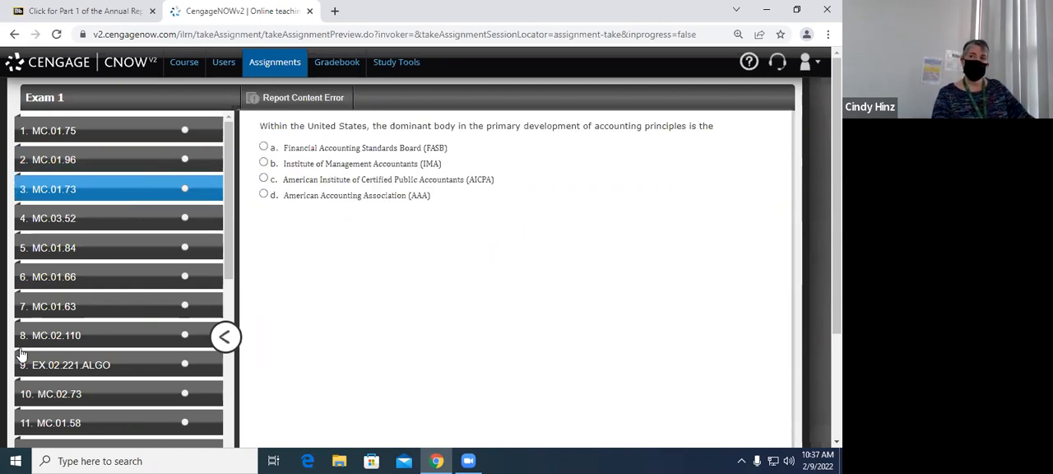
left_click(107, 218)
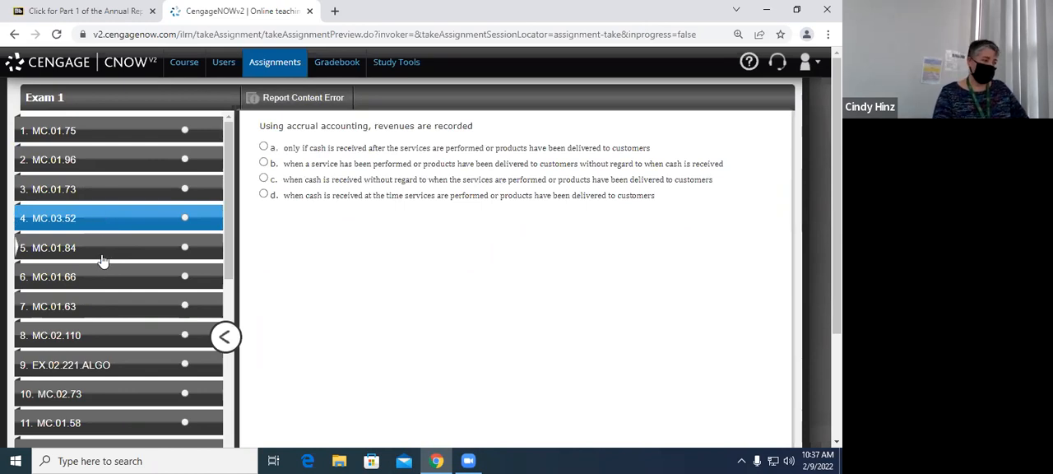
left_click(93, 248)
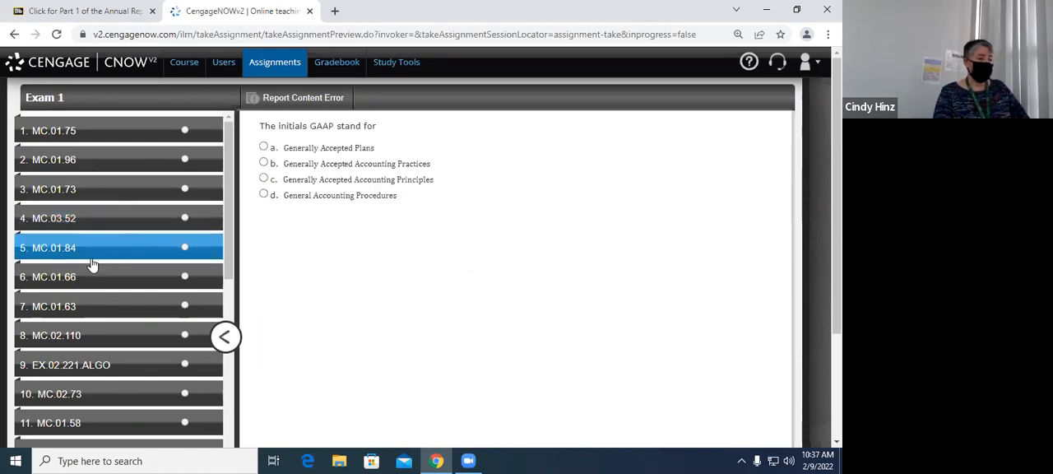
left_click(119, 277)
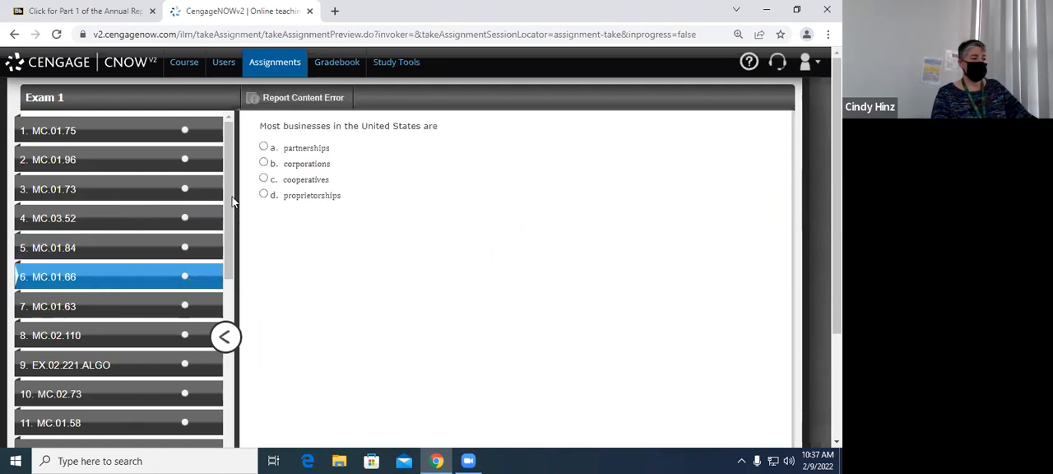
left_click(91, 130)
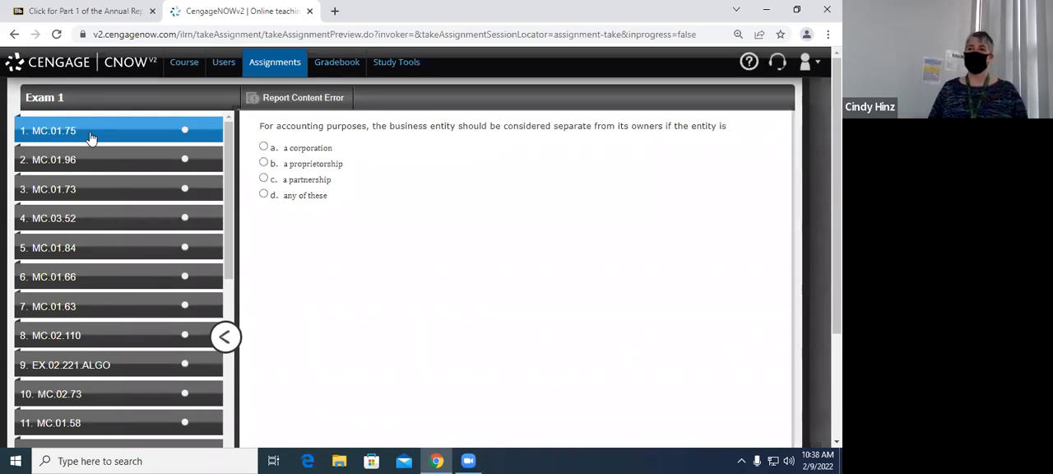
mouse_move(66, 147)
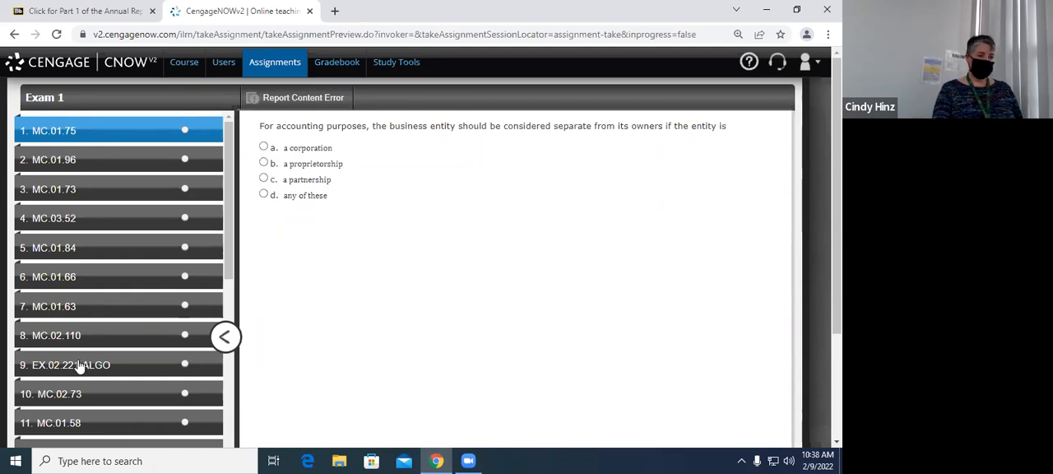
Step: View question 9, then questions 20 (Monroe Entertainment ledger) and 21
left_click(74, 364)
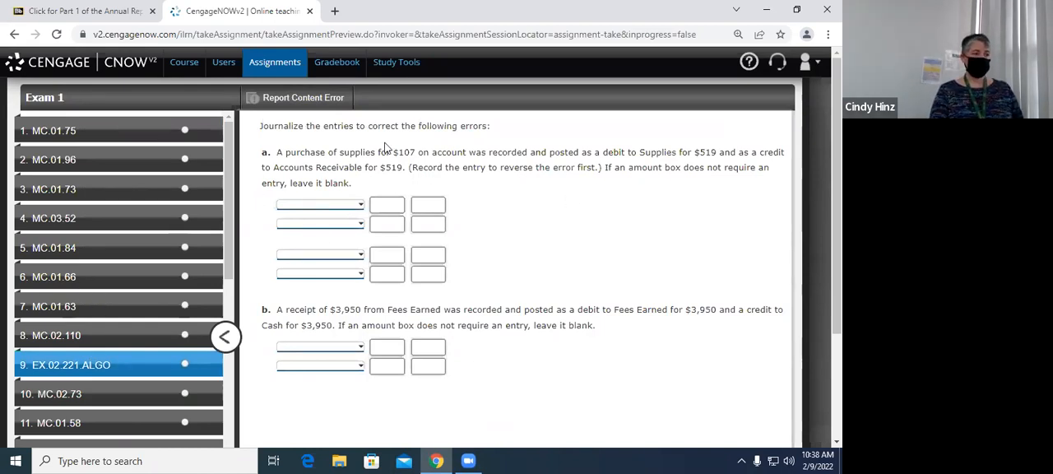
mouse_move(549, 244)
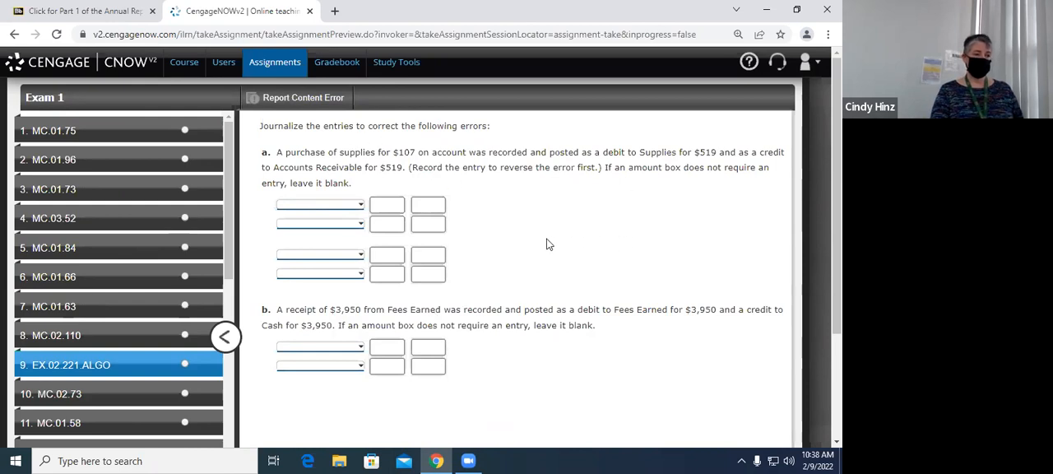
mouse_move(131, 362)
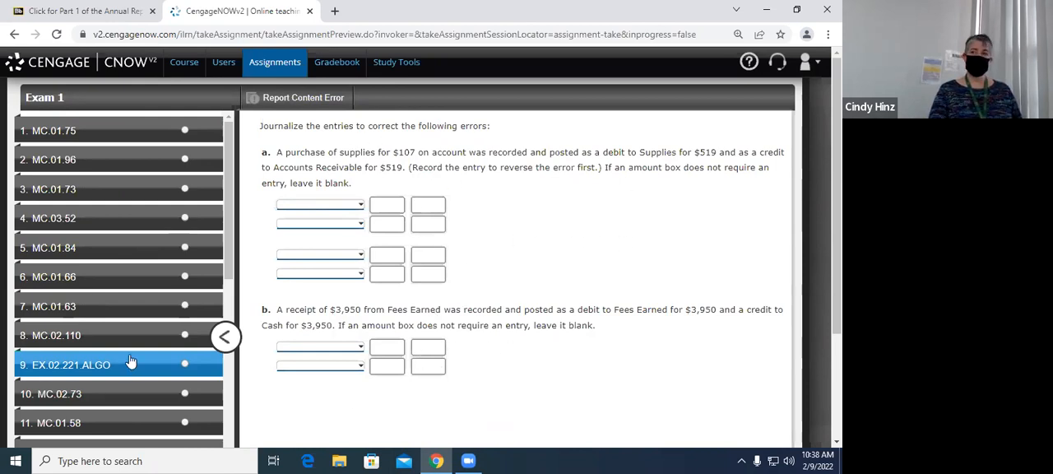
scroll("down", 3)
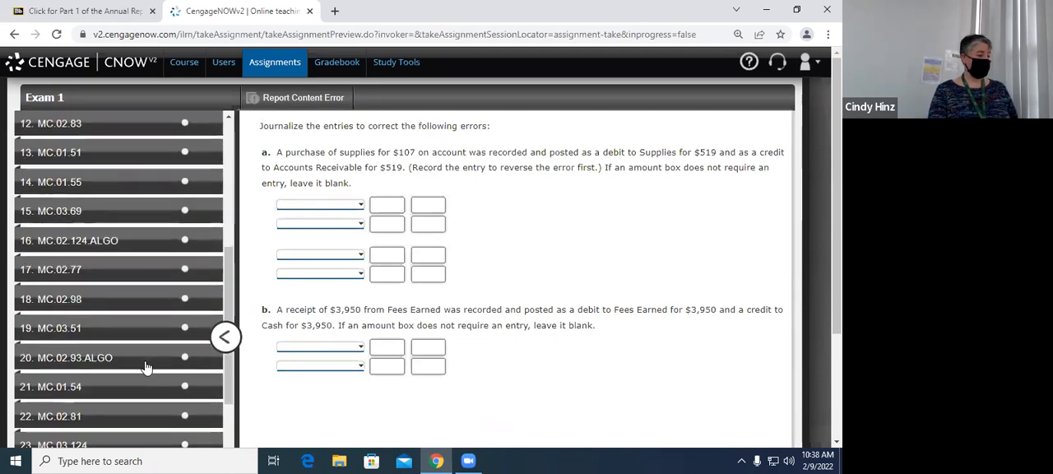
scroll("down", 3)
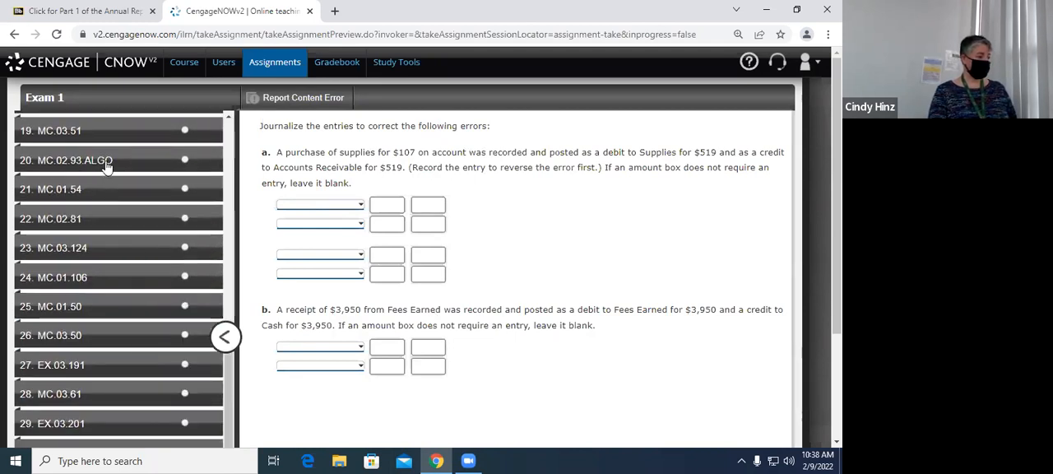
left_click(119, 160)
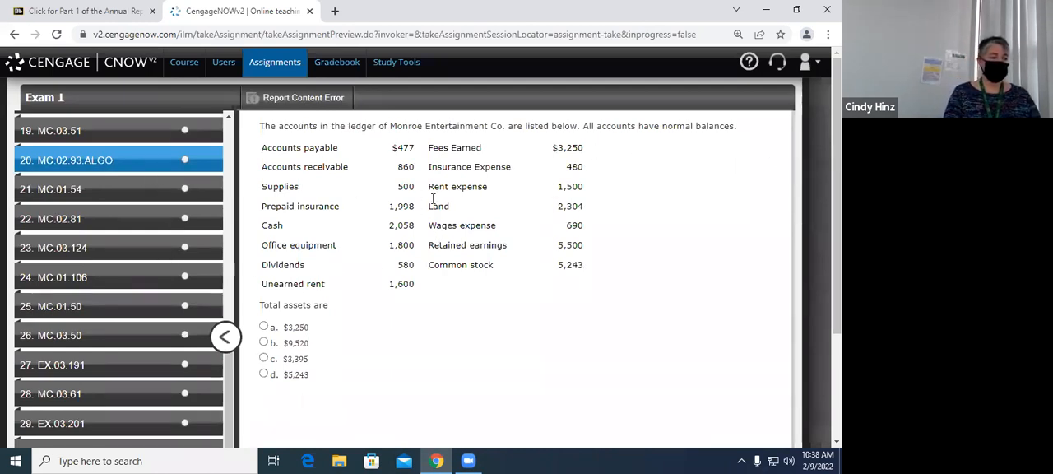
mouse_move(578, 319)
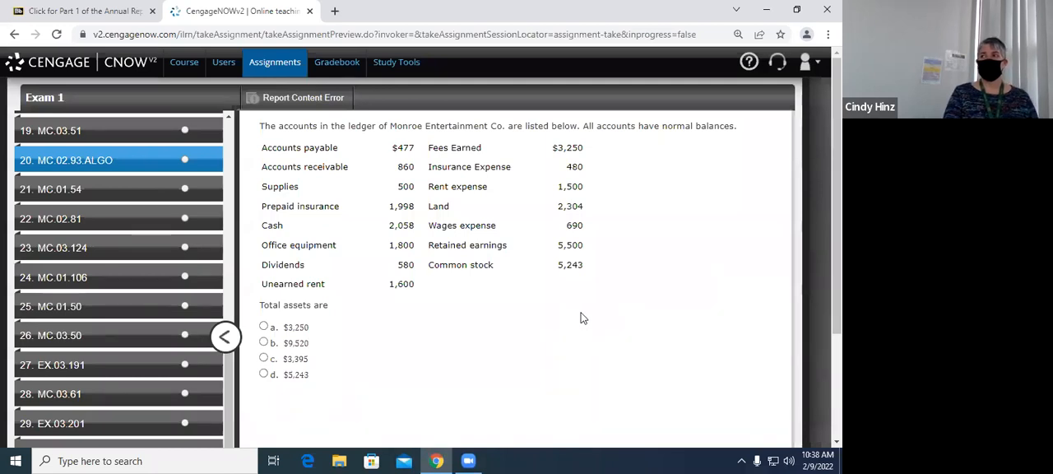
mouse_move(569, 322)
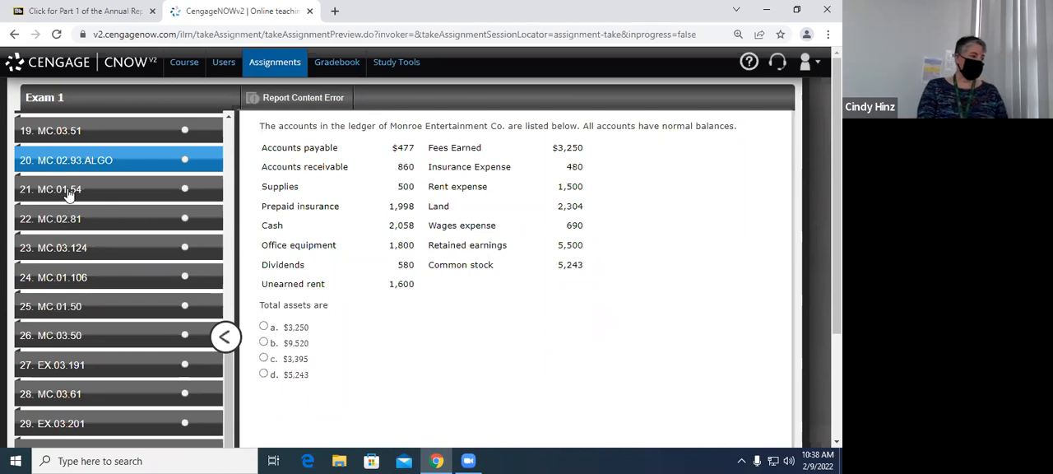
mouse_move(107, 159)
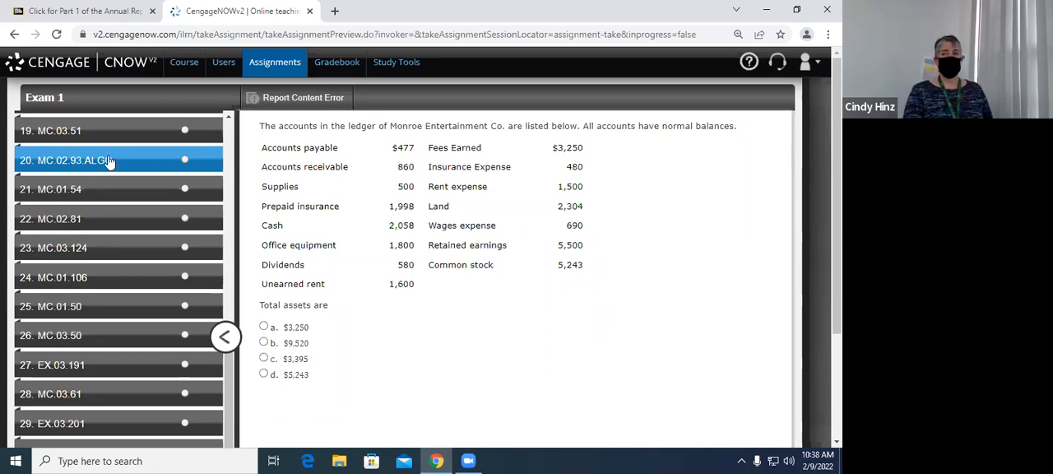
mouse_move(103, 194)
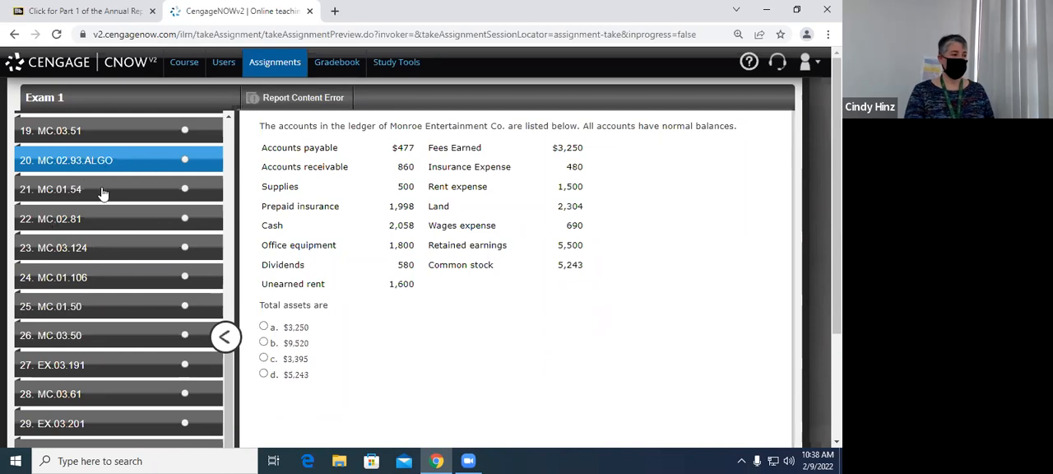
left_click(103, 189)
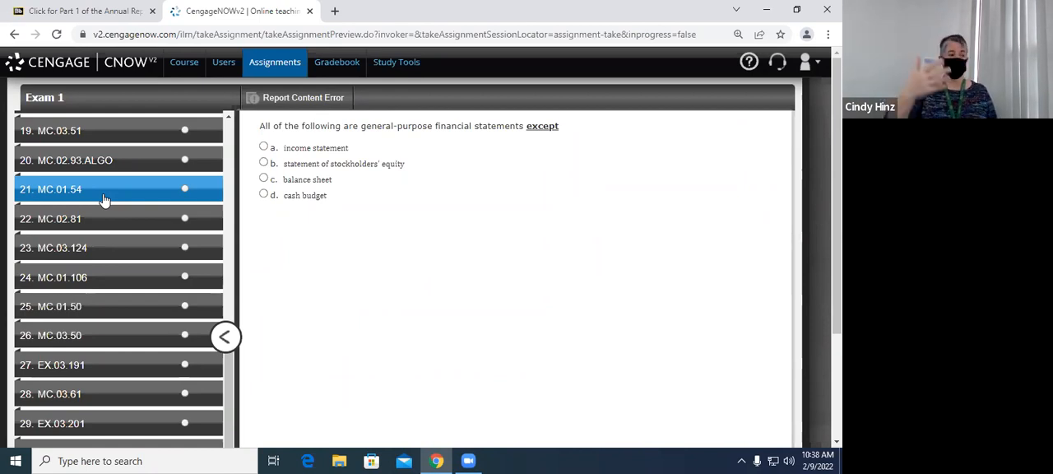
scroll("up", 3)
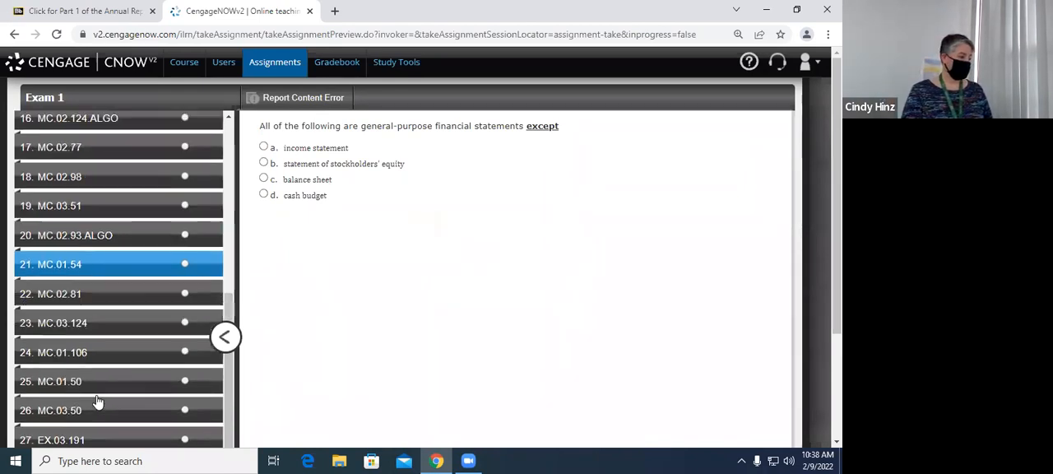
scroll("down", 3)
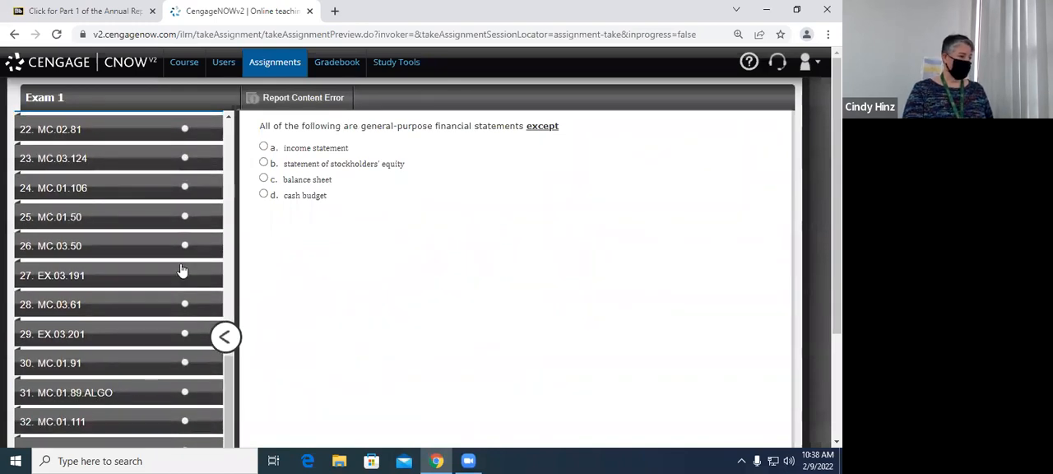
scroll("up", 3)
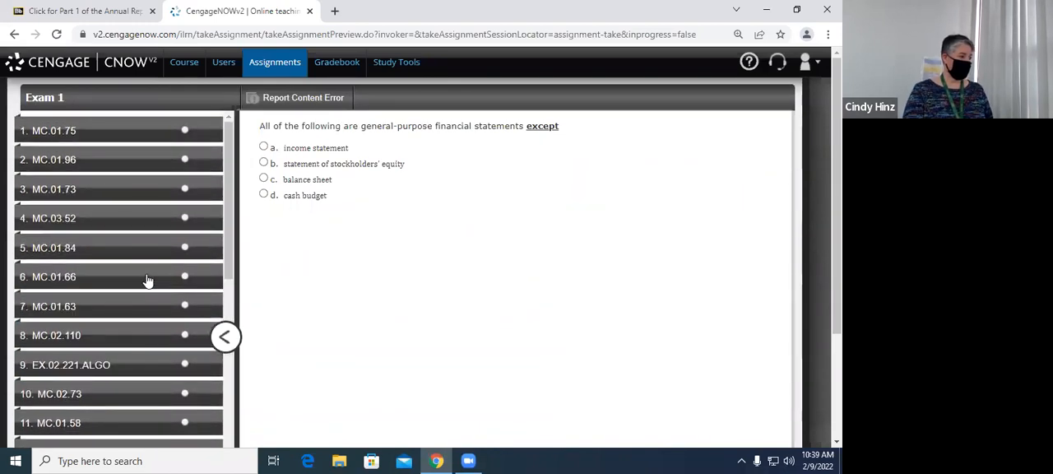
mouse_move(493, 278)
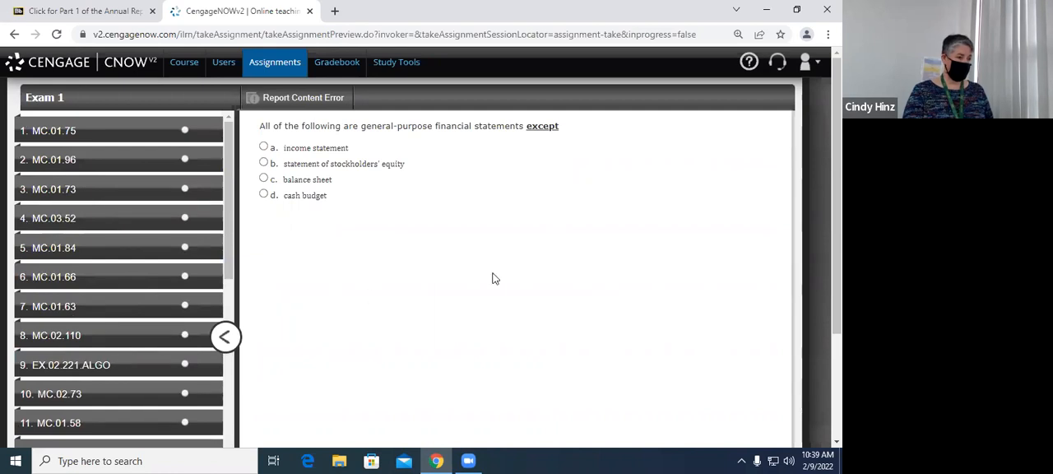
mouse_move(467, 358)
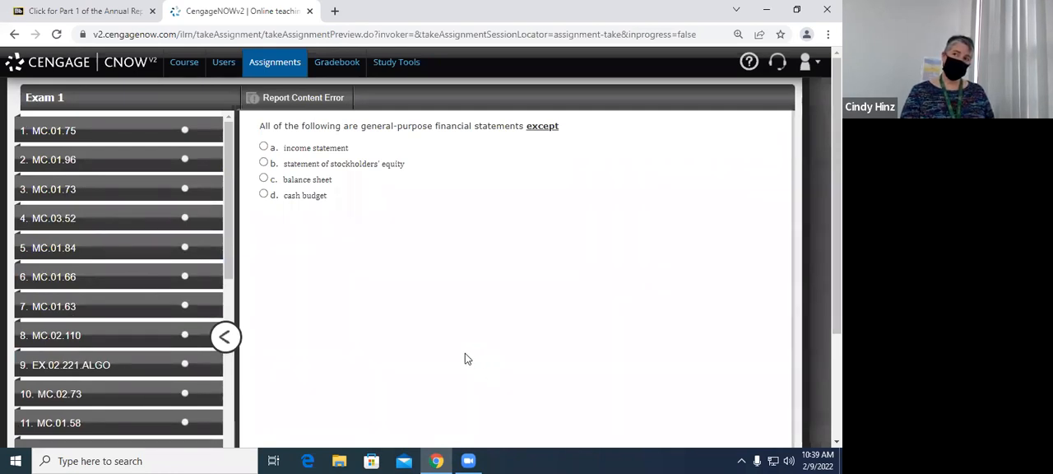
mouse_move(382, 210)
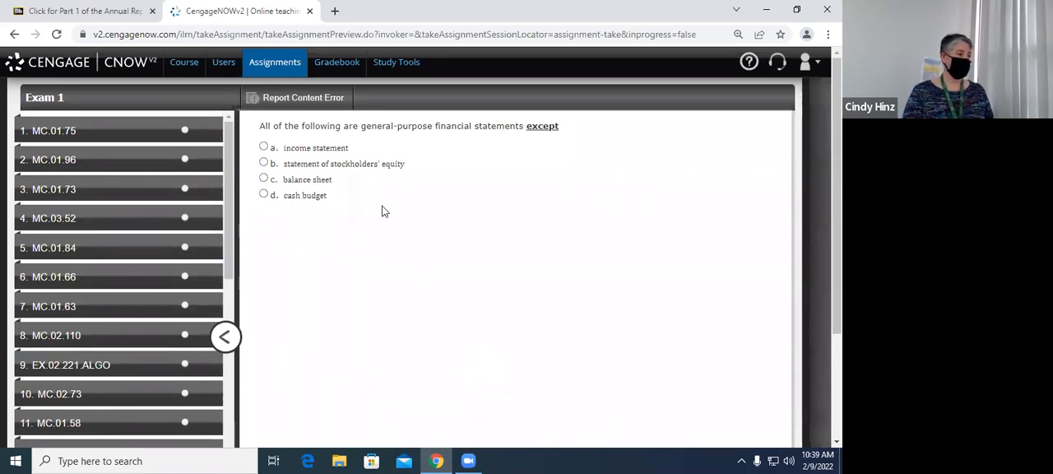
mouse_move(554, 382)
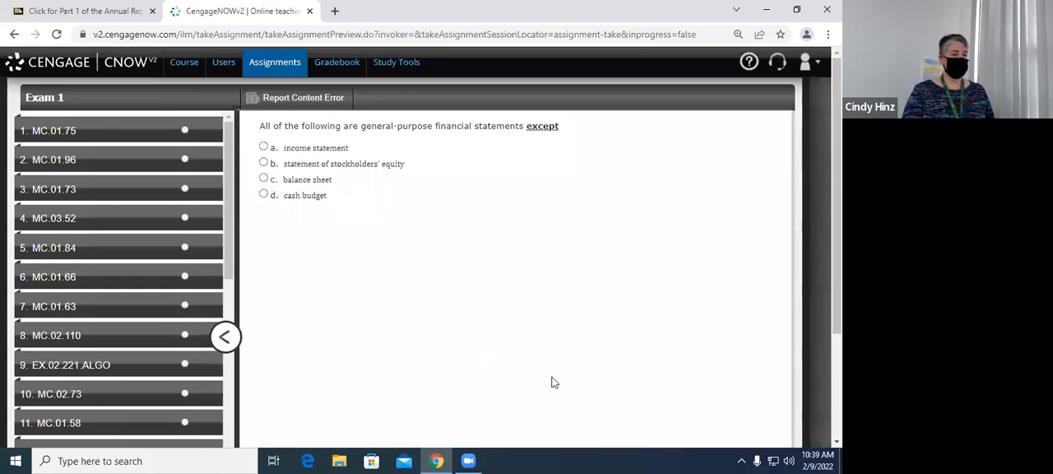
mouse_move(494, 337)
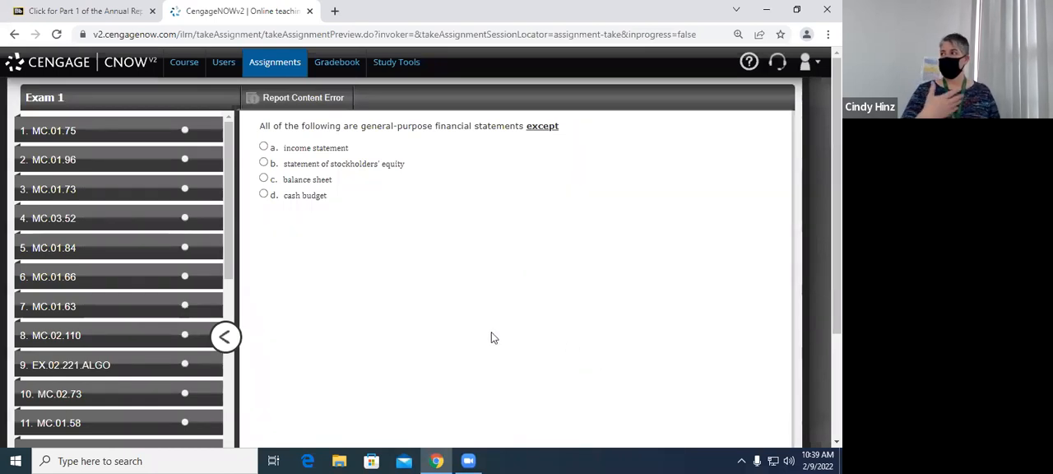
mouse_move(551, 83)
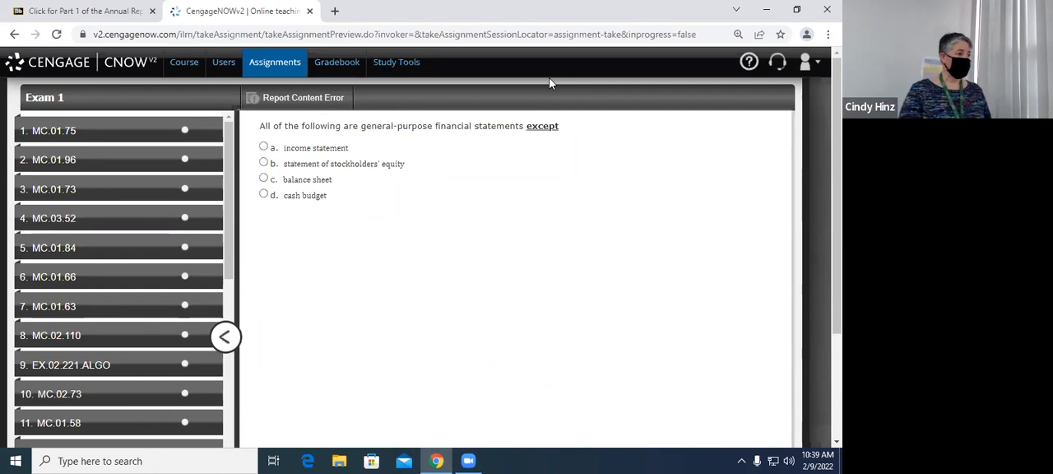
mouse_move(74, 230)
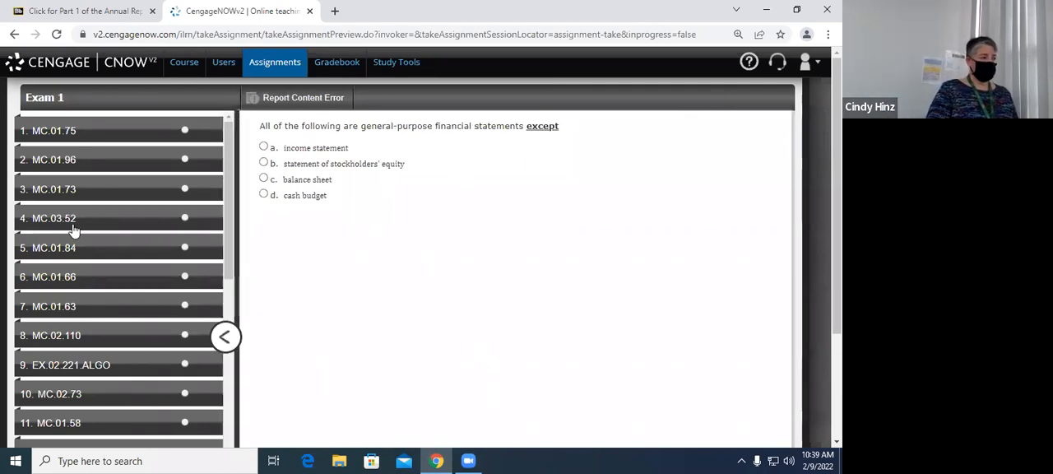
mouse_move(83, 11)
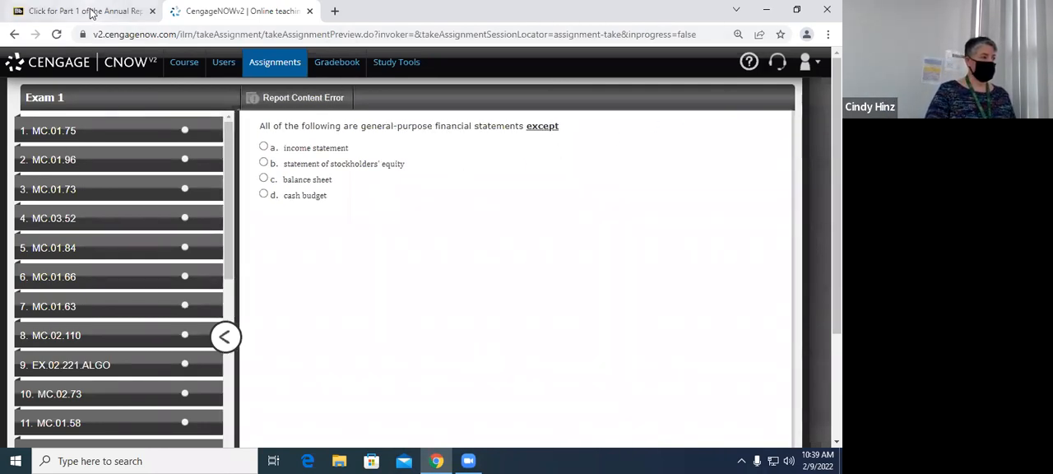
Step: Return to the Blackboard February 2022 course calendar showing assignment and exam due dates
left_click(82, 11)
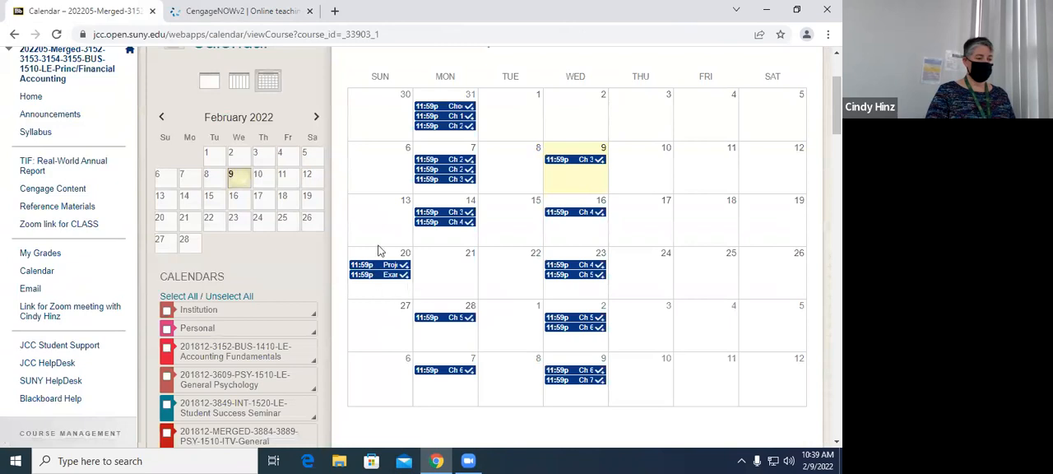
mouse_move(375, 283)
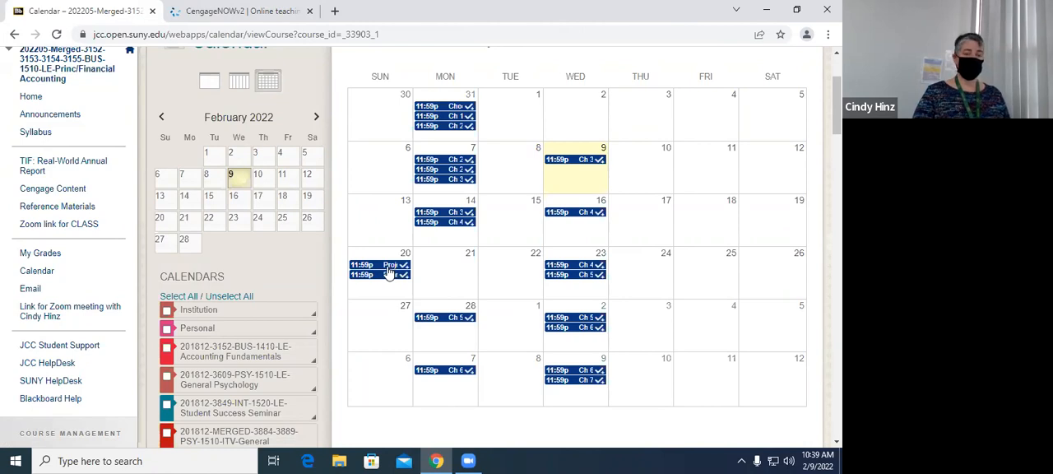
mouse_move(654, 179)
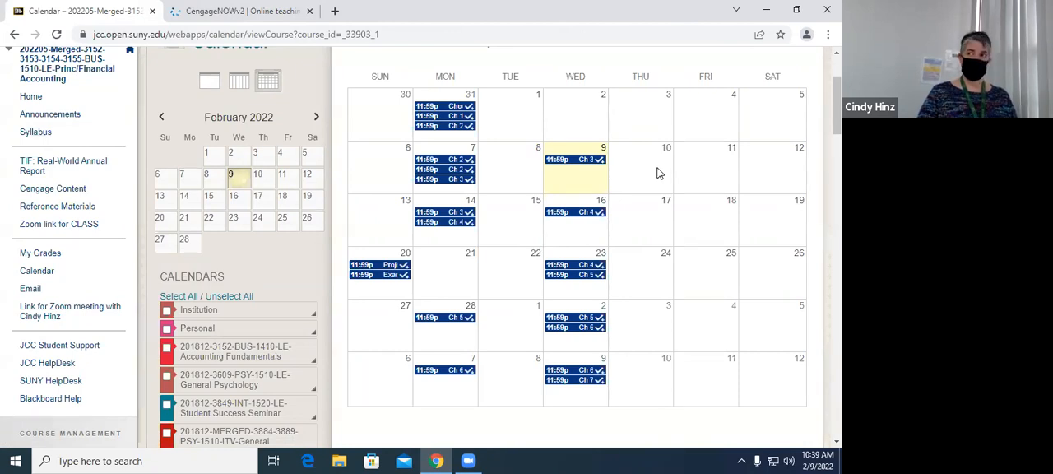
mouse_move(658, 170)
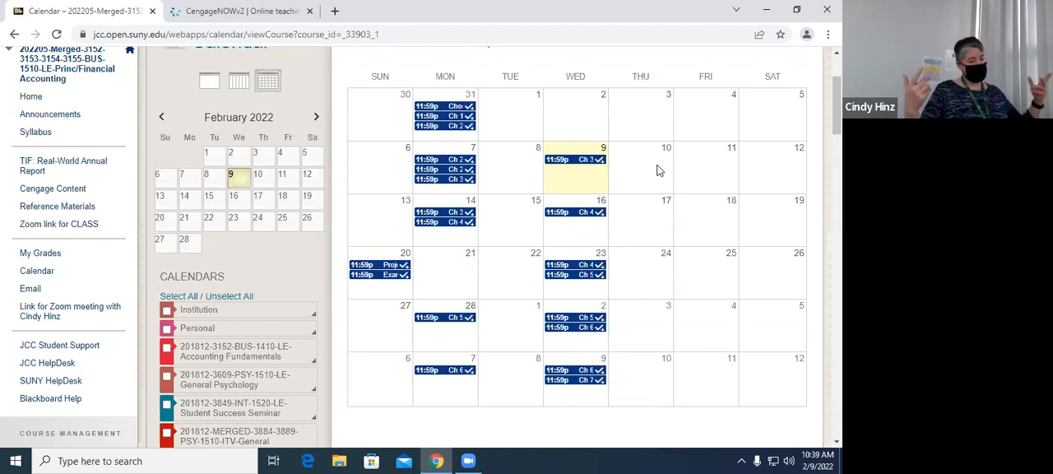
mouse_move(663, 191)
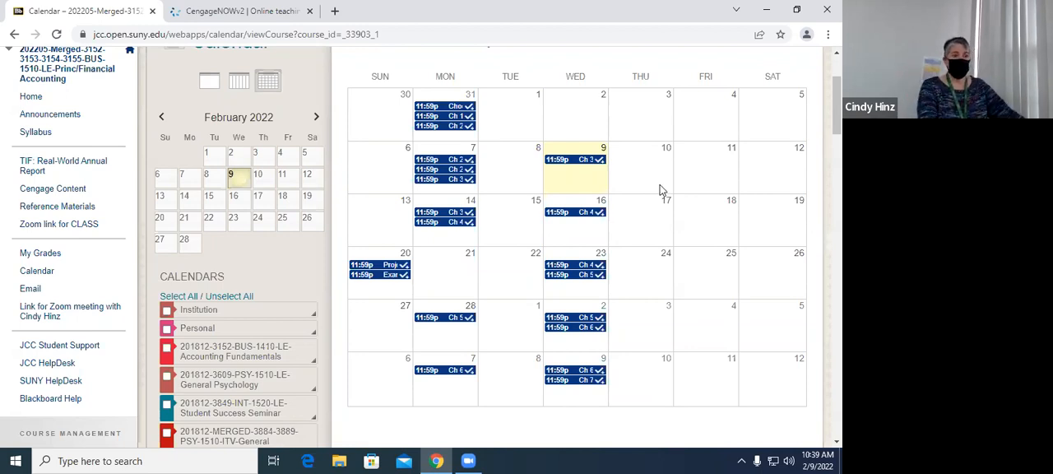
mouse_move(662, 212)
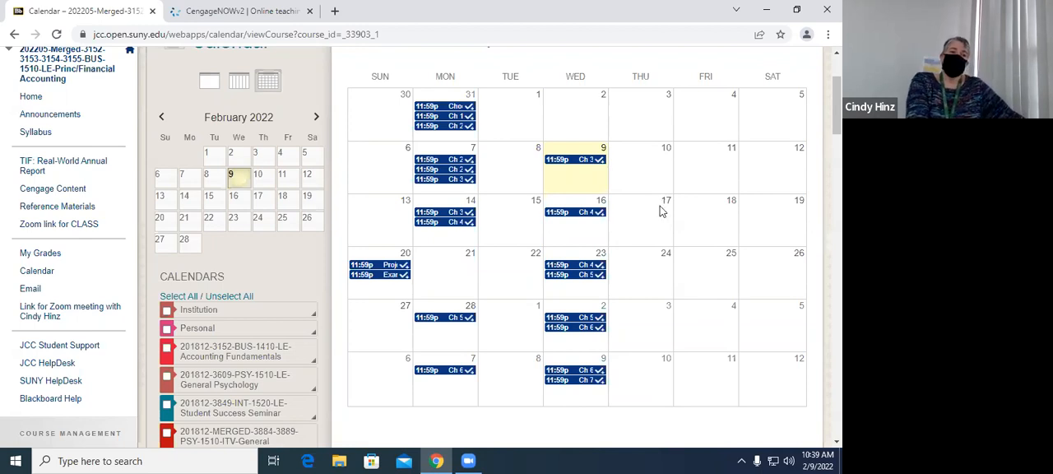
mouse_move(669, 200)
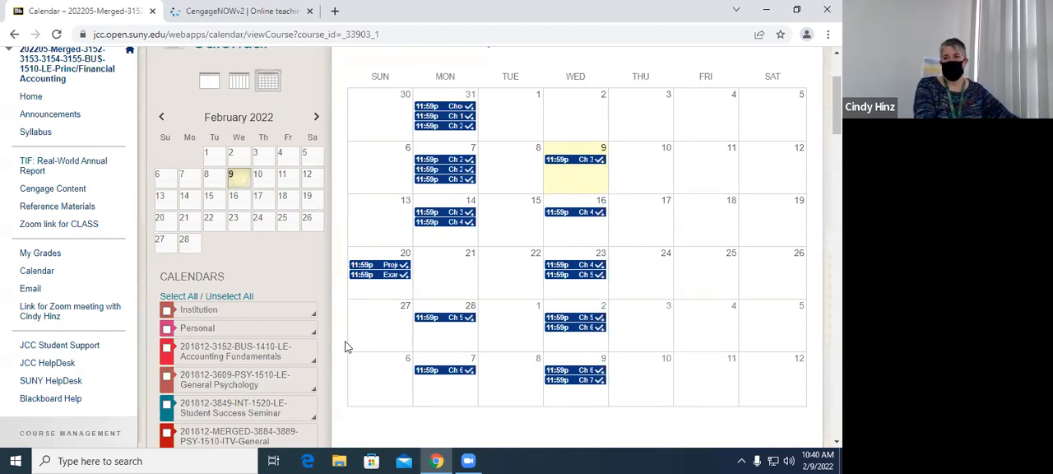
mouse_move(493, 269)
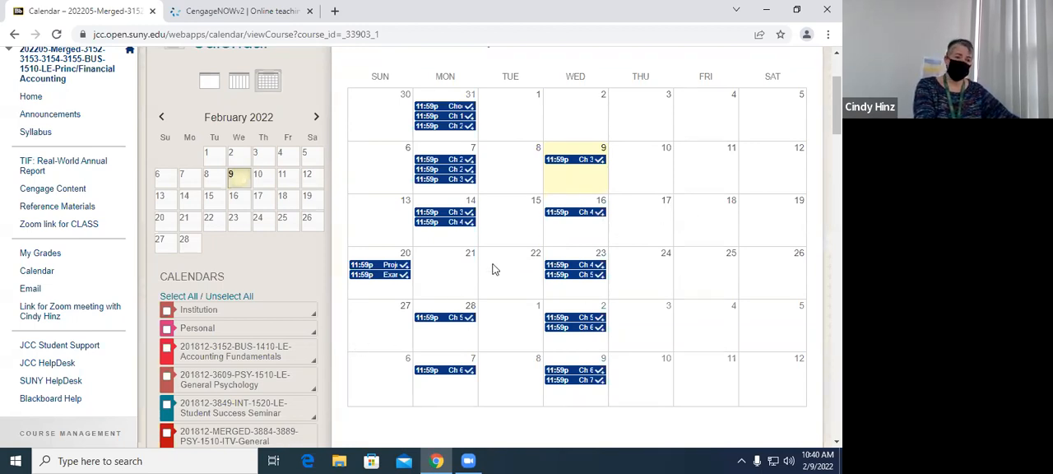
mouse_move(735, 218)
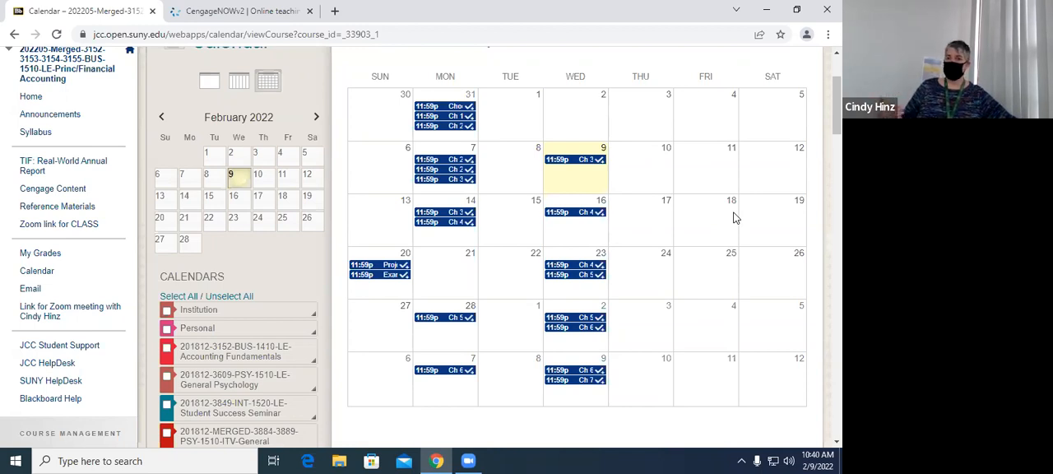
mouse_move(686, 250)
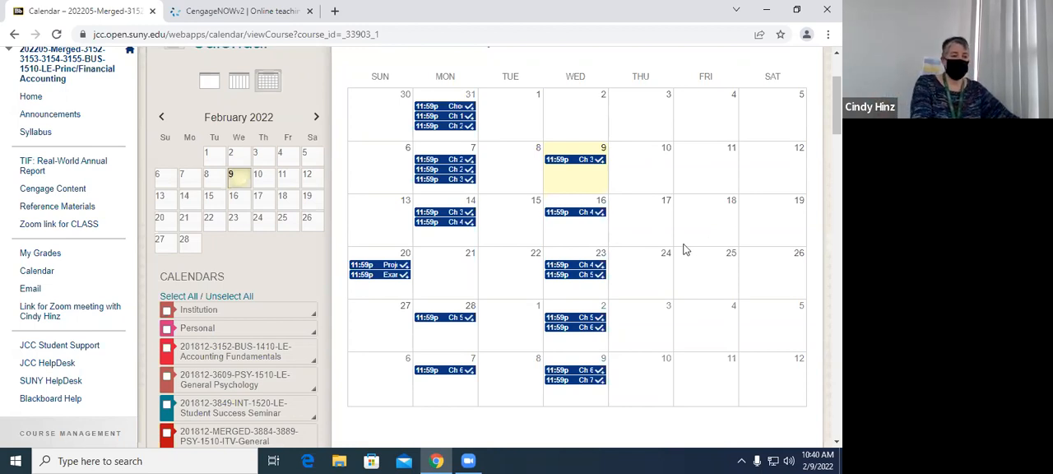
mouse_move(749, 233)
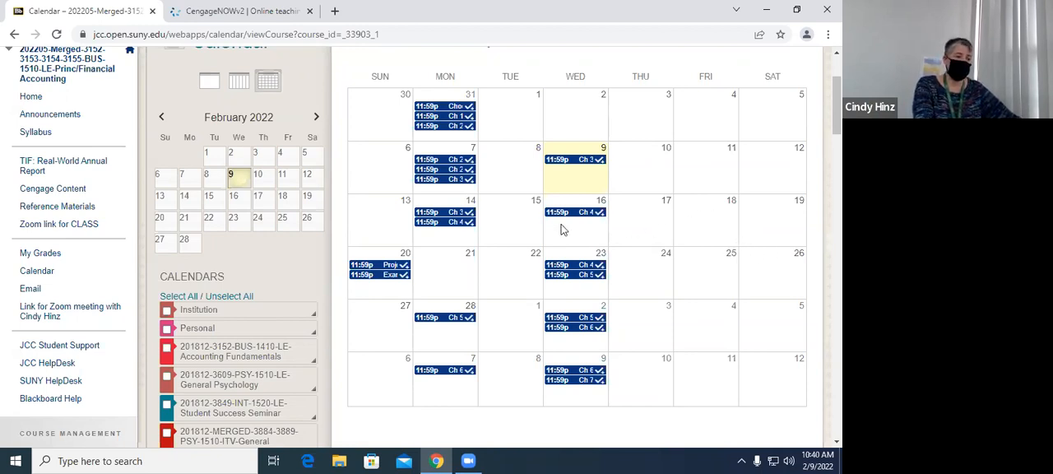
mouse_move(623, 226)
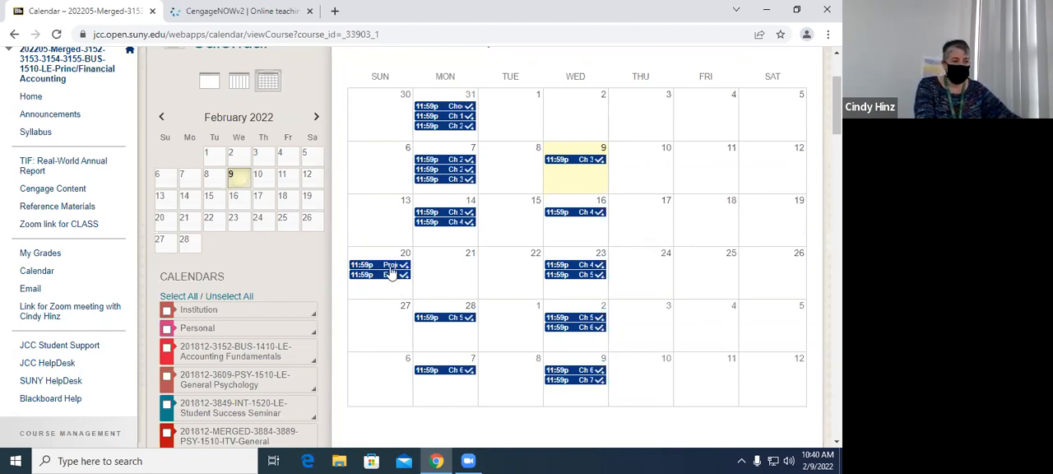
mouse_move(506, 282)
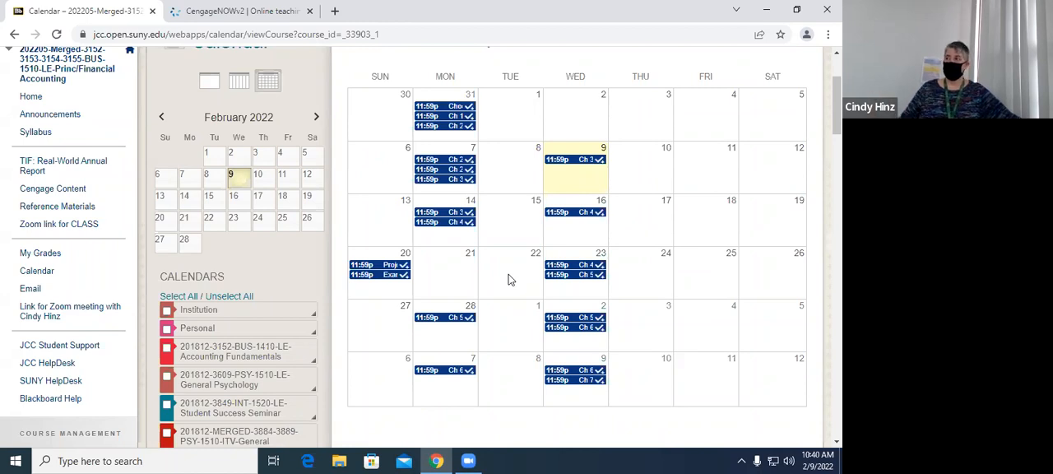
mouse_move(499, 276)
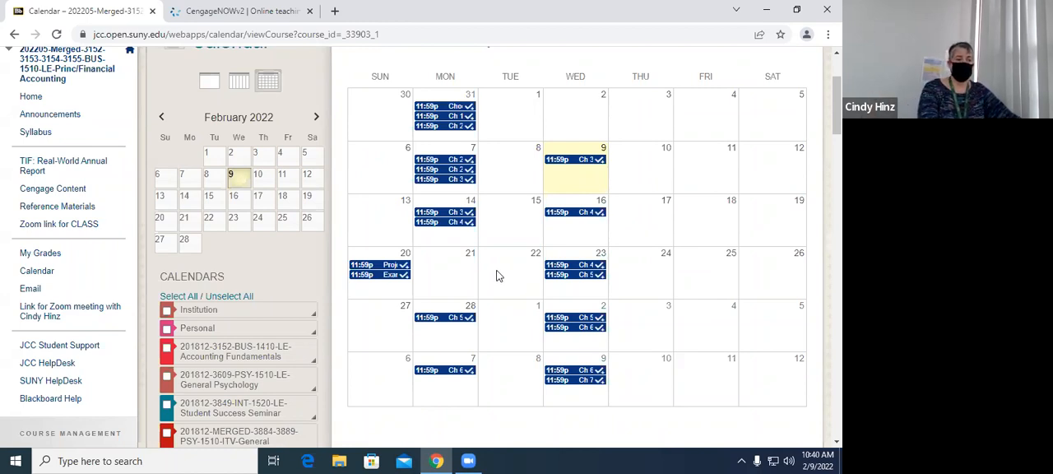
mouse_move(480, 263)
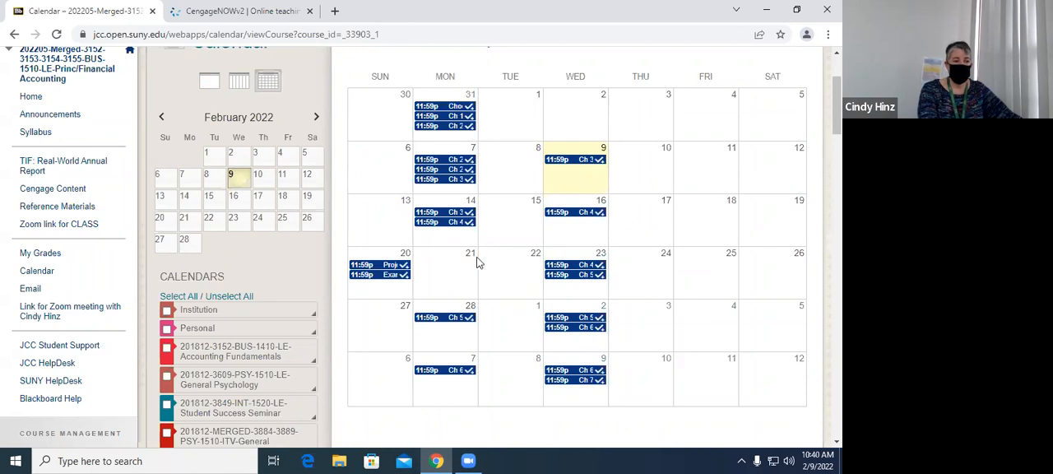
mouse_move(462, 273)
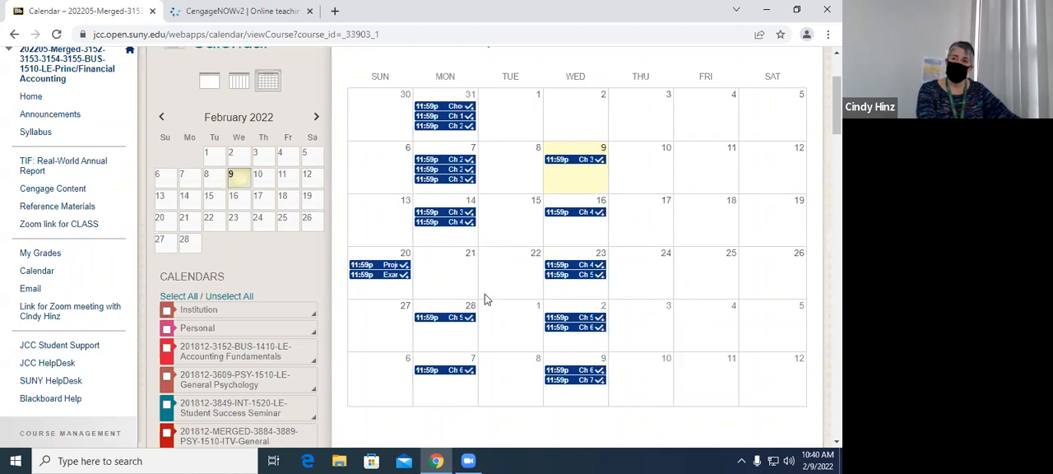
mouse_move(381, 288)
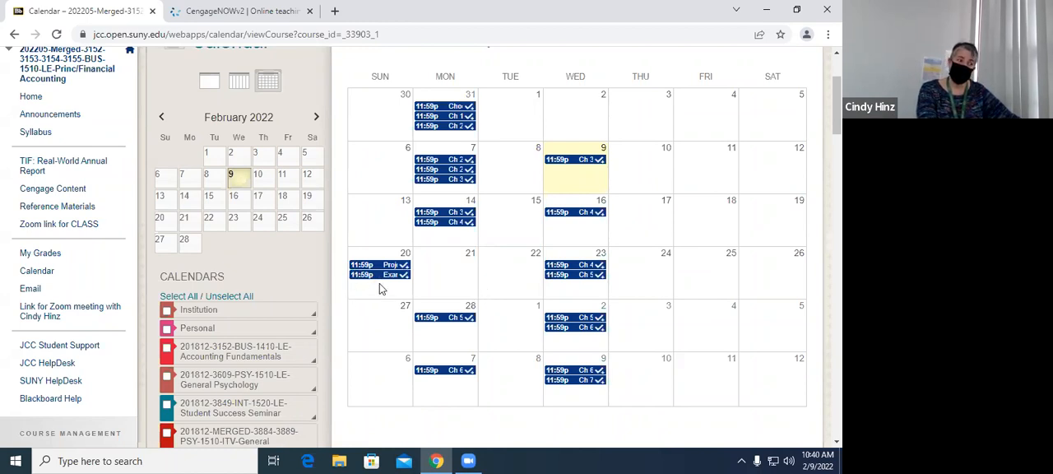
mouse_move(428, 292)
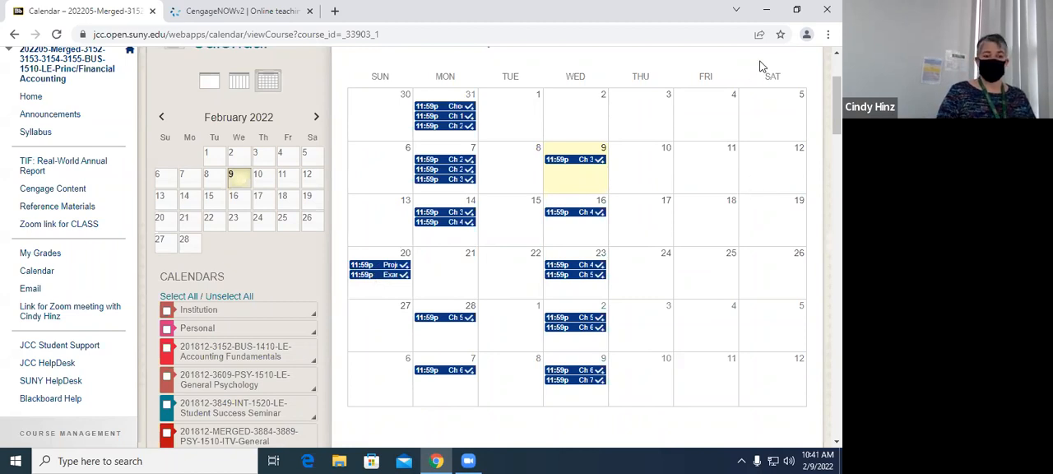
mouse_move(750, 65)
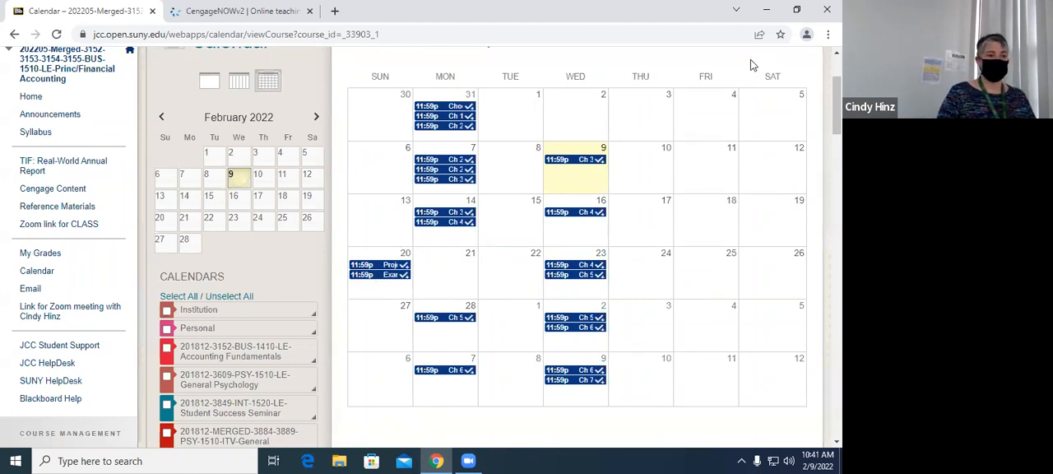